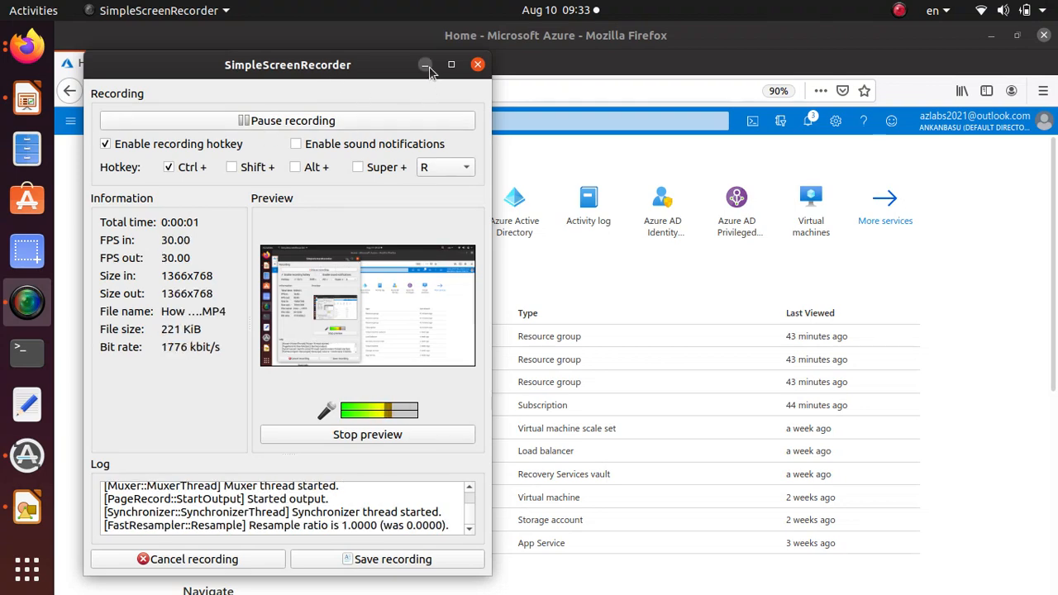
# - Start a new resource and show the Compute marketplace offerings, with Virtual machine listed
pyautogui.click(425, 64)
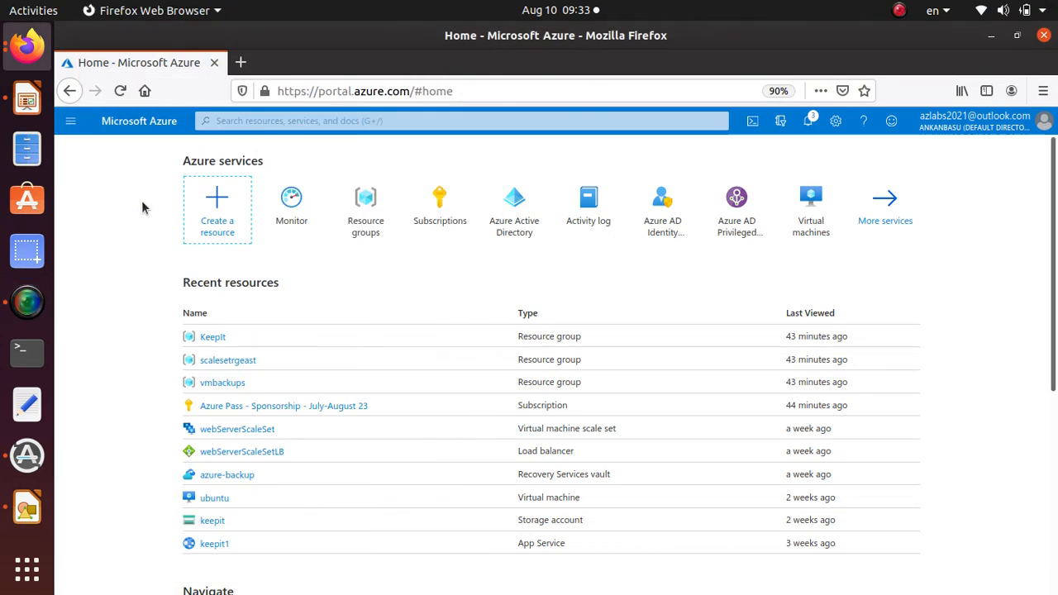
pyautogui.moveTo(424, 333)
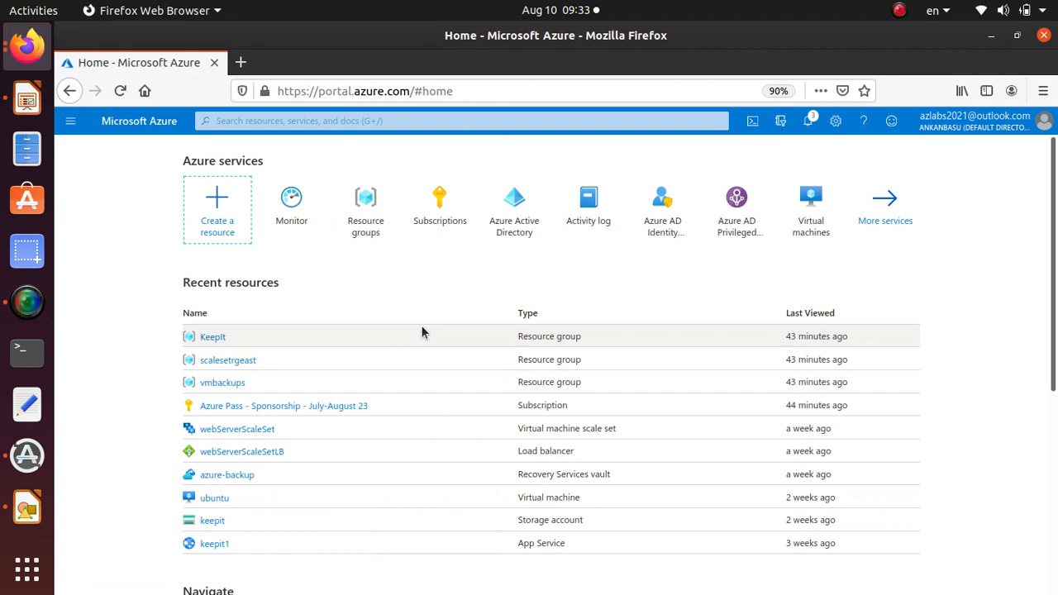
pyautogui.moveTo(592, 296)
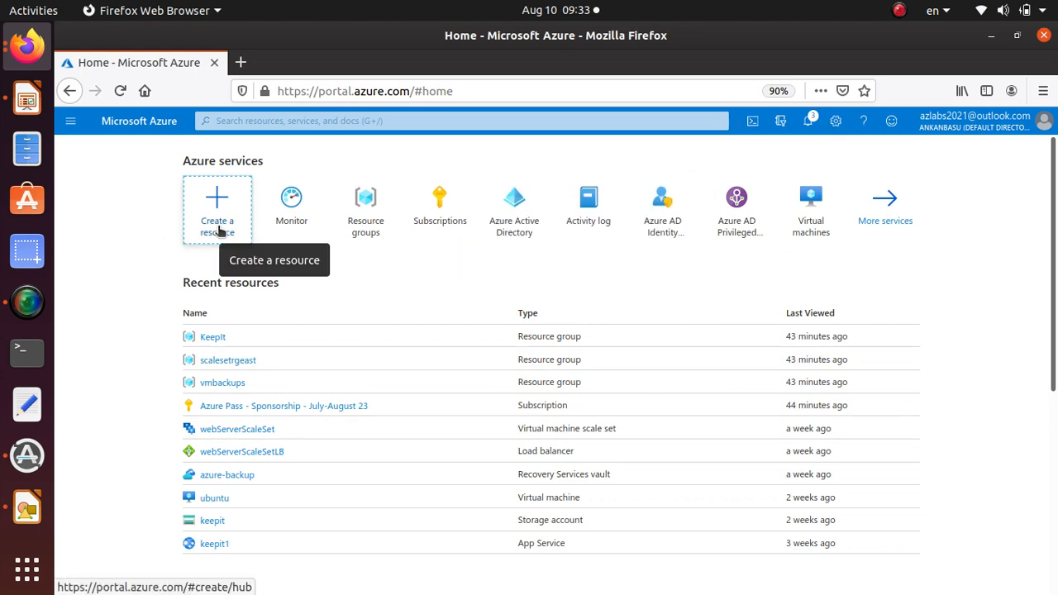
pyautogui.click(217, 207)
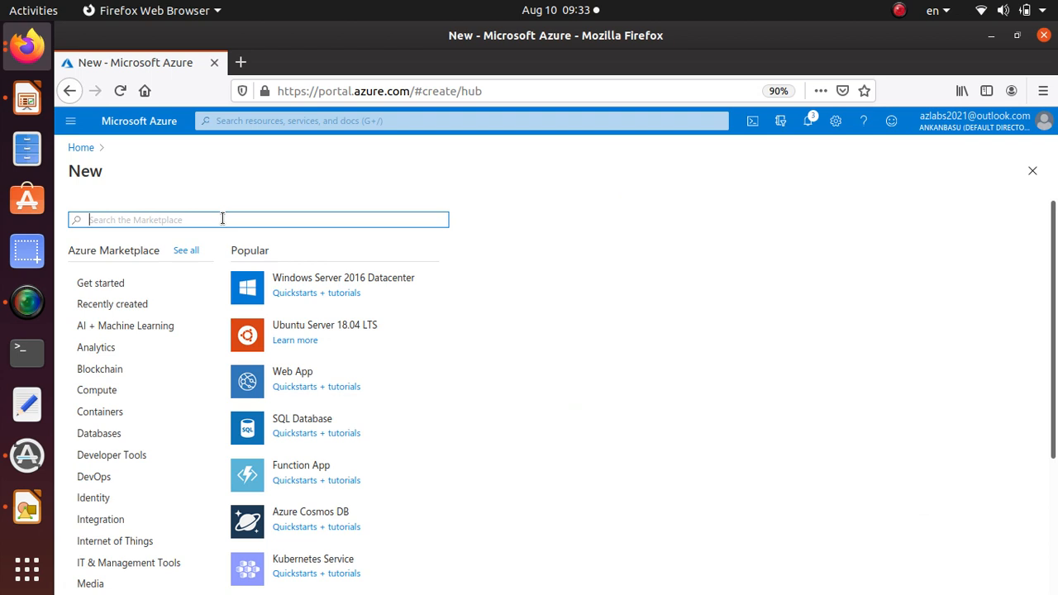
pyautogui.moveTo(418, 430)
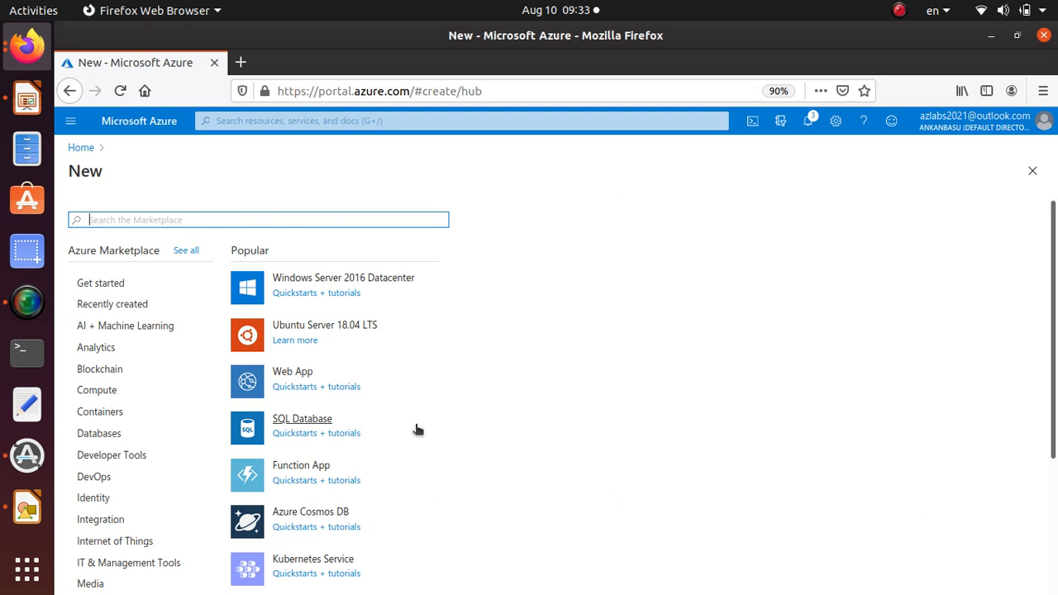
pyautogui.moveTo(122, 270)
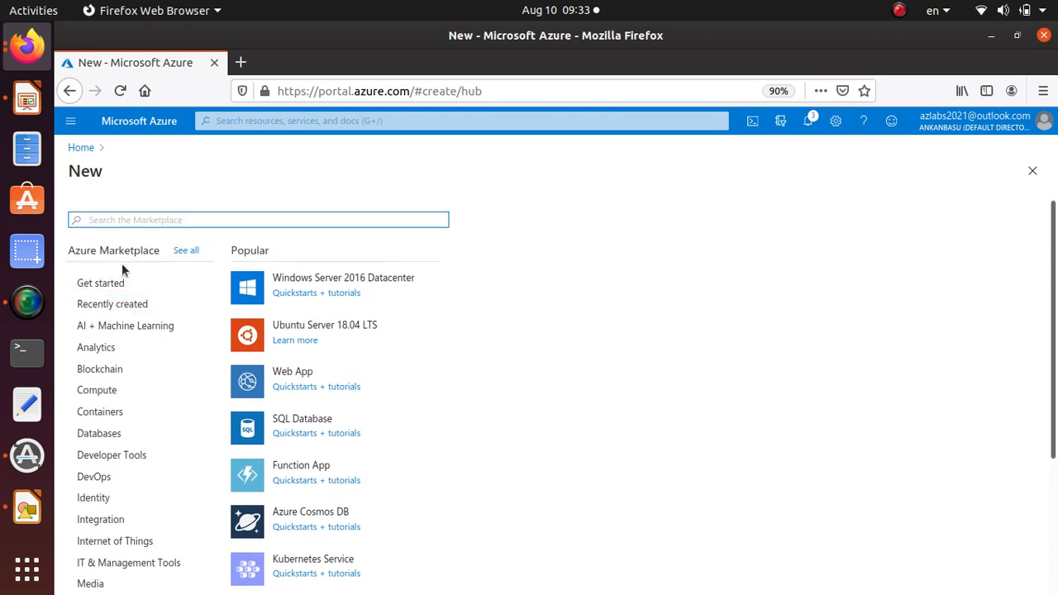
pyautogui.moveTo(544, 494)
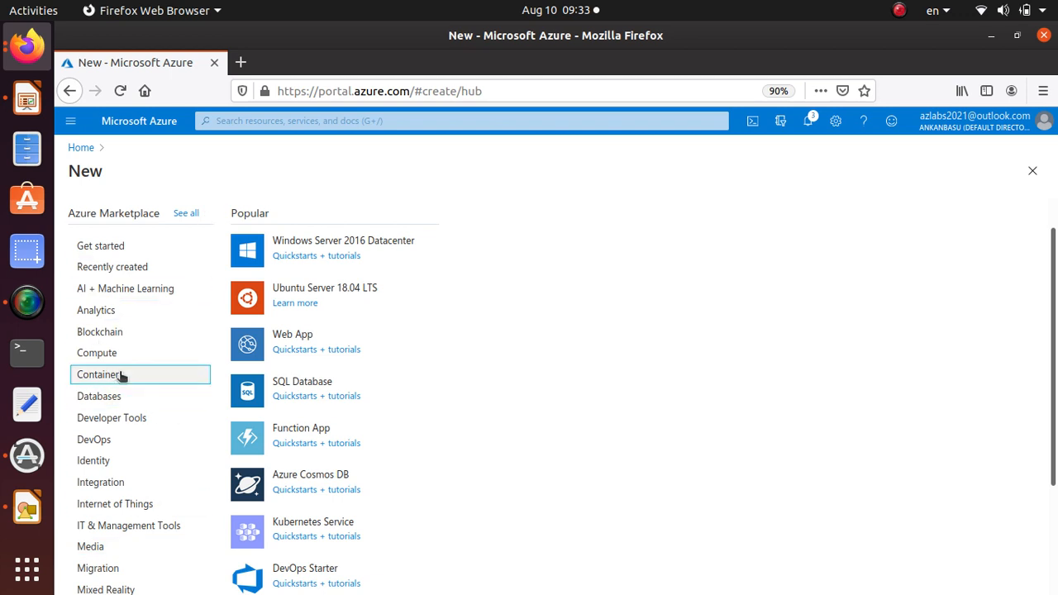
pyautogui.click(97, 353)
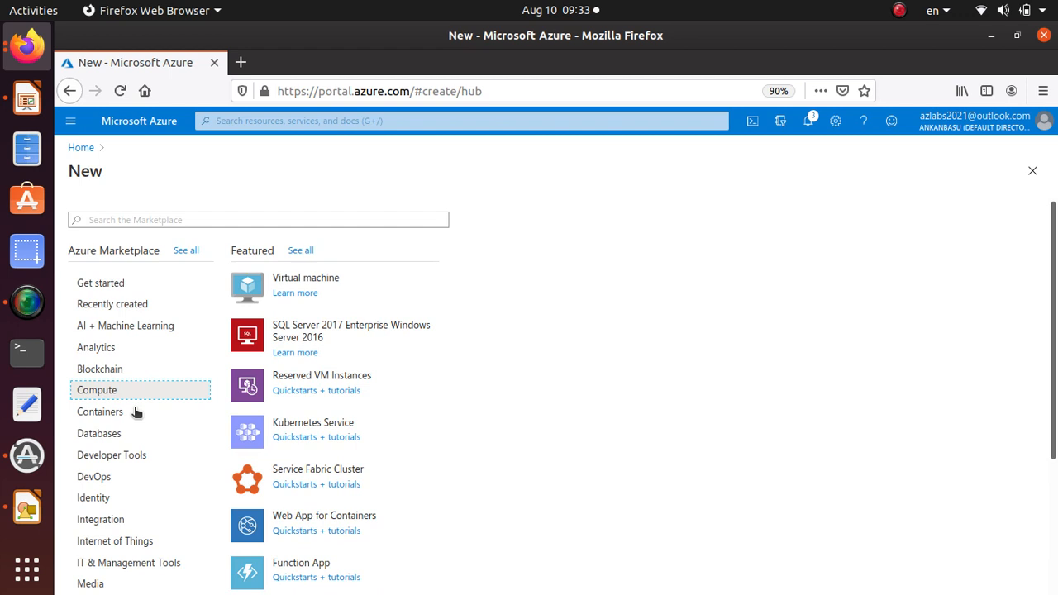
pyautogui.moveTo(295, 293)
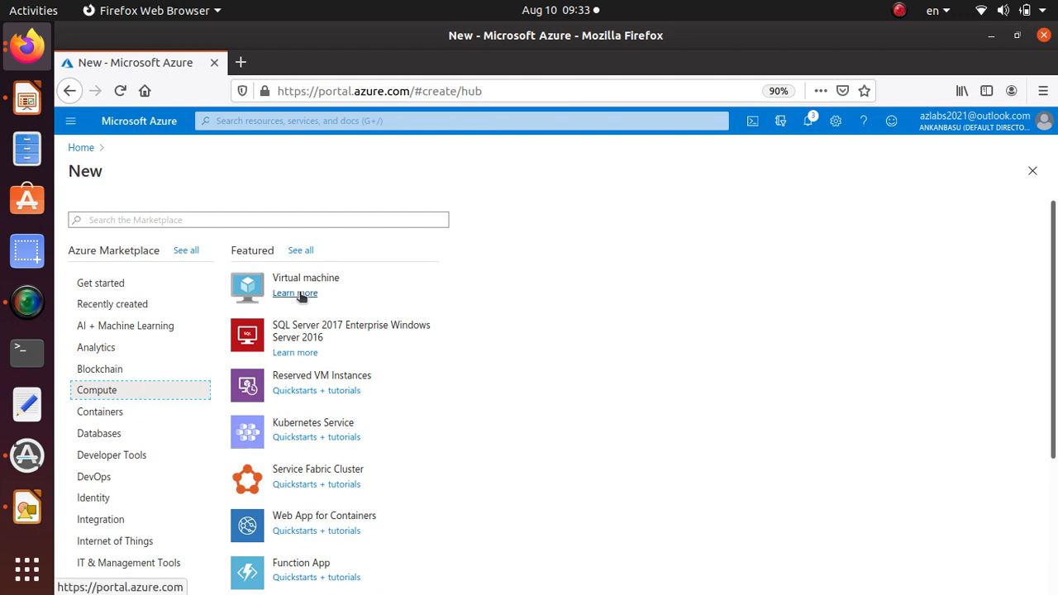
# - Start a new virtual machine and browse the Basics form's image options, defaulting to Ubuntu Server 18.04 LTS
pyautogui.click(305, 278)
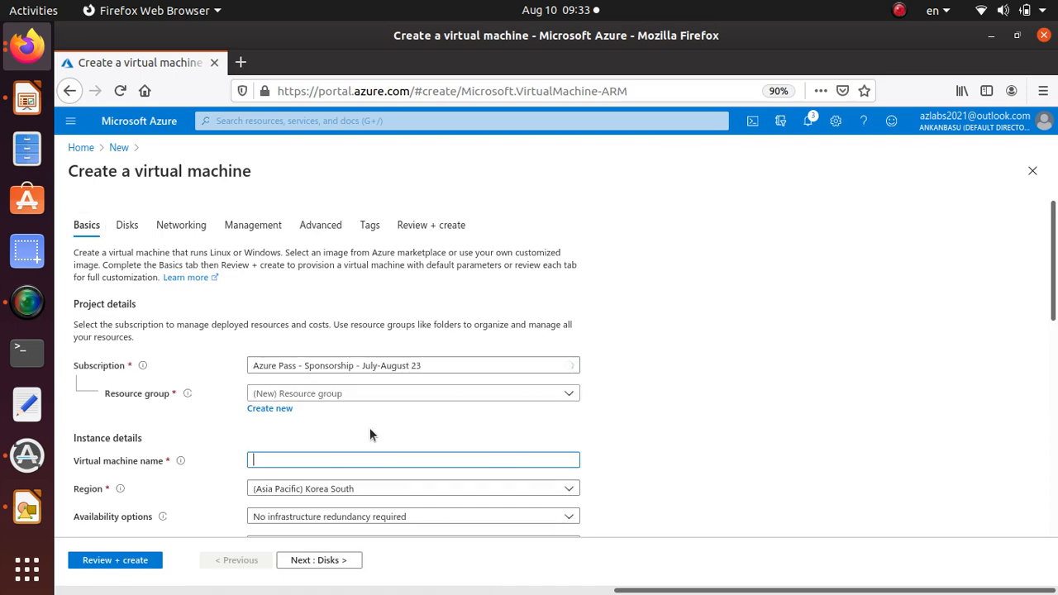
pyautogui.scroll(-3)
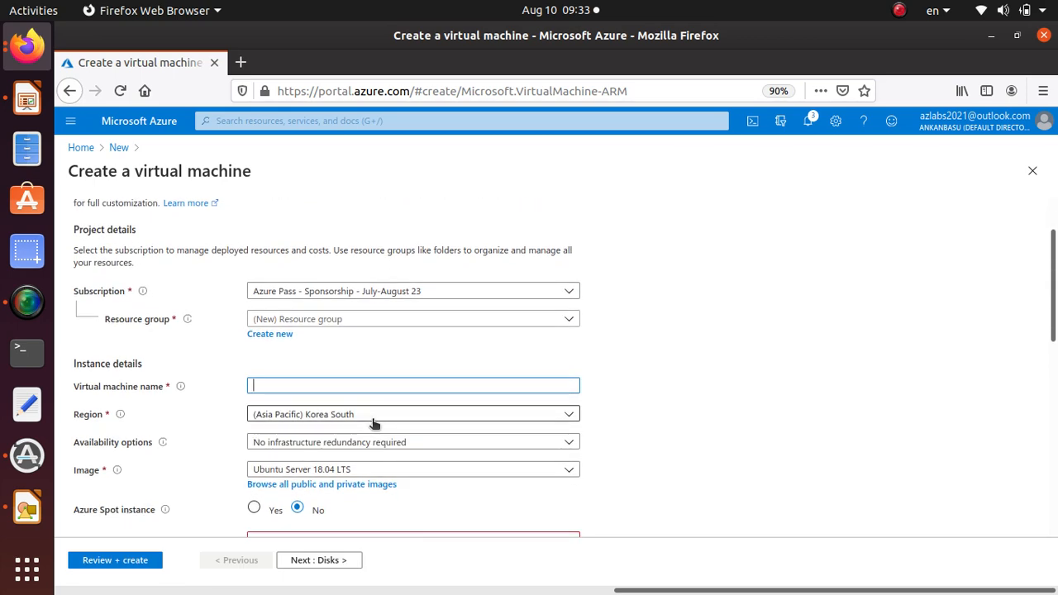
pyautogui.scroll(-3)
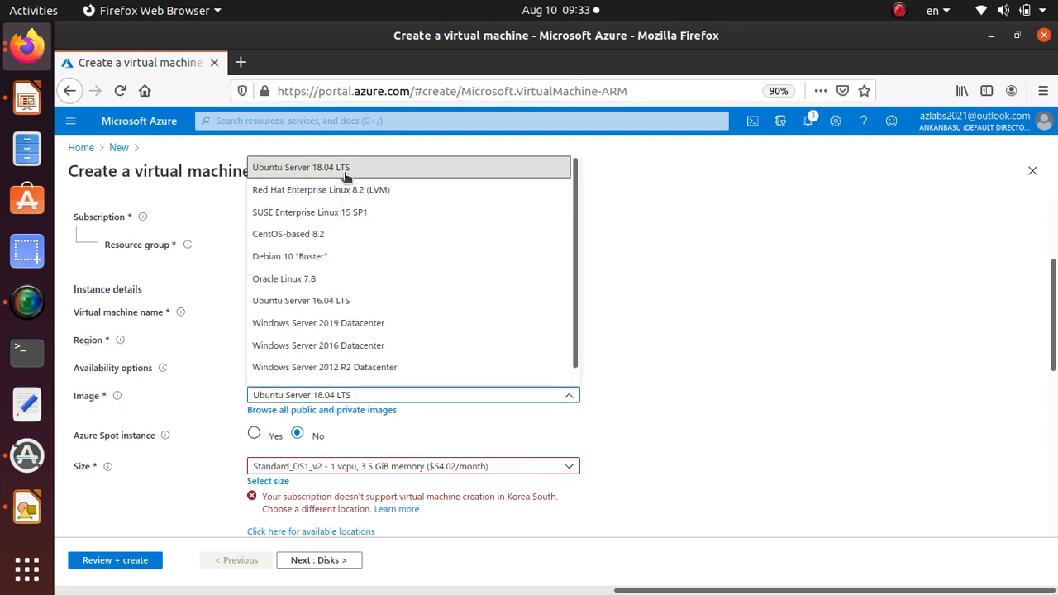
pyautogui.scroll(-3)
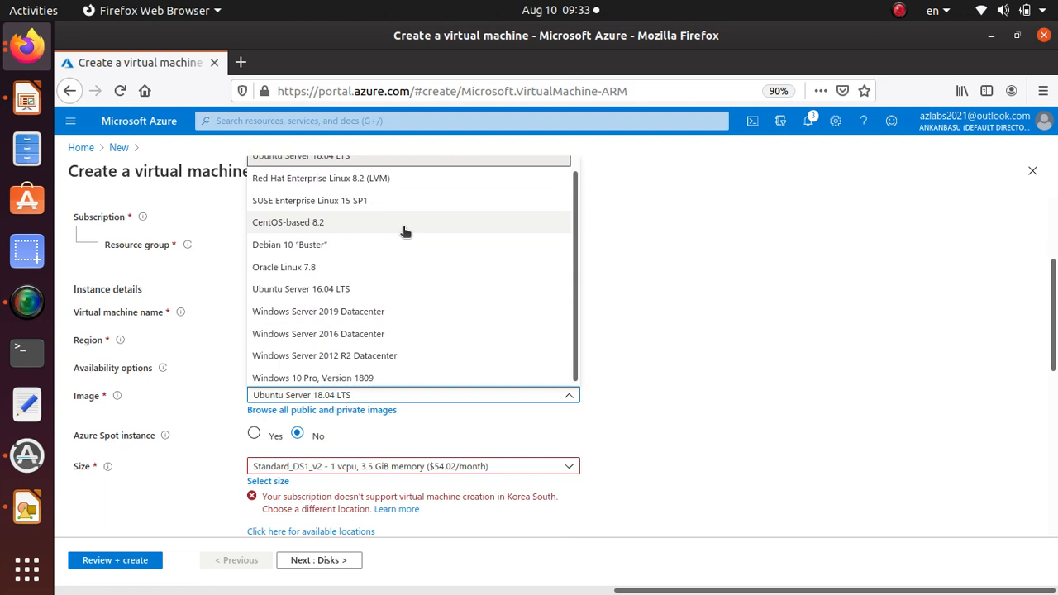
pyautogui.scroll(3)
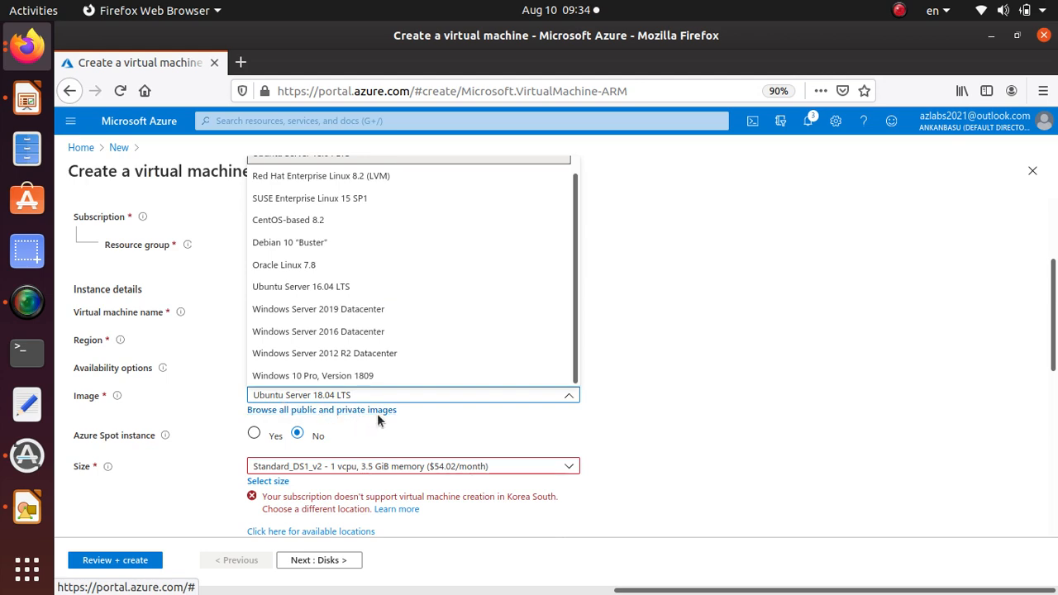
# - Browse all images, filter to Compute, and search 'kali' to find Kali Linux
pyautogui.click(322, 410)
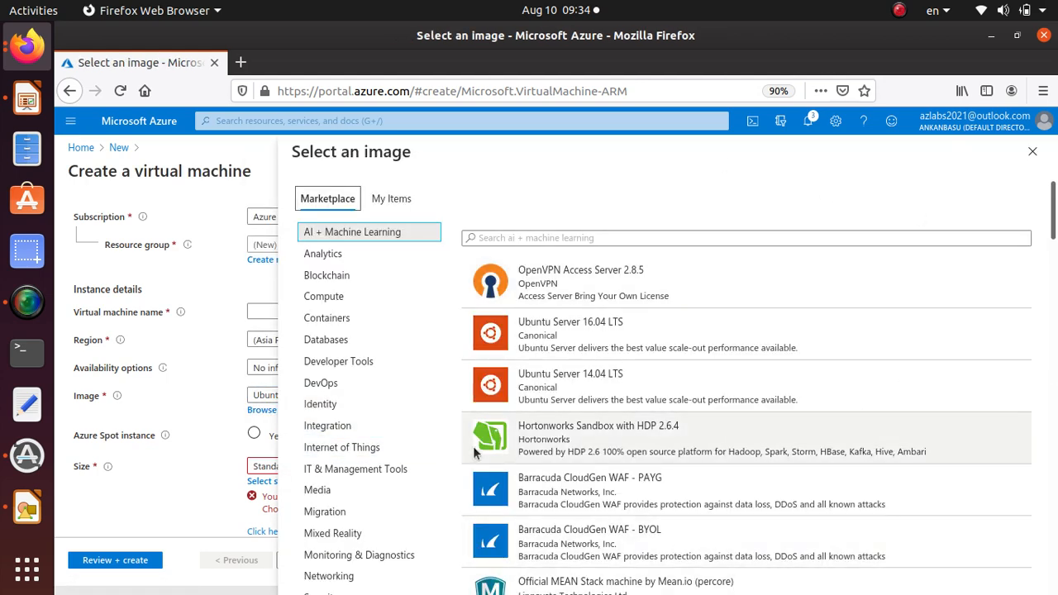
pyautogui.moveTo(337, 378)
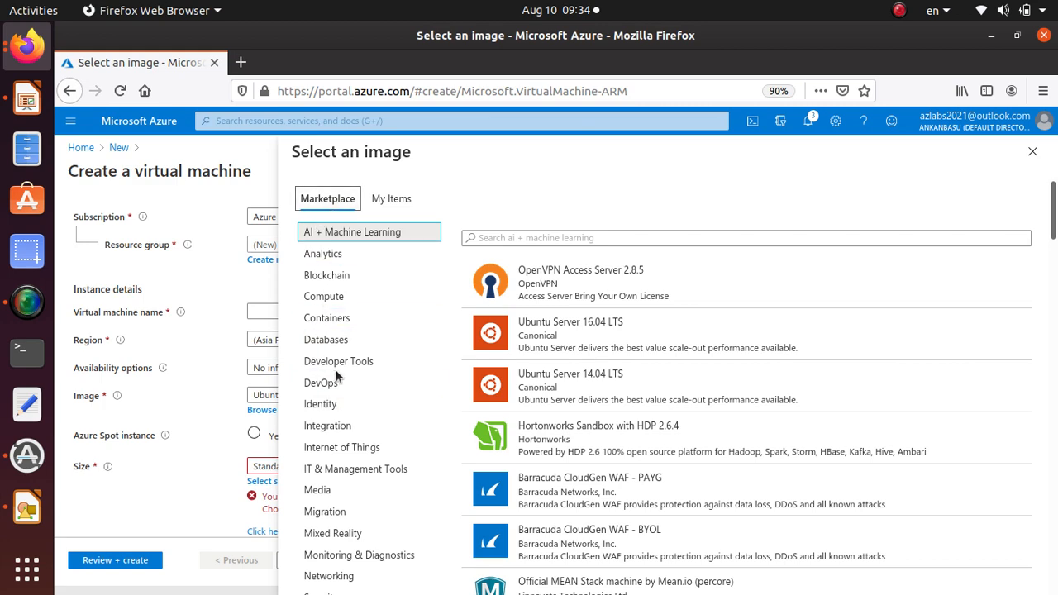
pyautogui.click(324, 296)
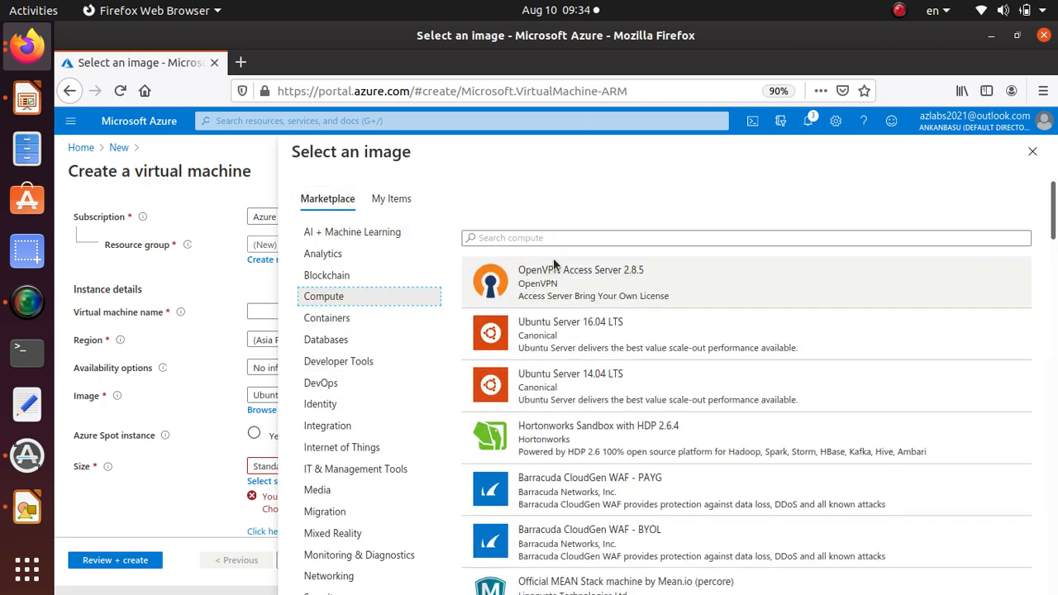
pyautogui.write('kali')
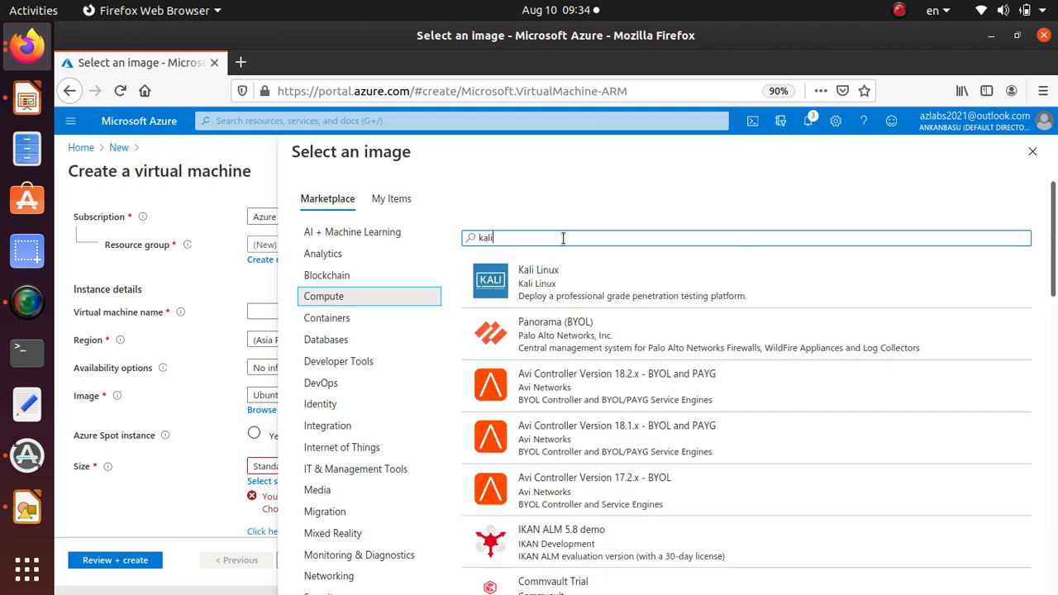
pyautogui.moveTo(546, 282)
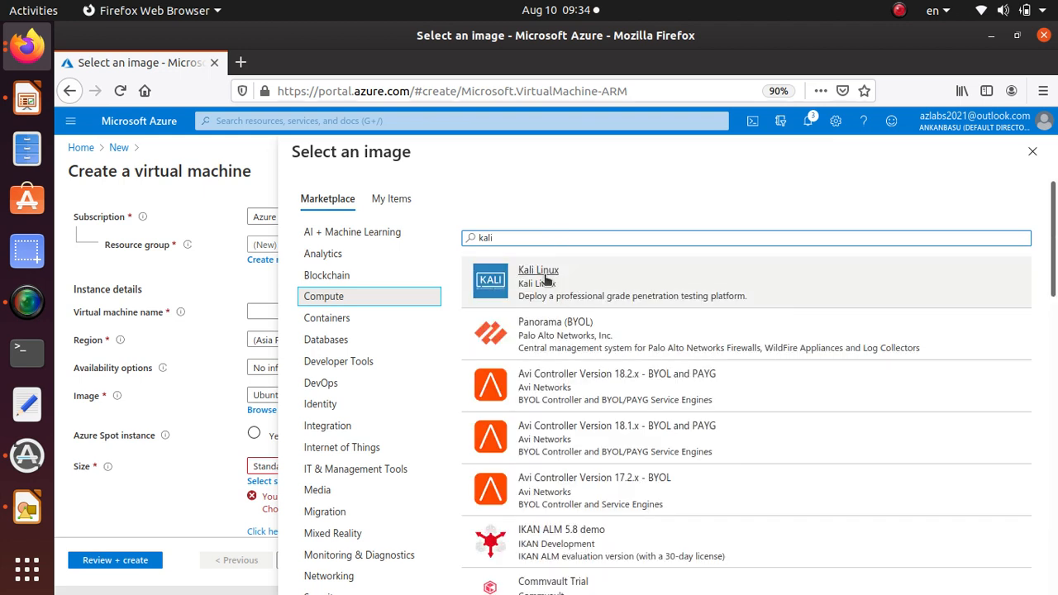
pyautogui.moveTo(536, 283)
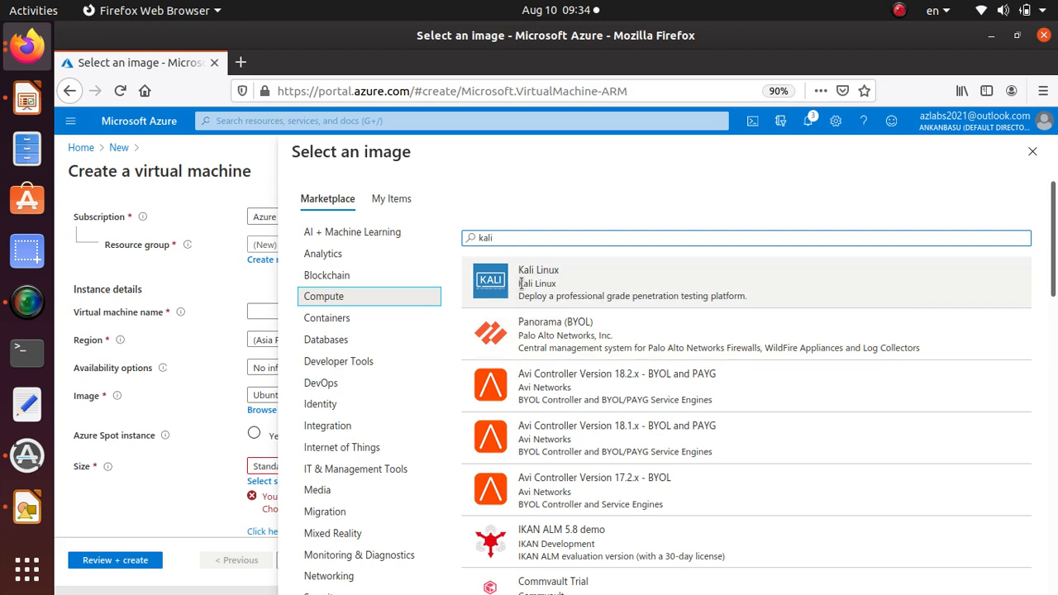
pyautogui.moveTo(672, 299)
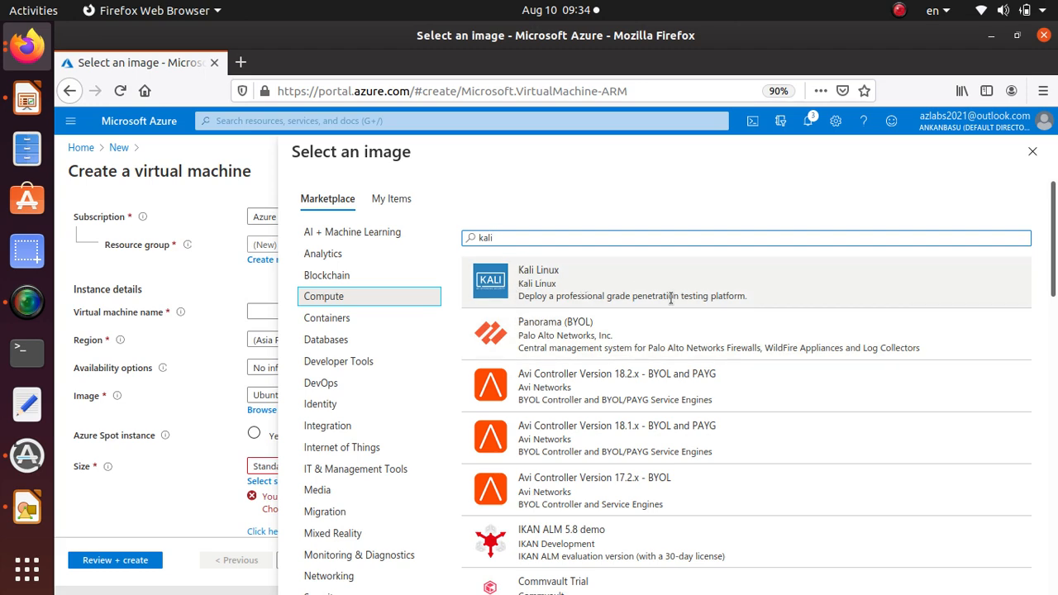
pyautogui.scroll(-3)
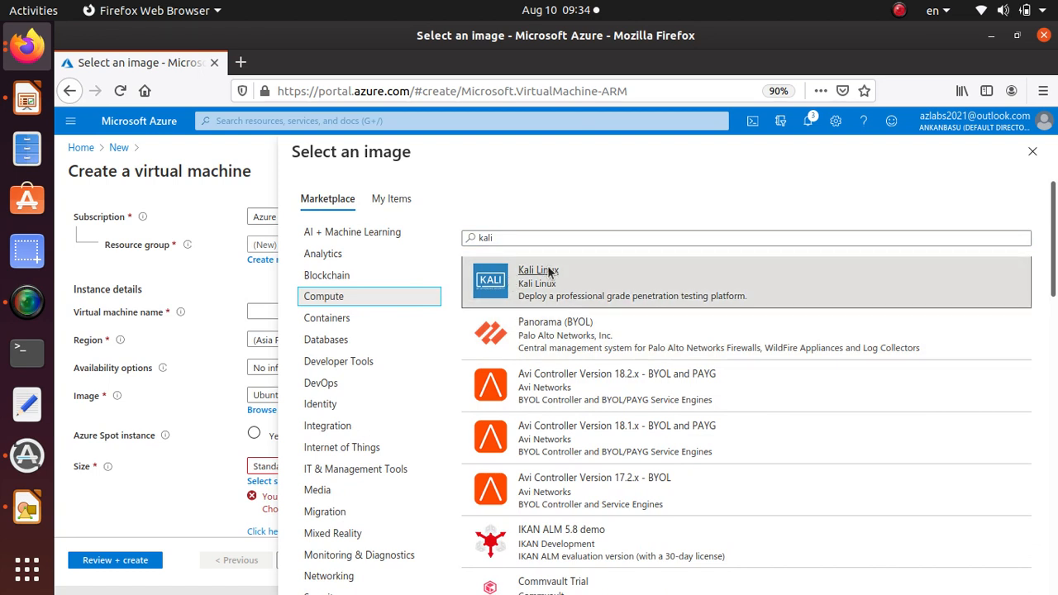
# - Select Kali Linux as the image and set the region to (US) East US 2
pyautogui.click(538, 270)
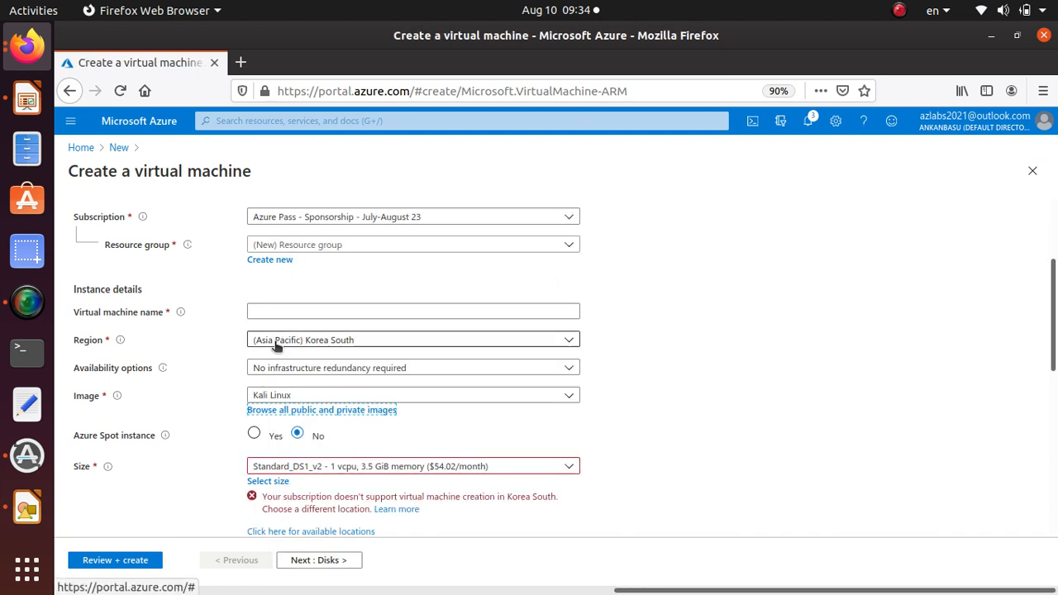
pyautogui.write('kali')
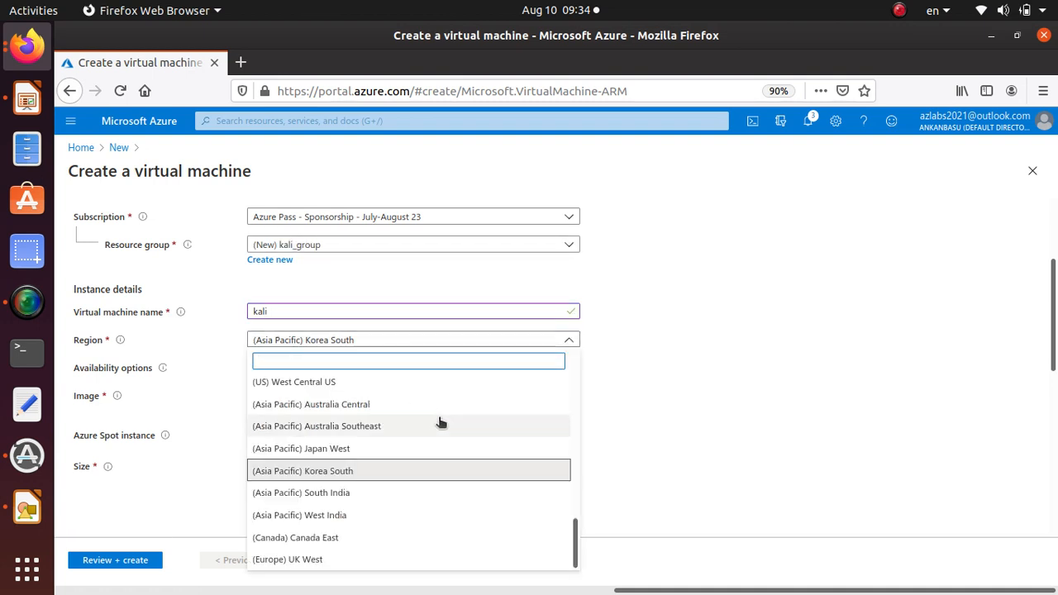
pyautogui.scroll(-3)
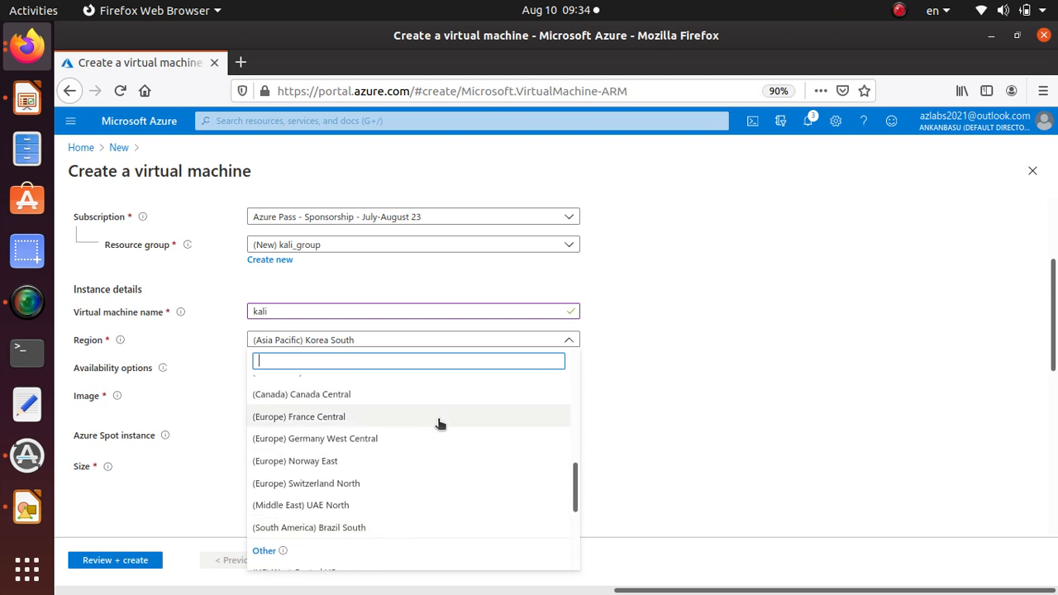
pyautogui.scroll(3)
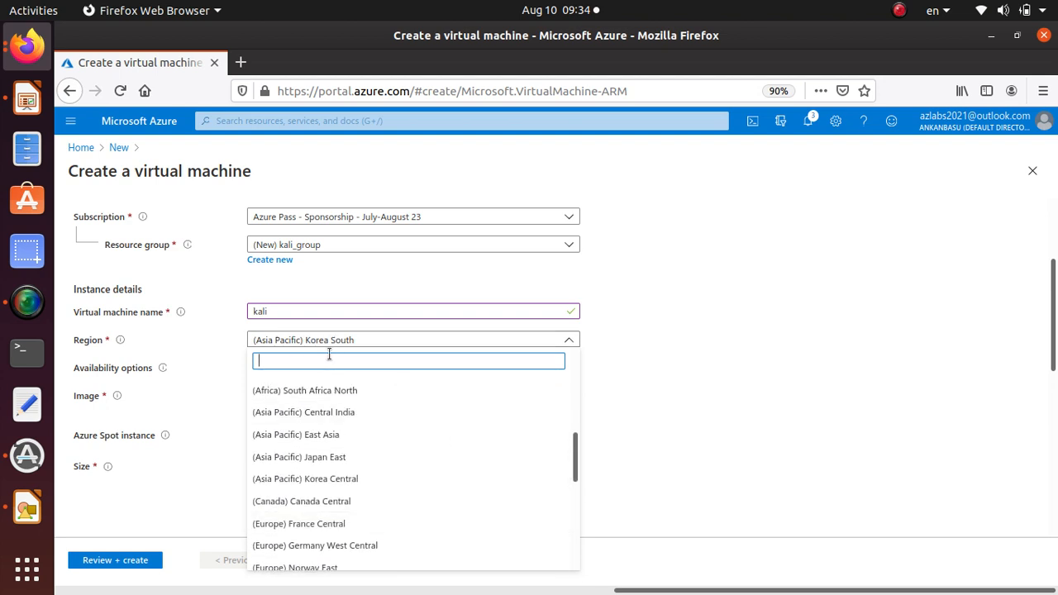
pyautogui.write('us e')
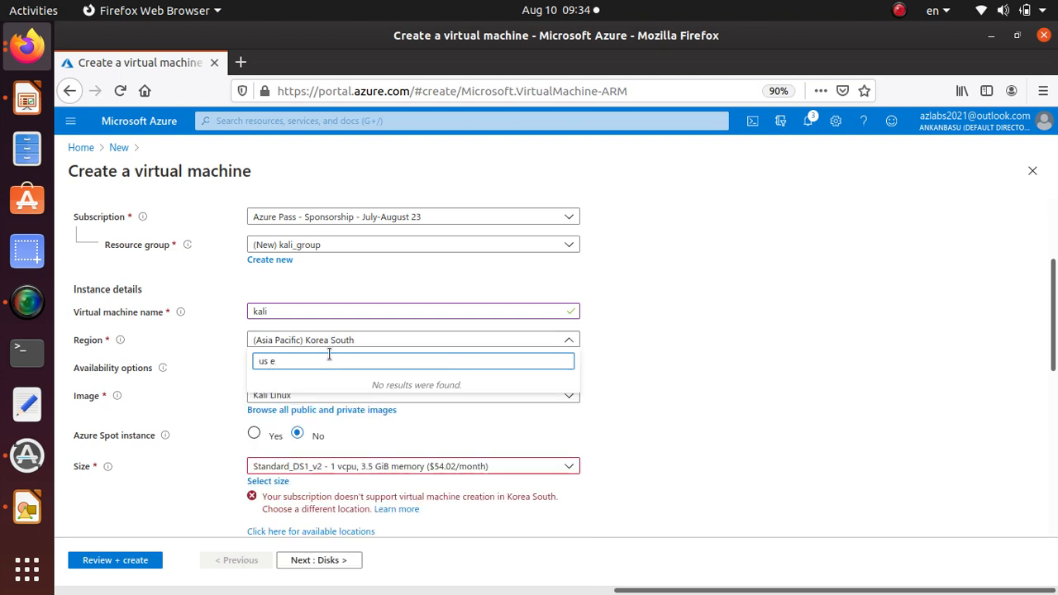
pyautogui.press('BackSpace')
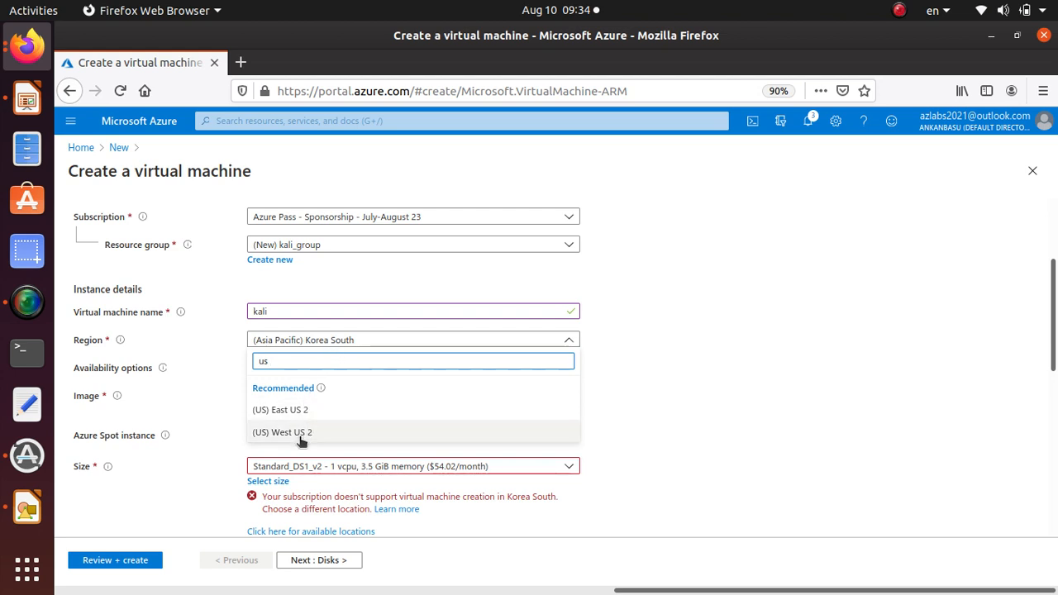
pyautogui.moveTo(312, 396)
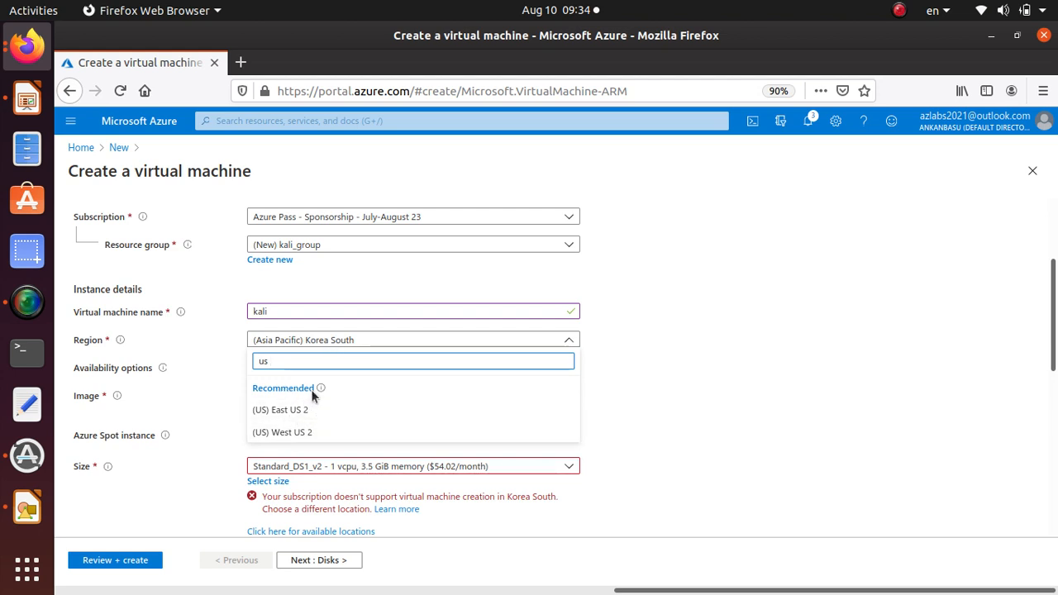
pyautogui.moveTo(321, 388)
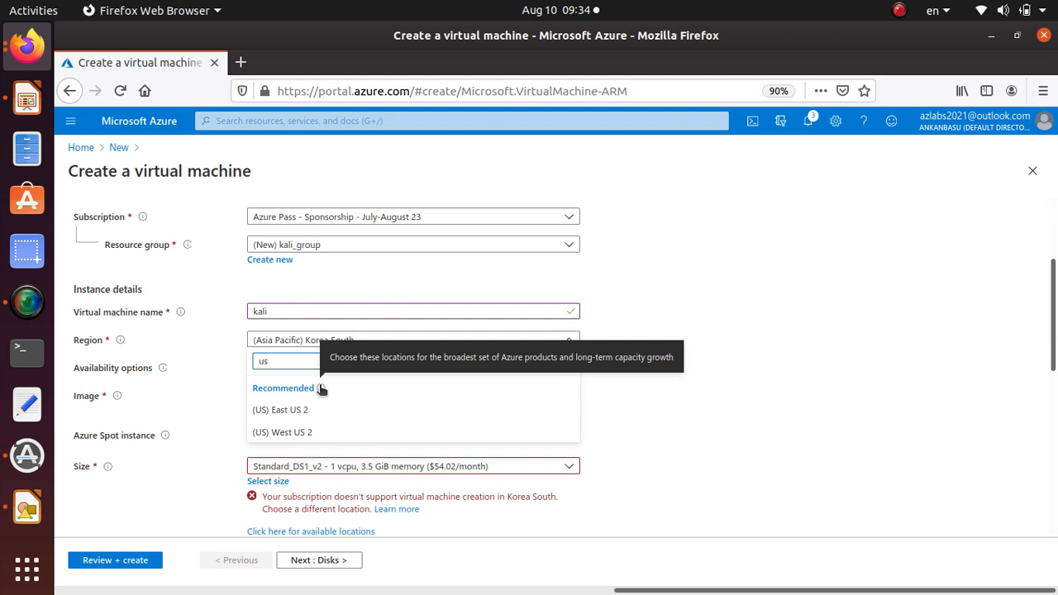
pyautogui.moveTo(295, 410)
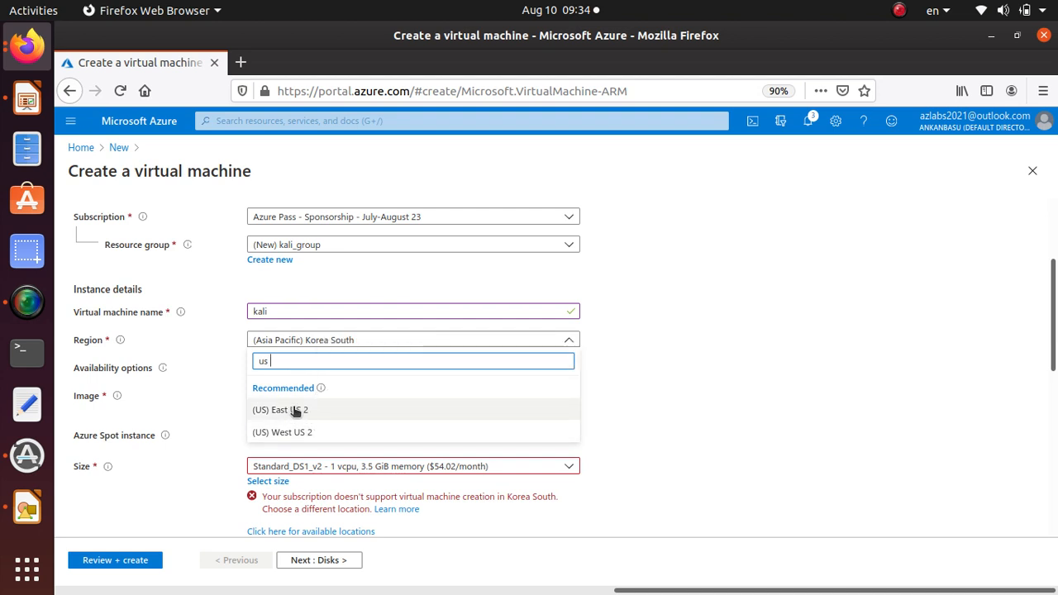
pyautogui.click(279, 409)
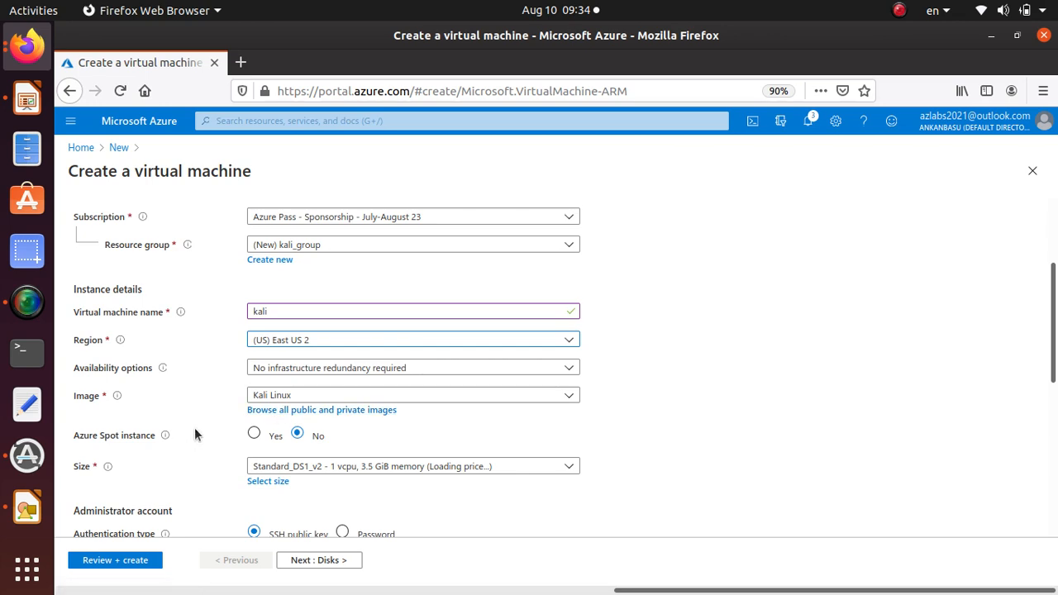
# - Set the VM size to Standard_B1ls (1 vCPU, 0.5 GiB, $3.80/month)
pyautogui.scroll(-3)
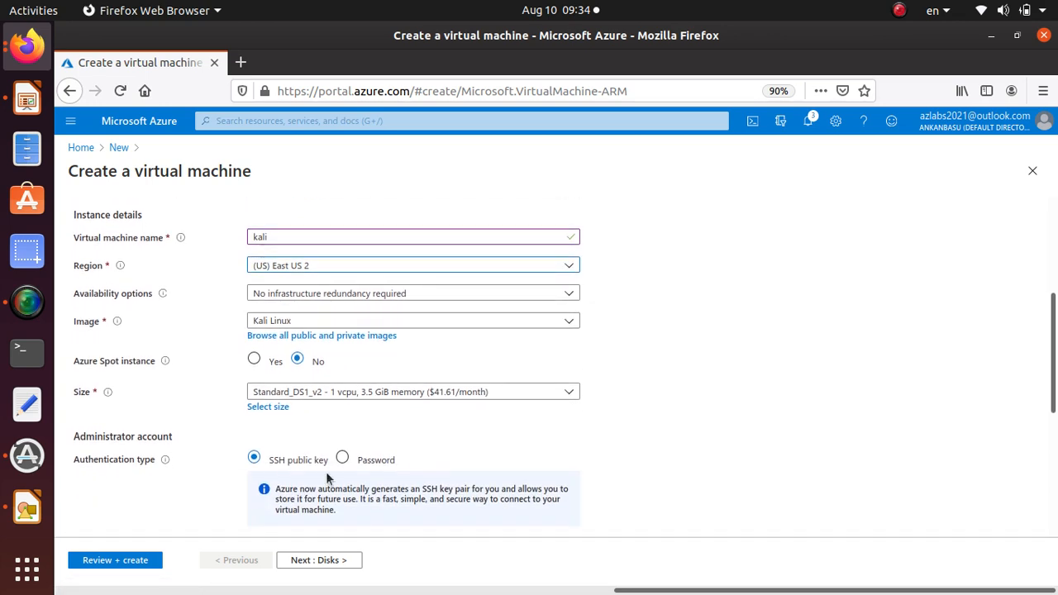
pyautogui.moveTo(499, 392)
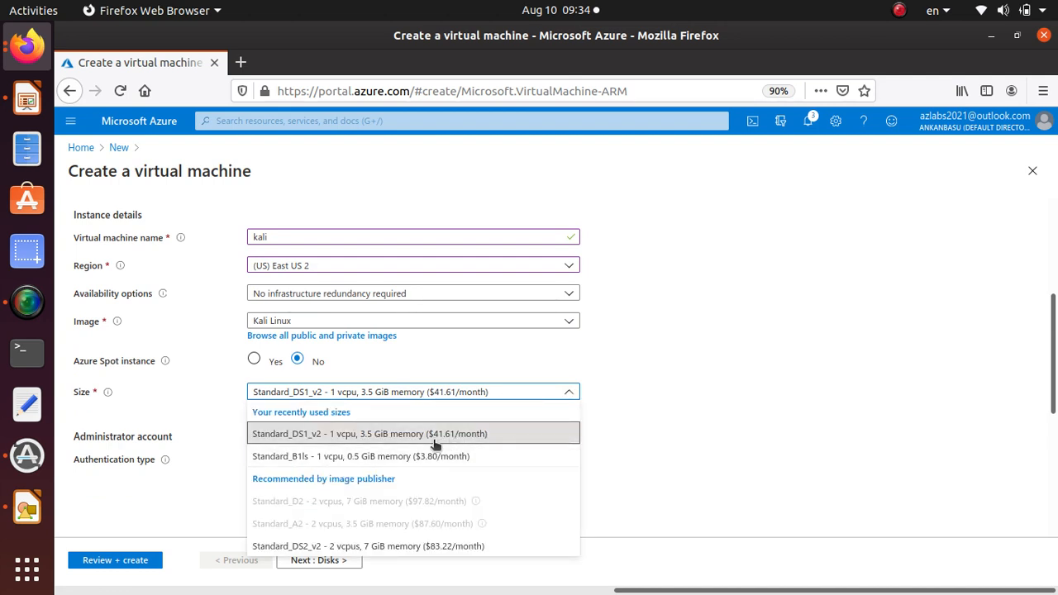
pyautogui.moveTo(321, 469)
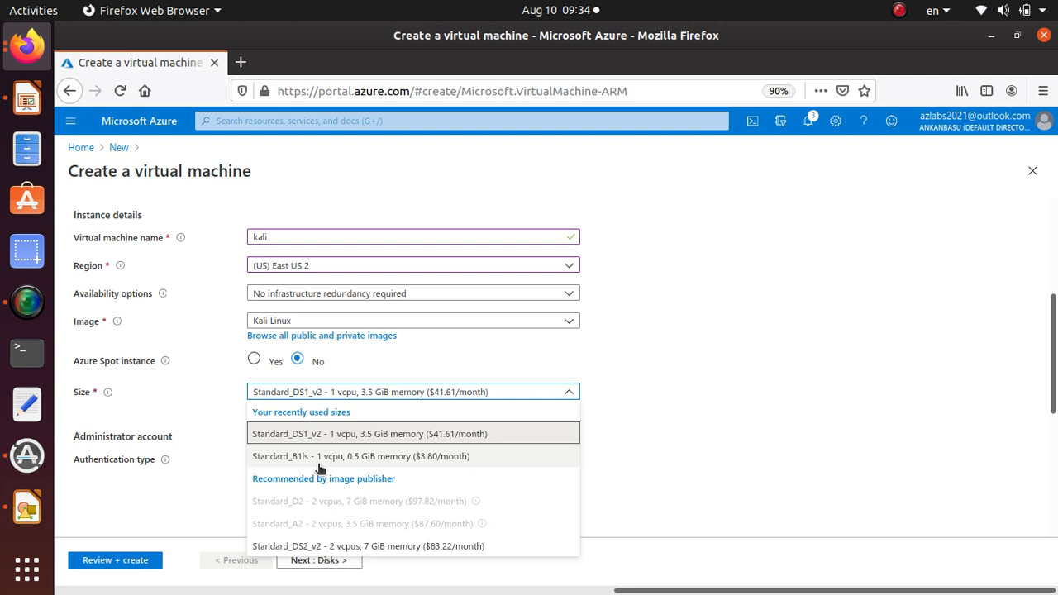
pyautogui.moveTo(449, 454)
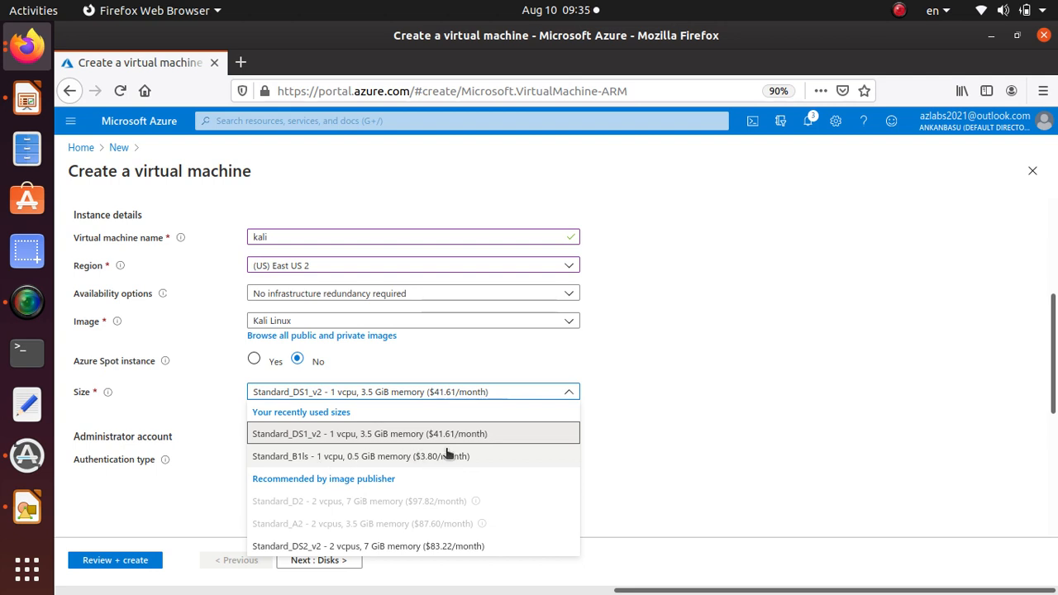
pyautogui.moveTo(445, 457)
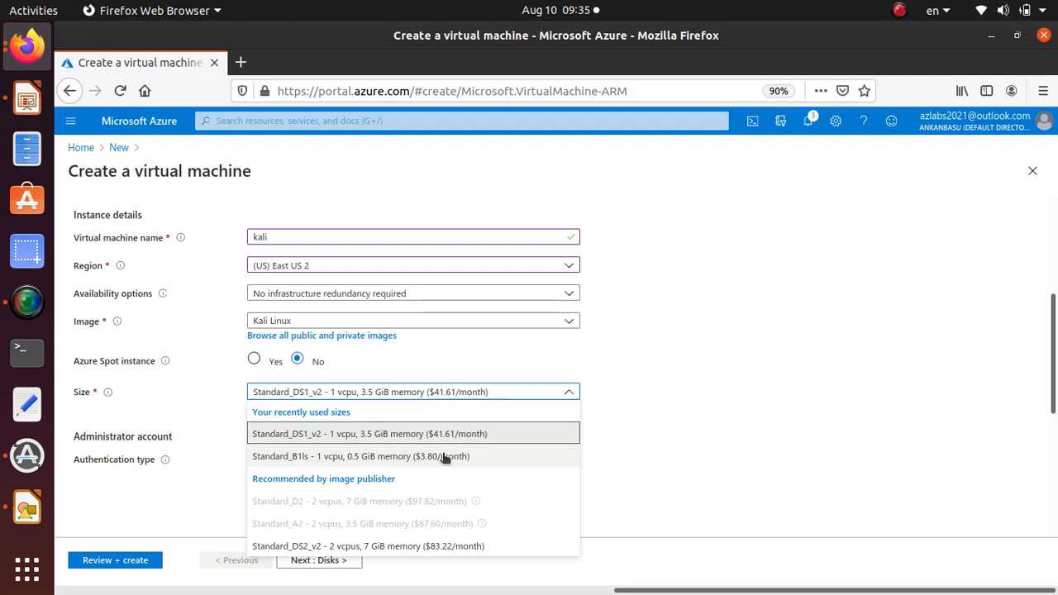
pyautogui.click(362, 456)
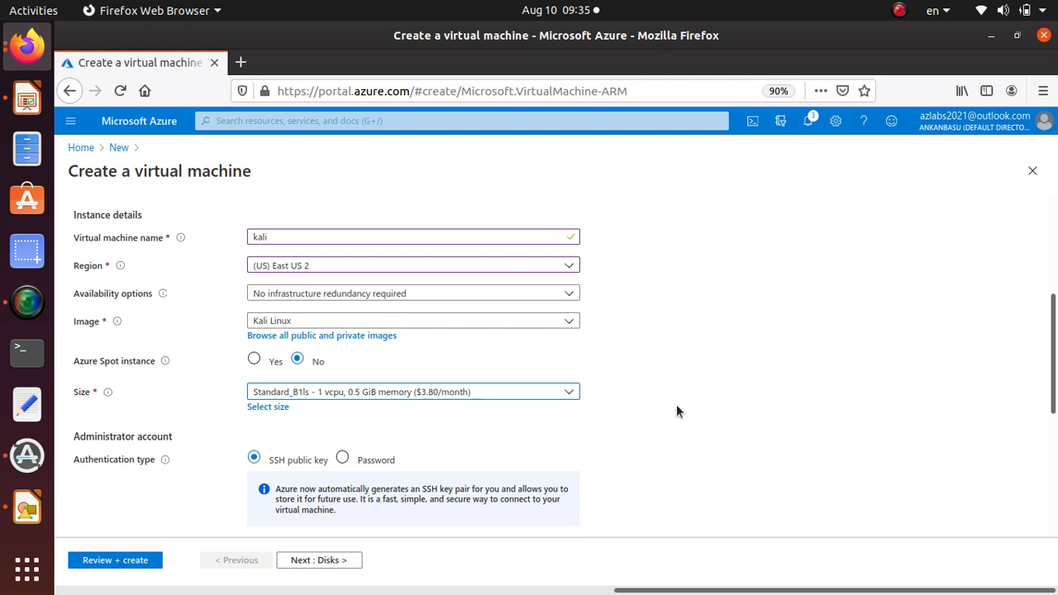
# - Keep SSH public key login with kali_key and SSH port 22, then advance to Disks
pyautogui.scroll(-3)
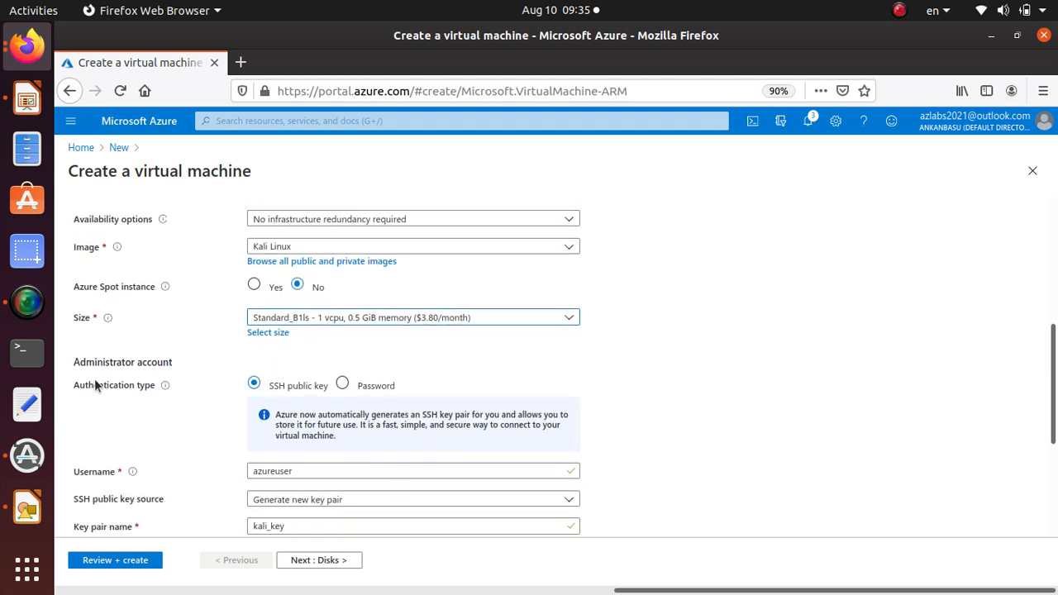
pyautogui.moveTo(294, 433)
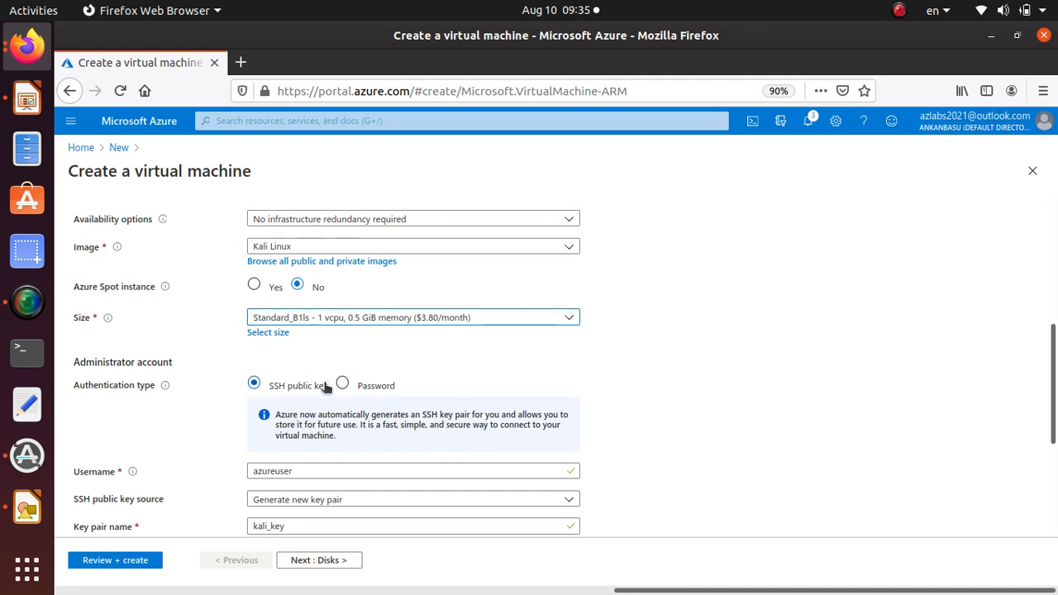
pyautogui.scroll(-3)
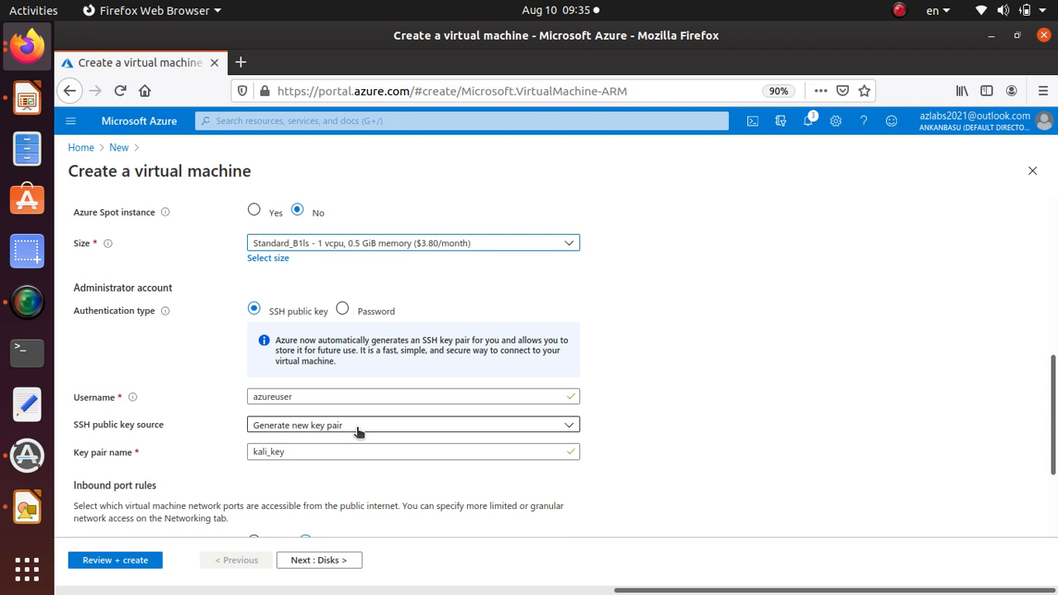
pyautogui.scroll(-3)
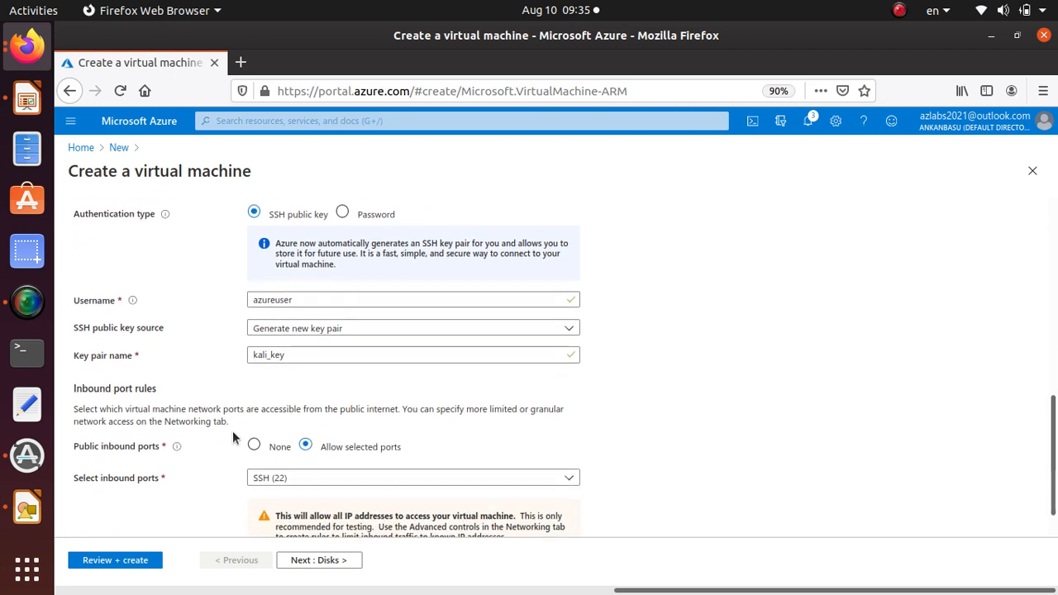
pyautogui.scroll(-3)
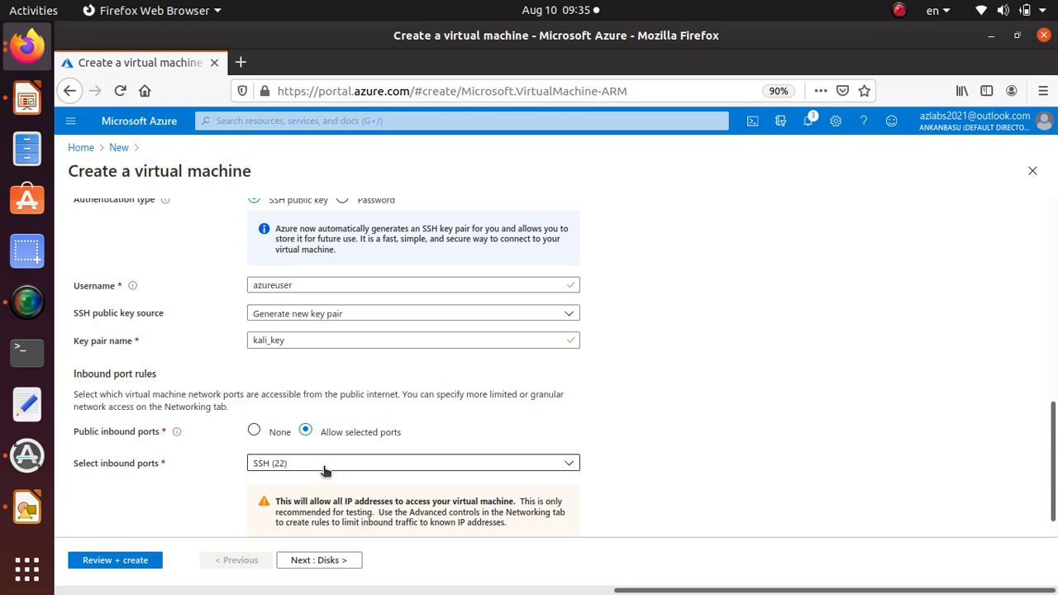
pyautogui.scroll(-3)
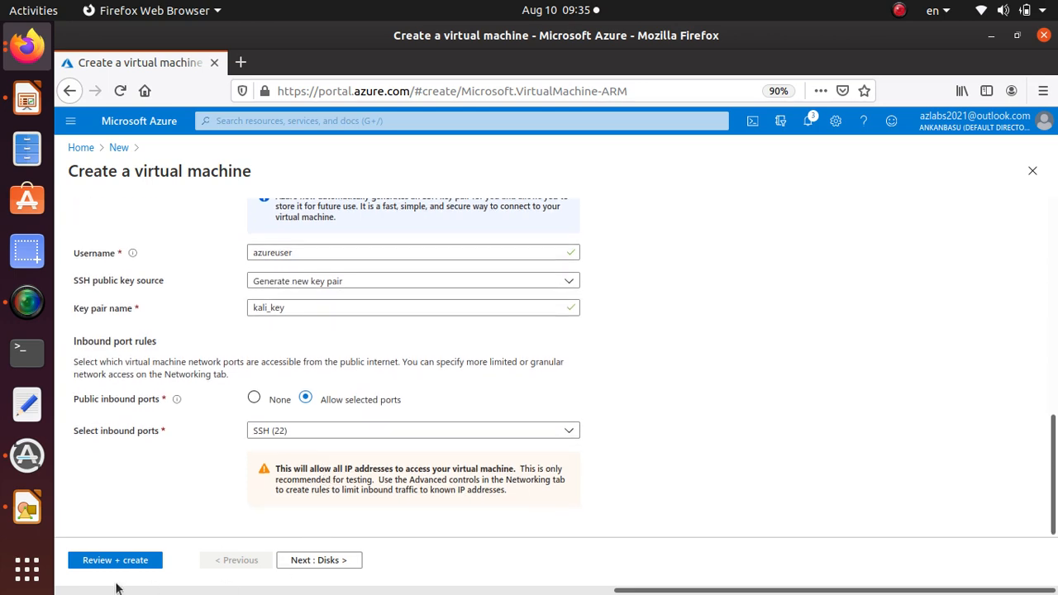
pyautogui.click(318, 560)
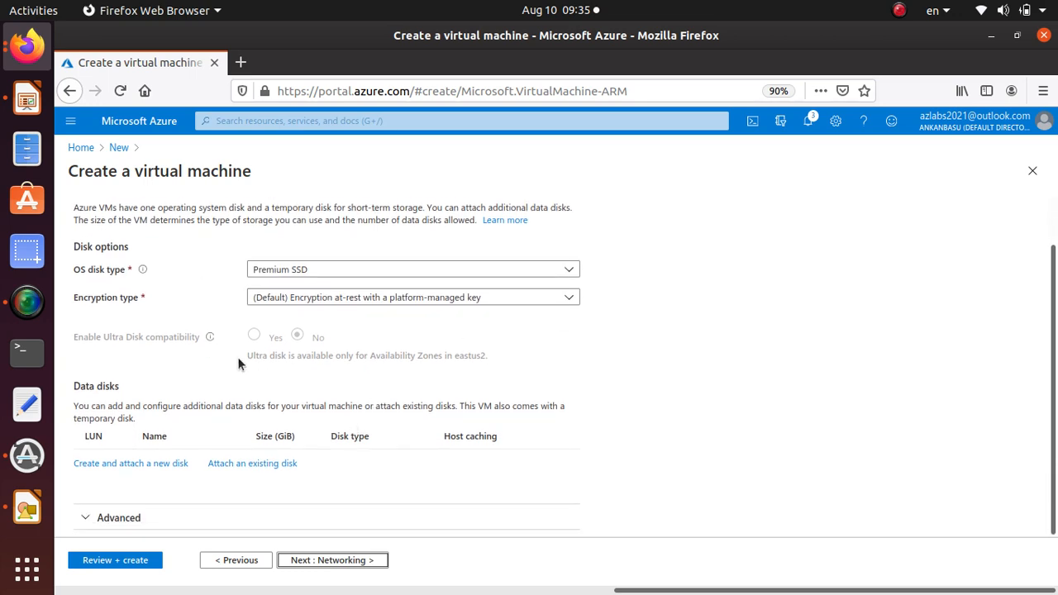
pyautogui.scroll(3)
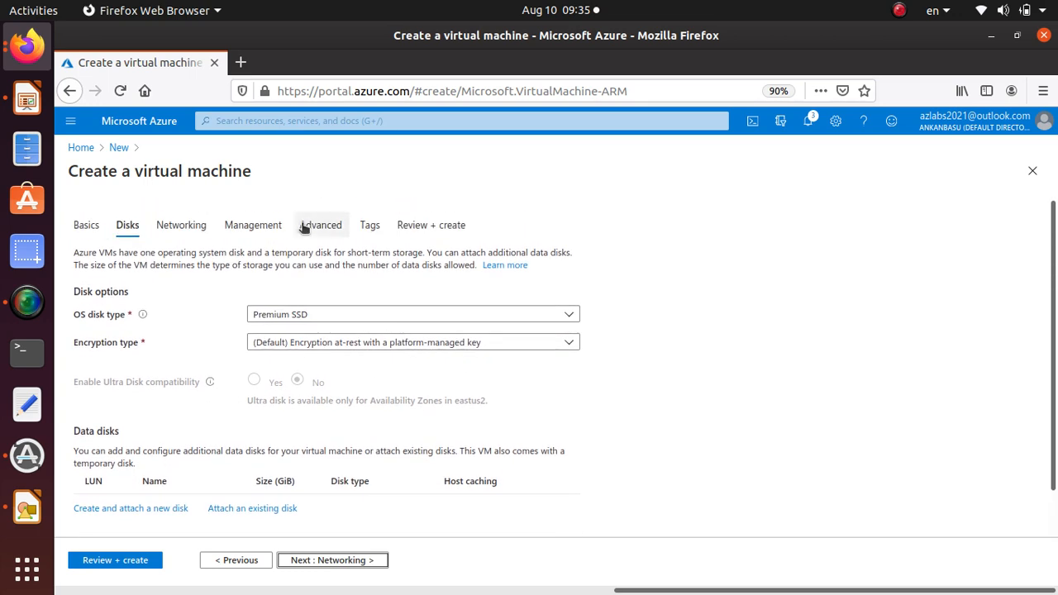
pyautogui.moveTo(450, 314)
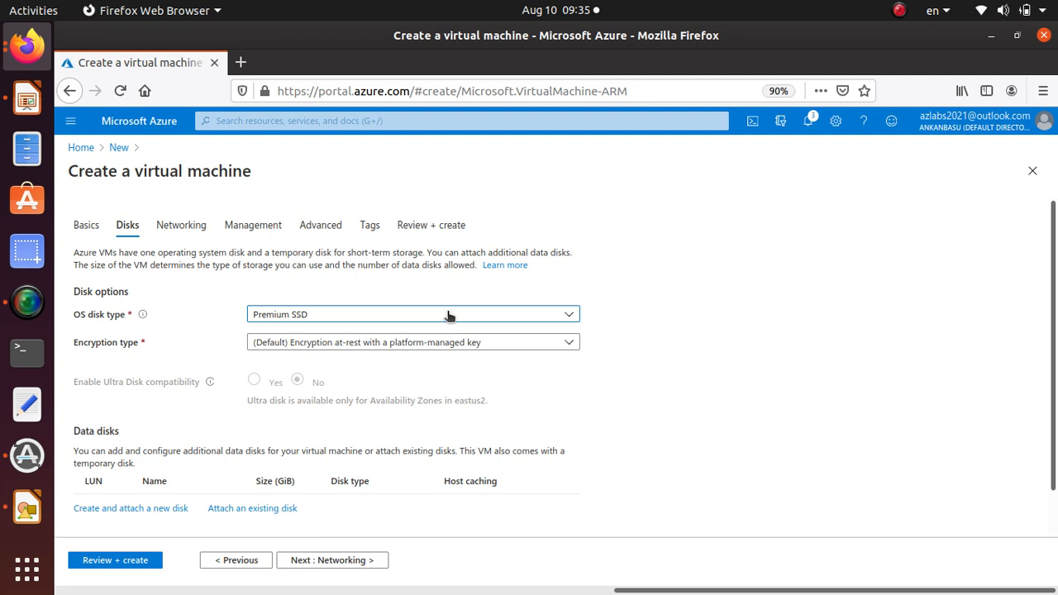
pyautogui.click(411, 314)
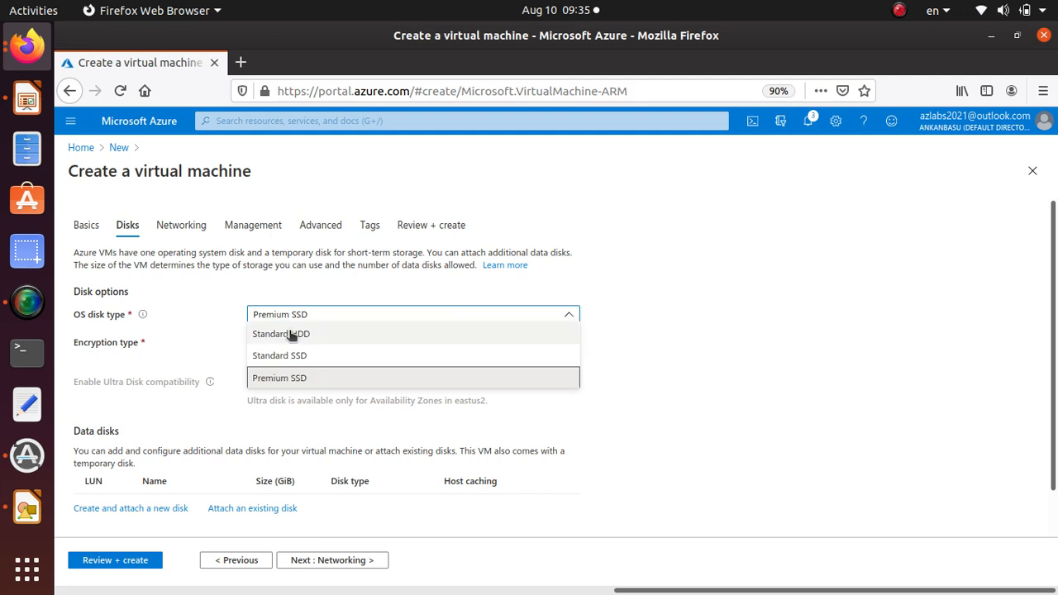
pyautogui.moveTo(714, 239)
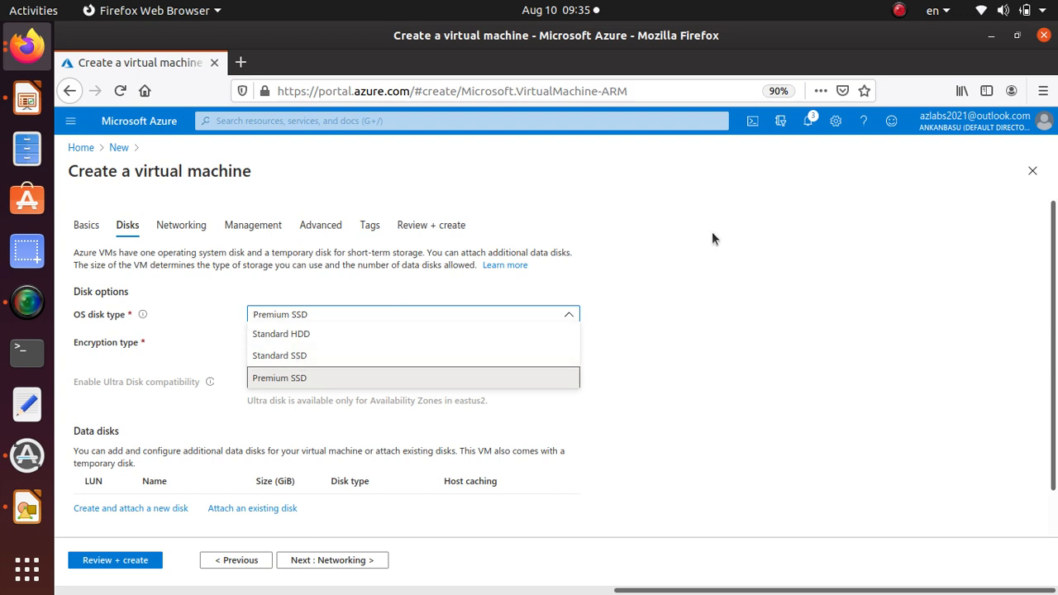
pyautogui.click(280, 378)
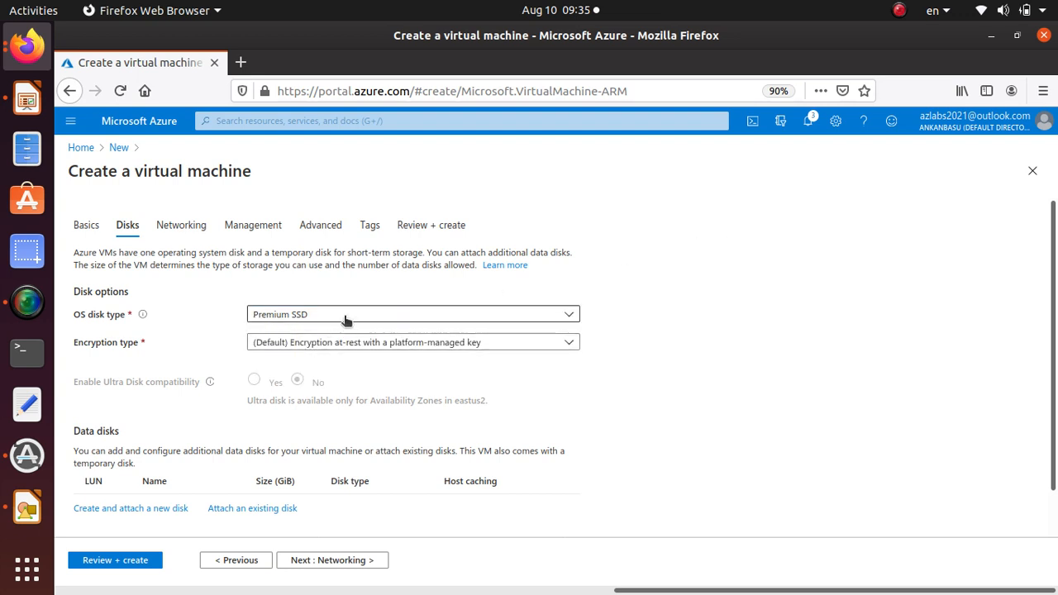
pyautogui.moveTo(350, 316)
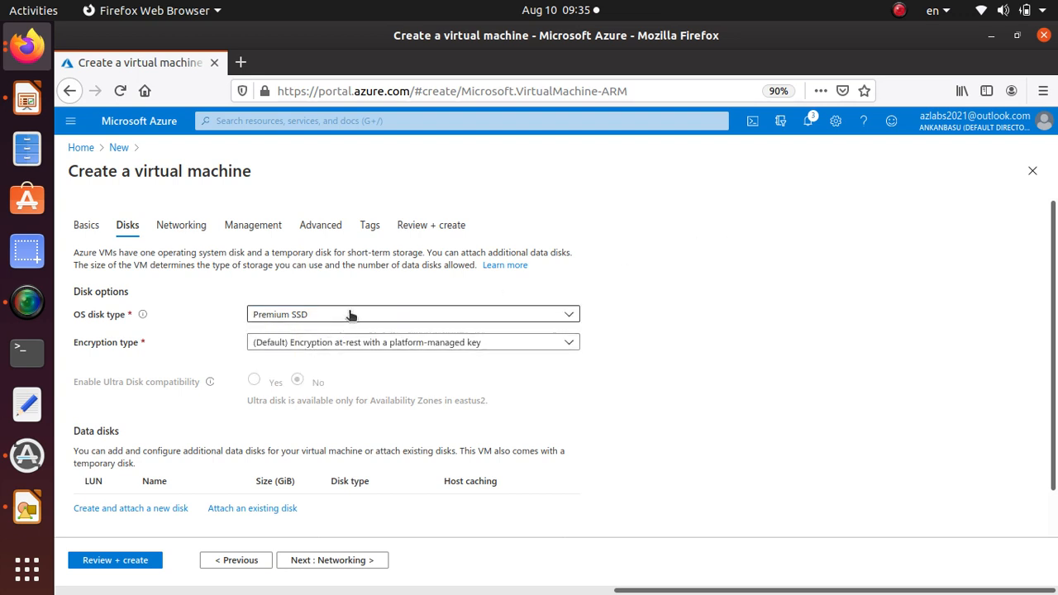
pyautogui.click(414, 314)
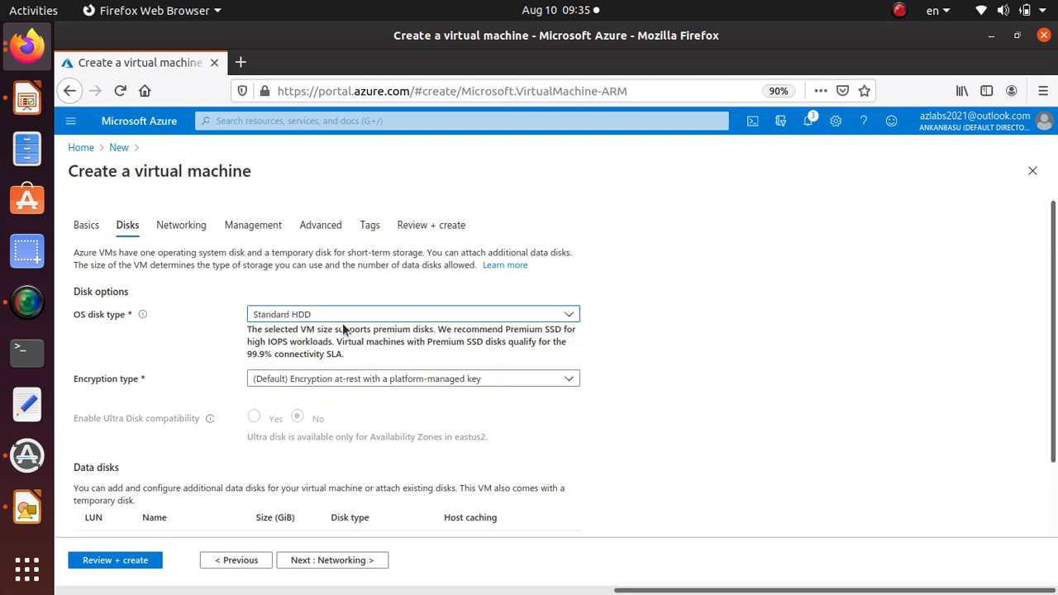
pyautogui.moveTo(294, 313)
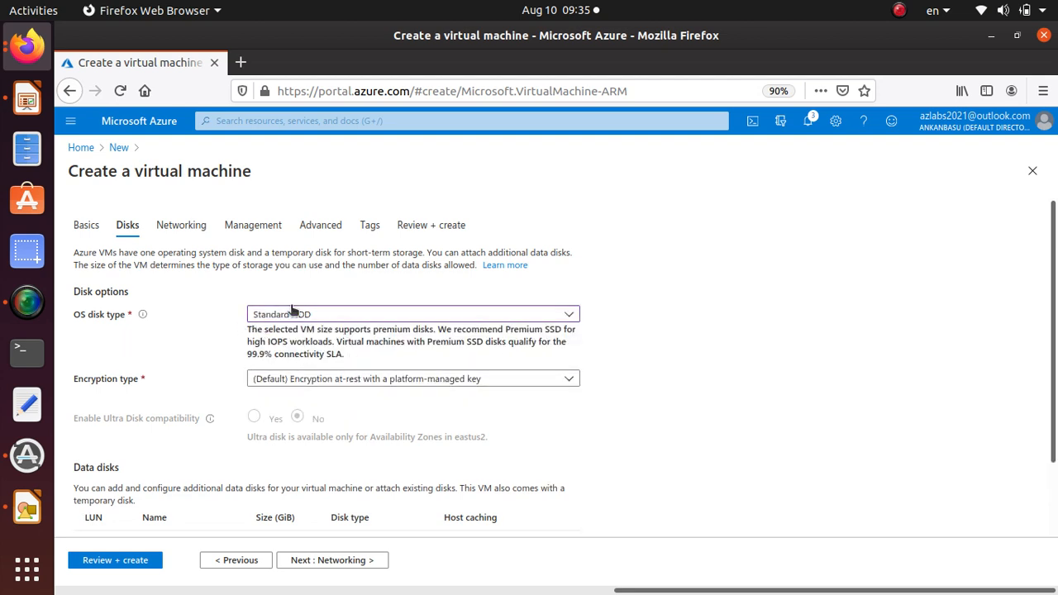
pyautogui.click(413, 315)
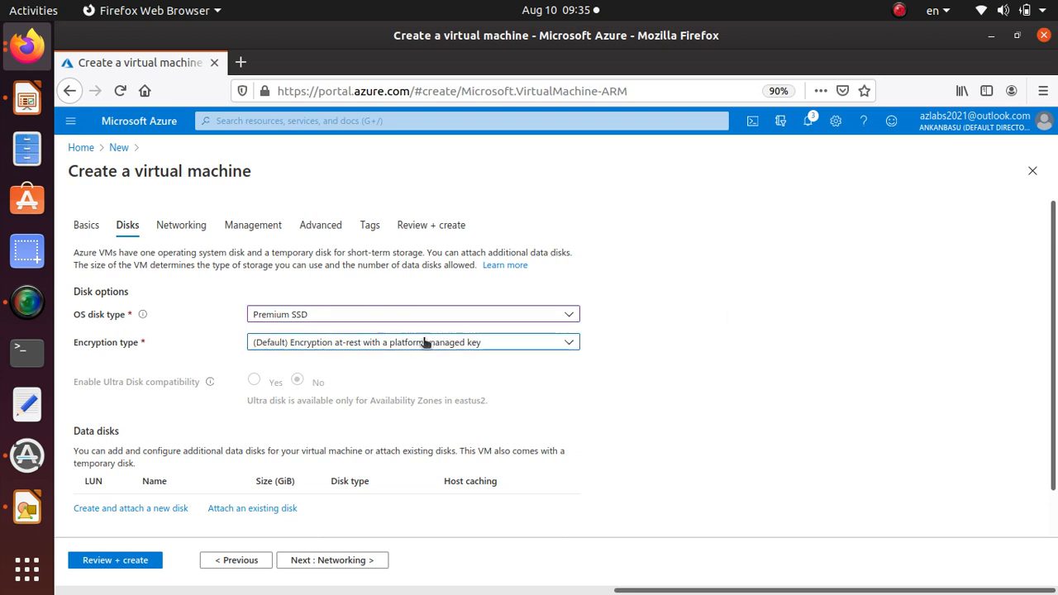
pyautogui.click(412, 342)
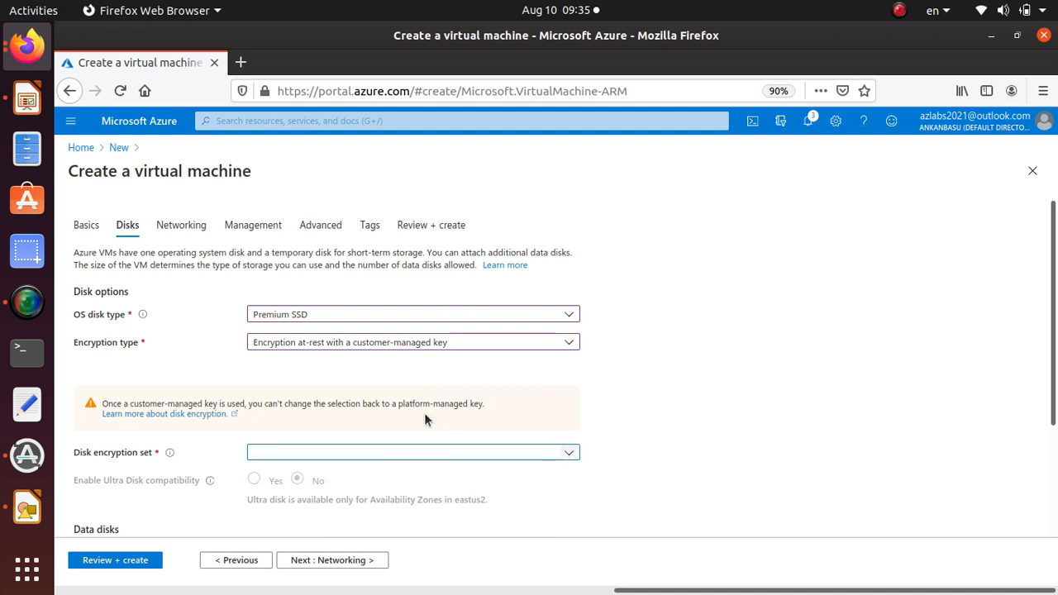
pyautogui.moveTo(397, 409)
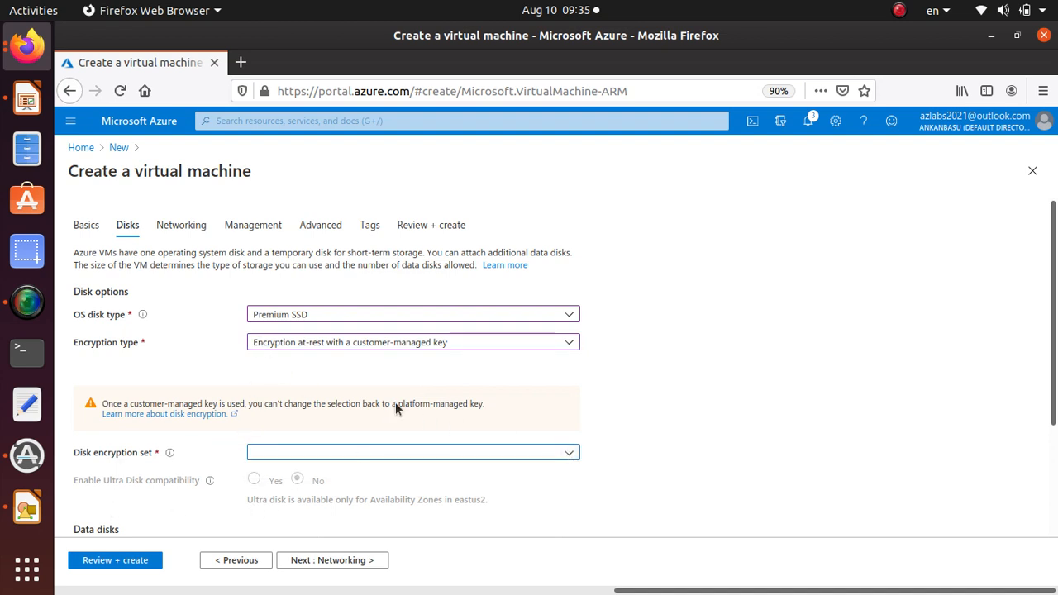
pyautogui.moveTo(422, 353)
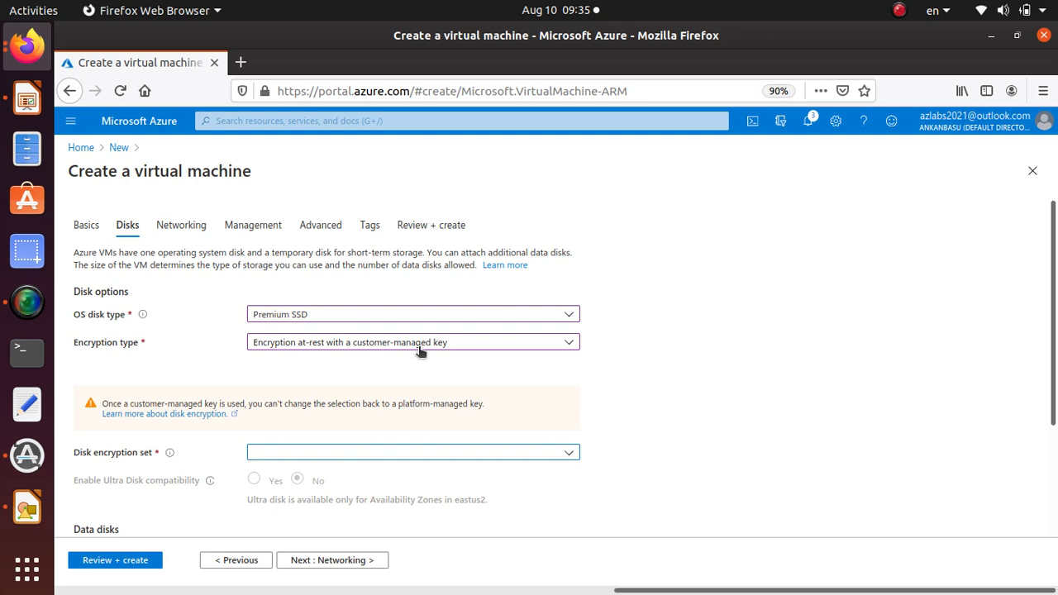
pyautogui.moveTo(525, 354)
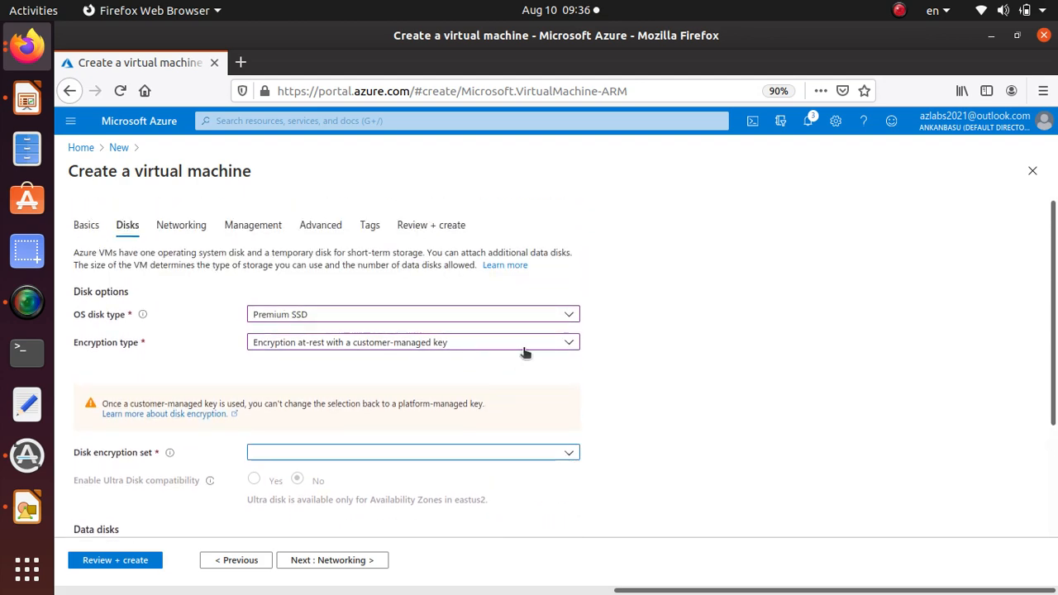
# - Revert to platform-managed encryption on Premium SSD and advance to Networking
pyautogui.click(413, 341)
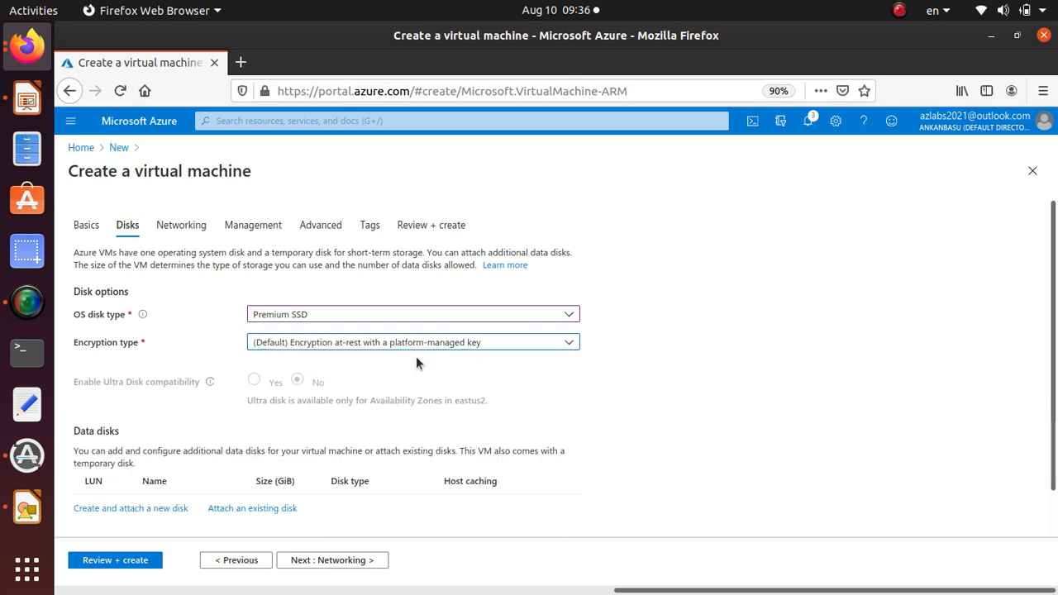
pyautogui.moveTo(279, 359)
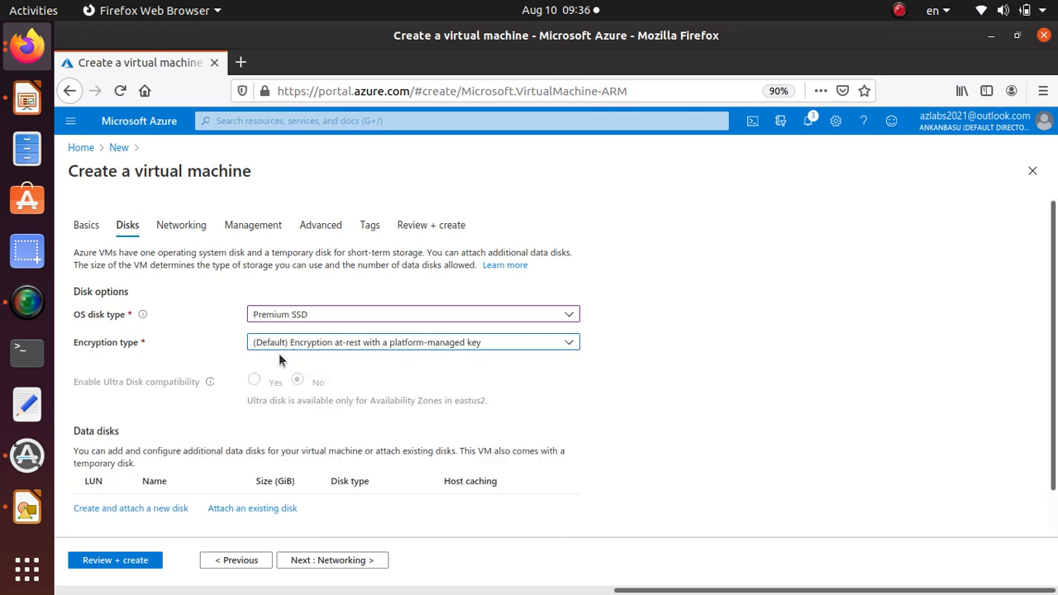
pyautogui.moveTo(486, 354)
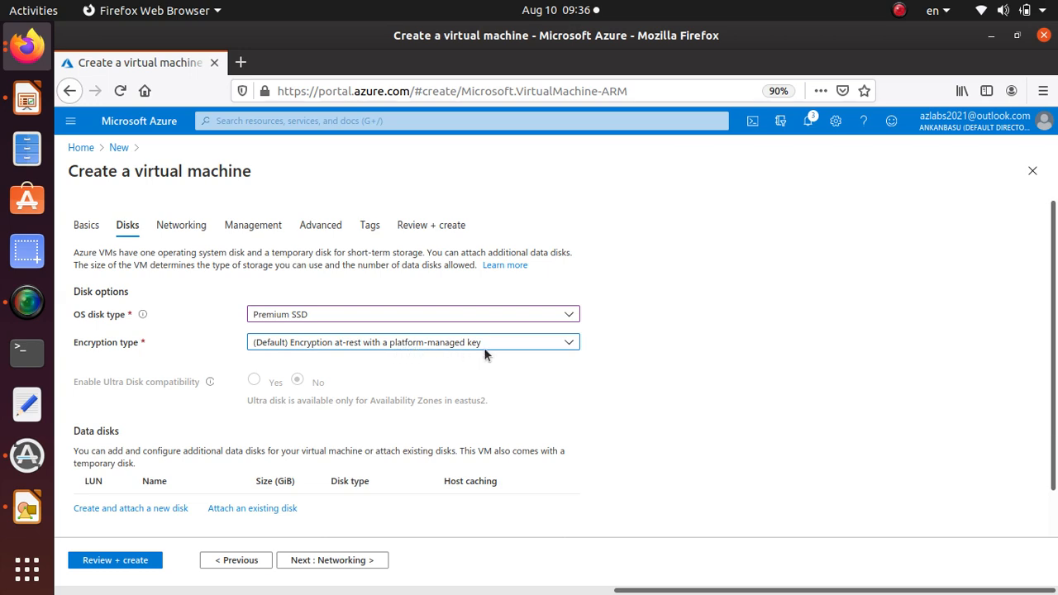
pyautogui.scroll(-3)
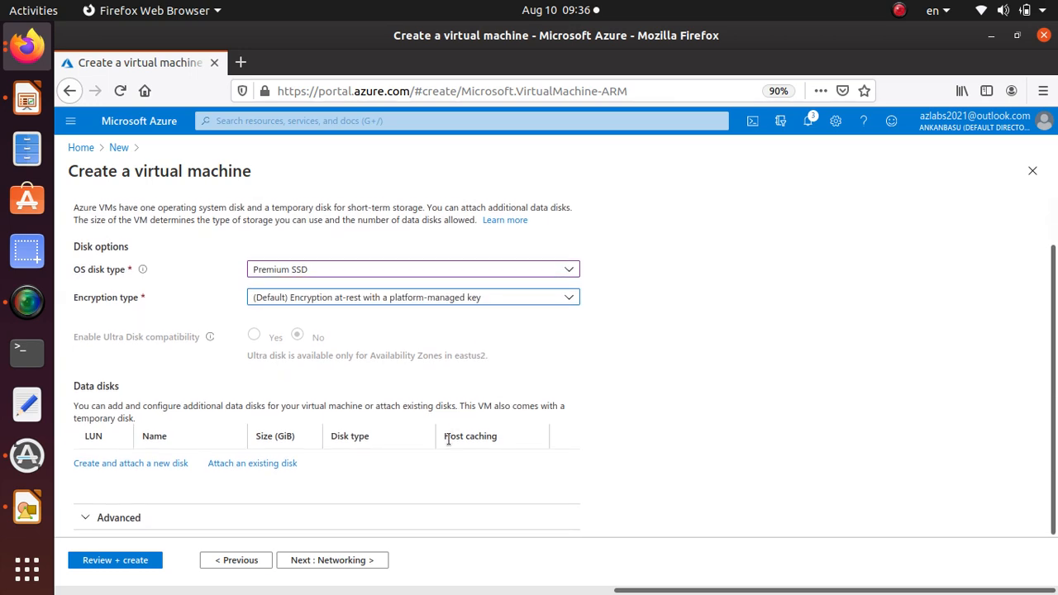
pyautogui.moveTo(130, 463)
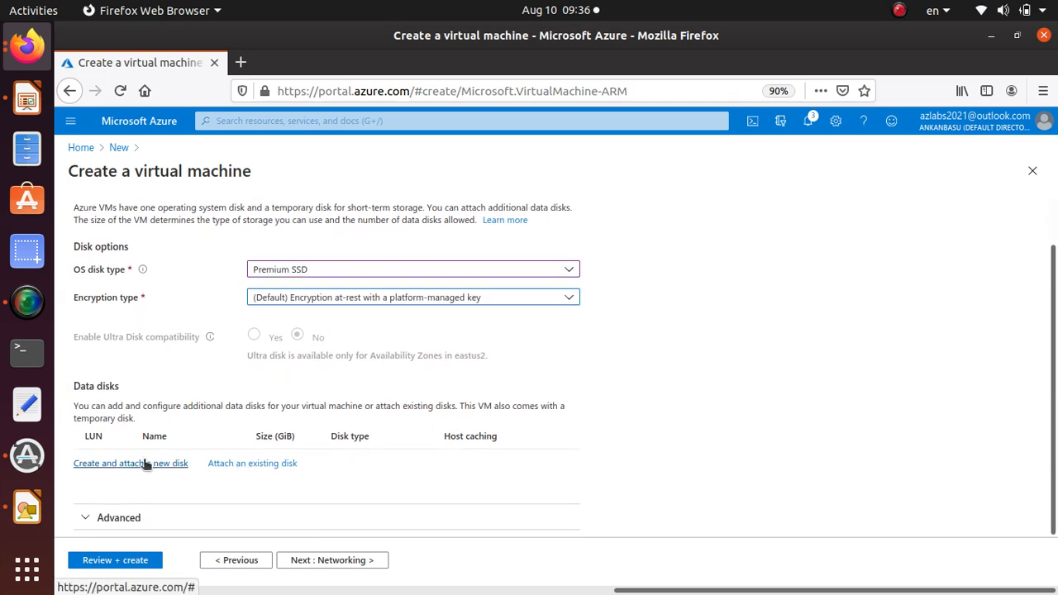
pyautogui.click(333, 559)
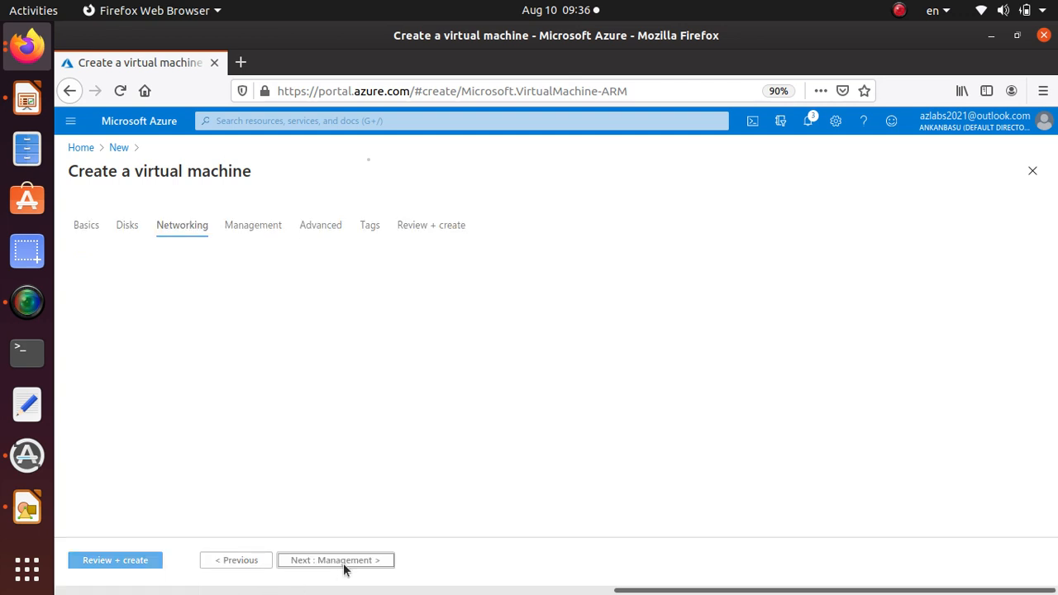
# - Keep kali_group-vnet, kali-ip and SSH (22) network defaults, then advance to Management
pyautogui.click(181, 225)
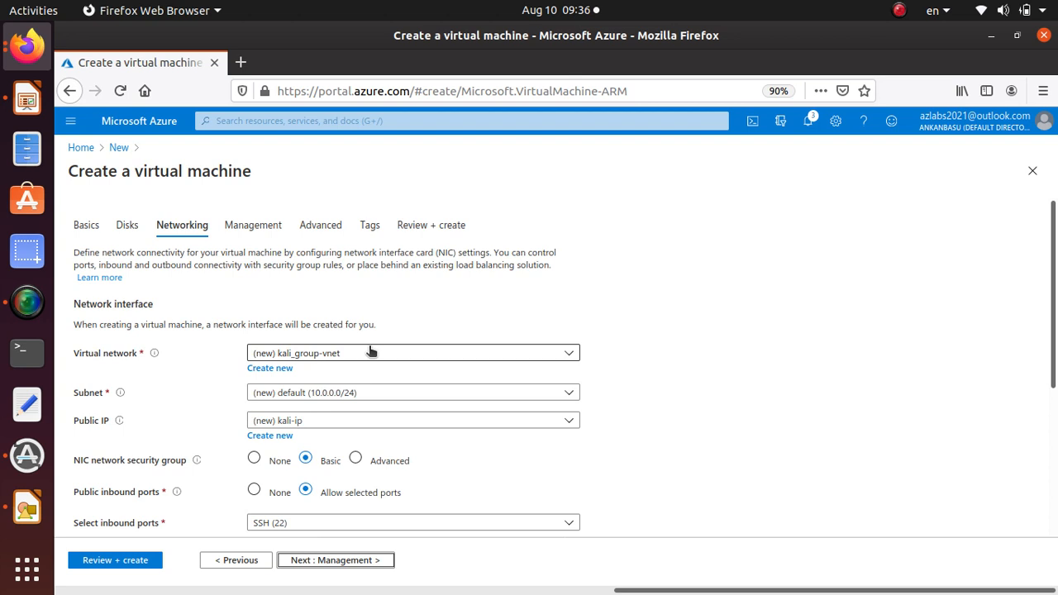
pyautogui.moveTo(291, 362)
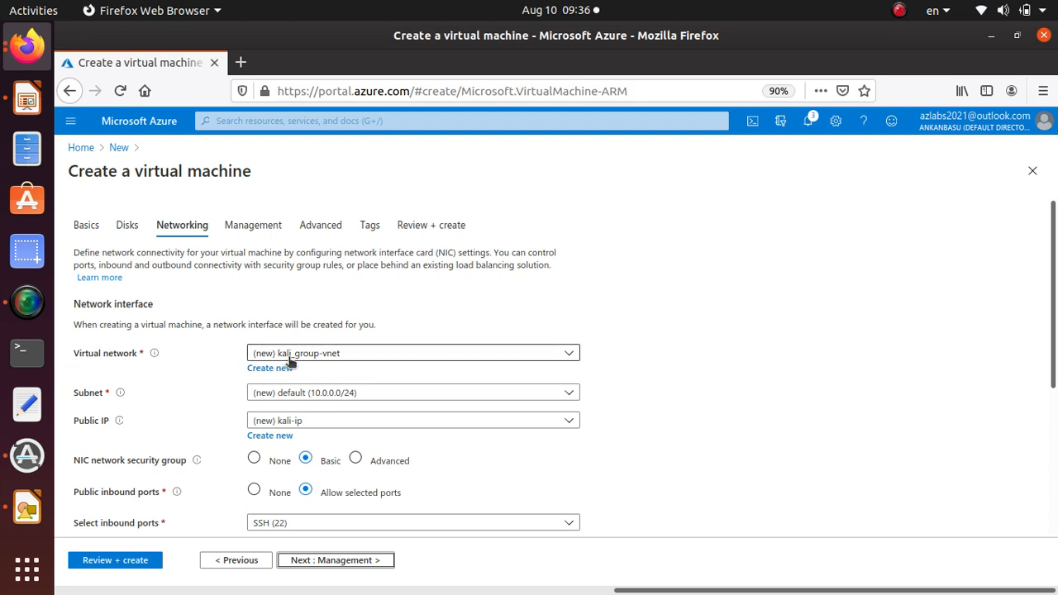
pyautogui.moveTo(347, 360)
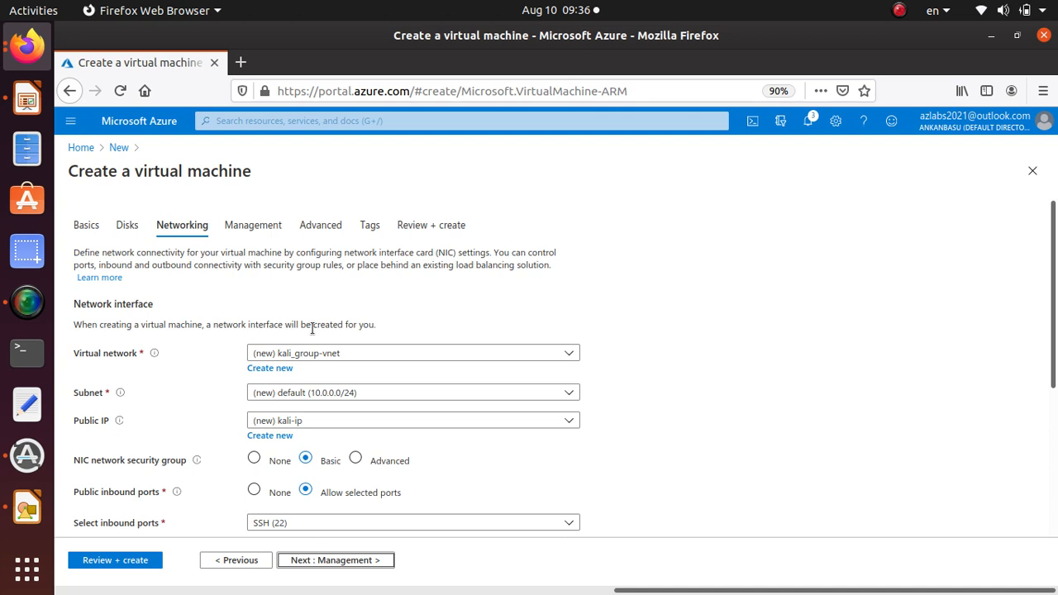
pyautogui.moveTo(188, 475)
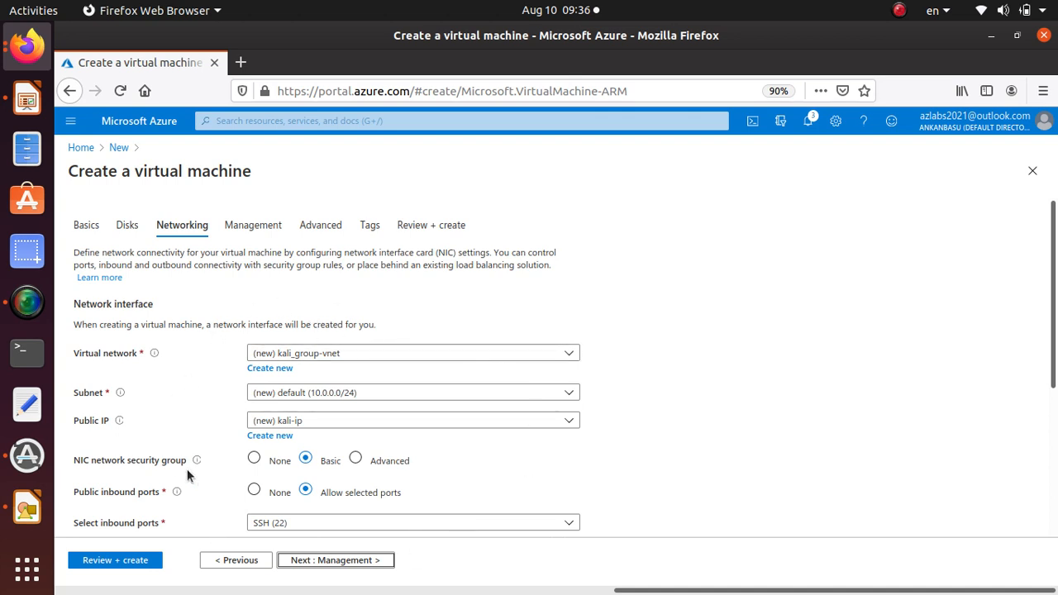
pyautogui.moveTo(199, 354)
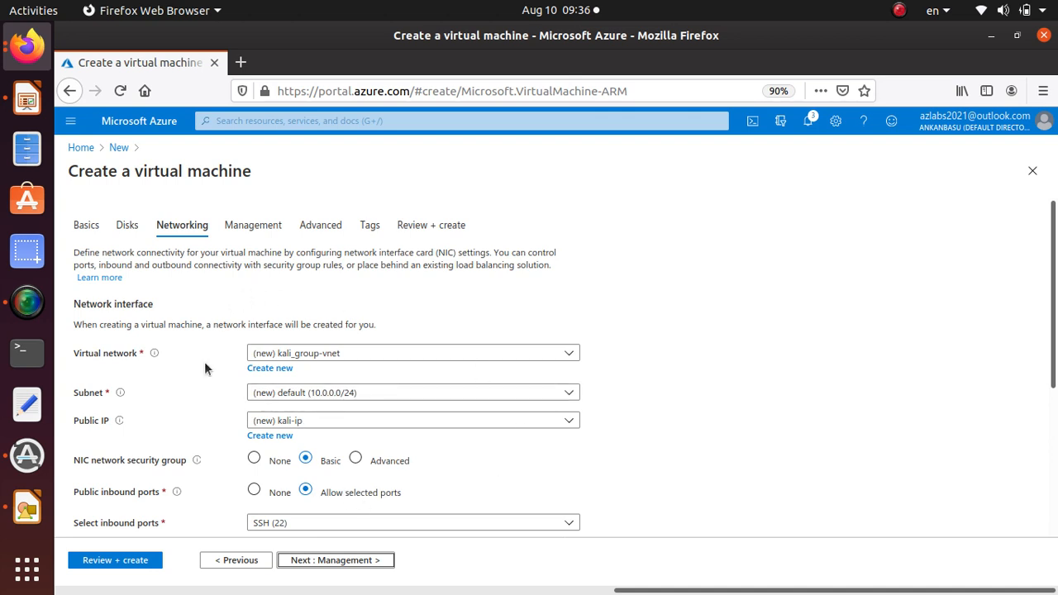
pyautogui.moveTo(405, 566)
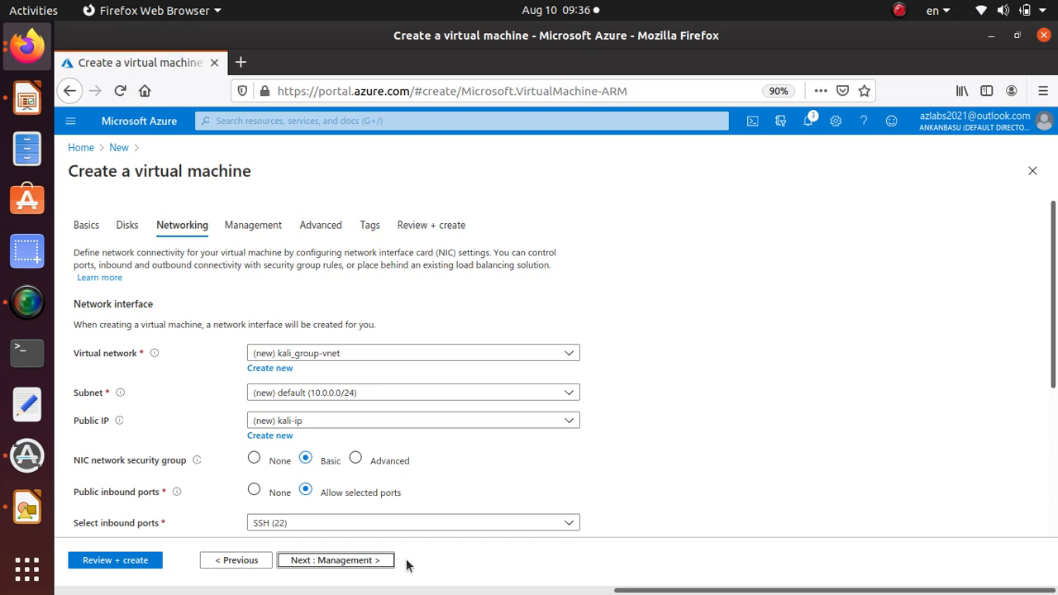
pyautogui.scroll(-3)
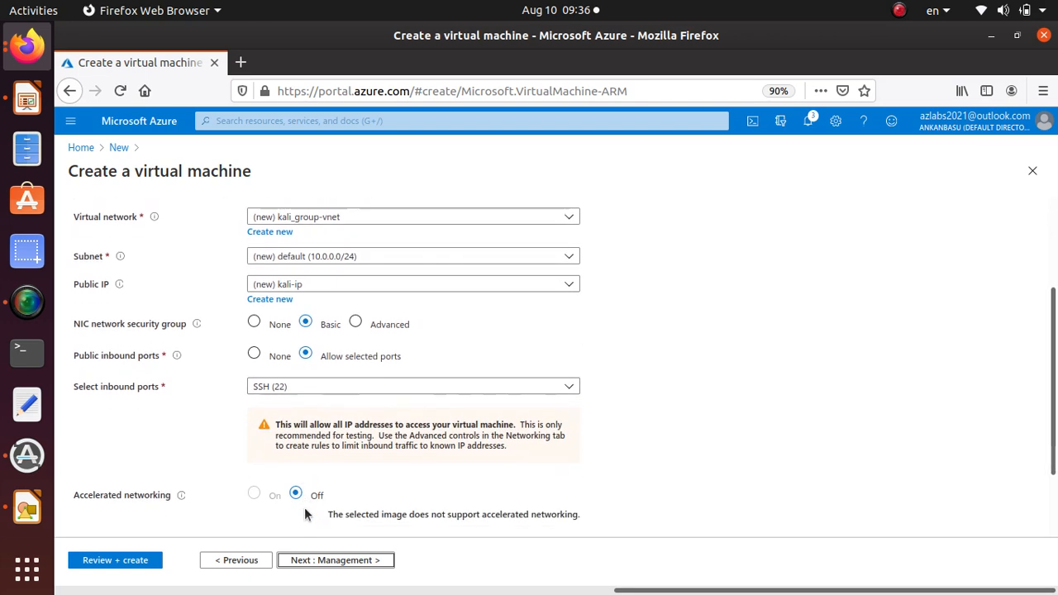
pyautogui.scroll(-3)
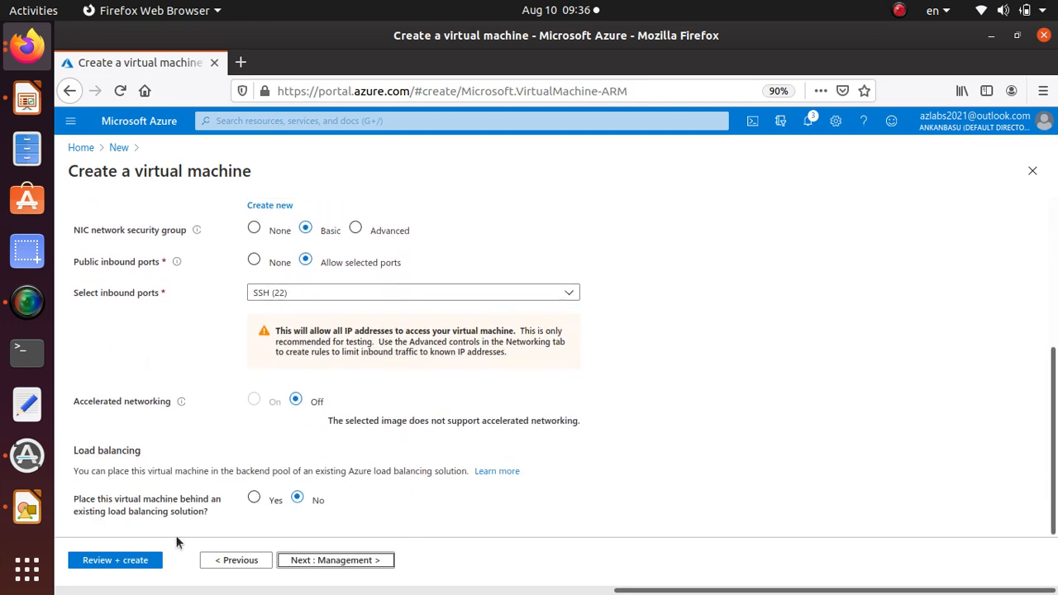
pyautogui.click(335, 560)
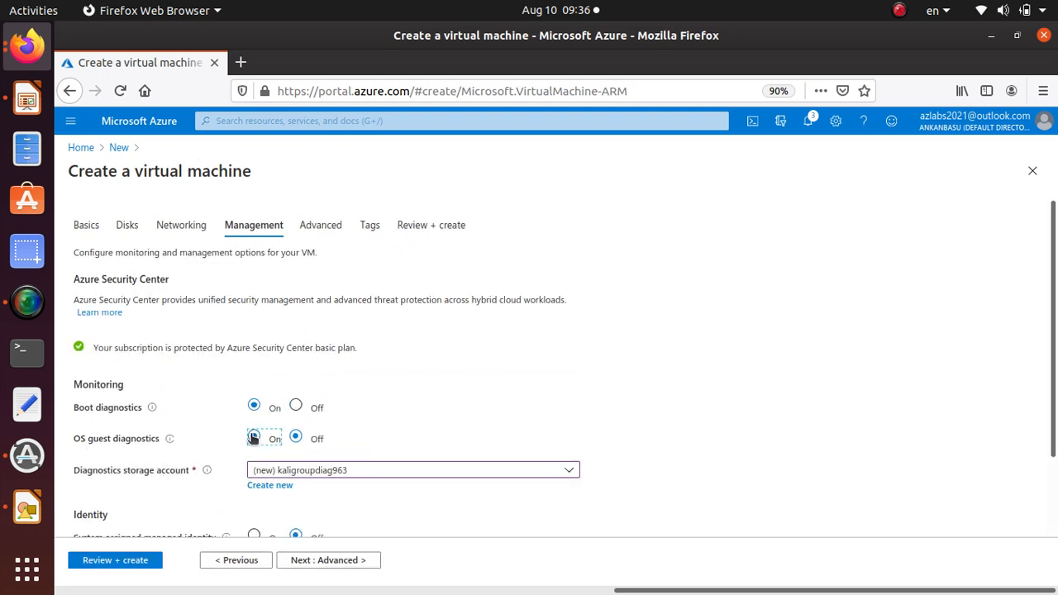
# - Switch OS guest diagnostics on, using the kaligroupdiag963 storage account
pyautogui.click(254, 436)
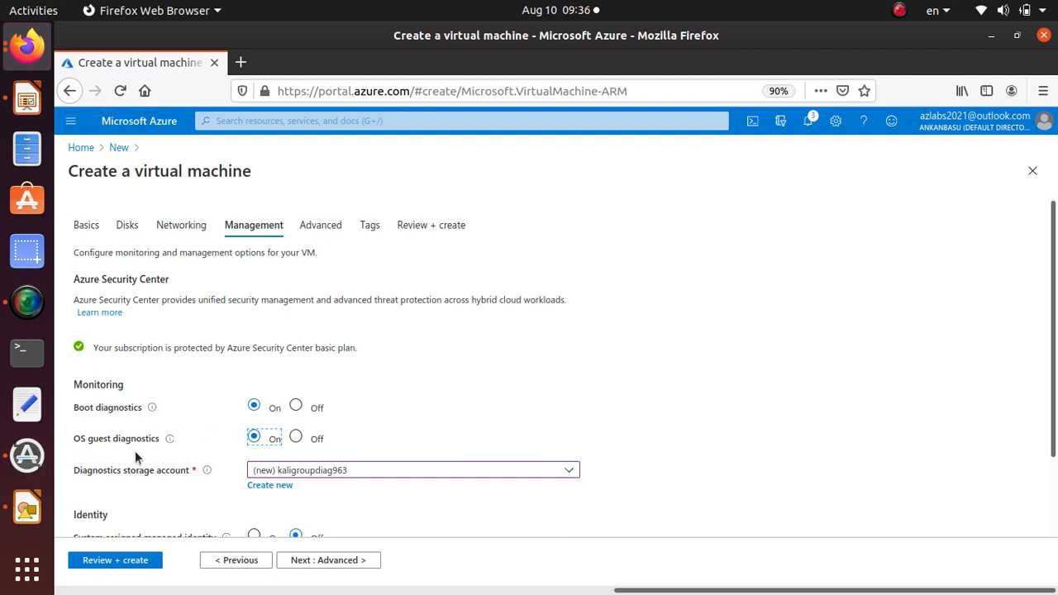
pyautogui.moveTo(169, 439)
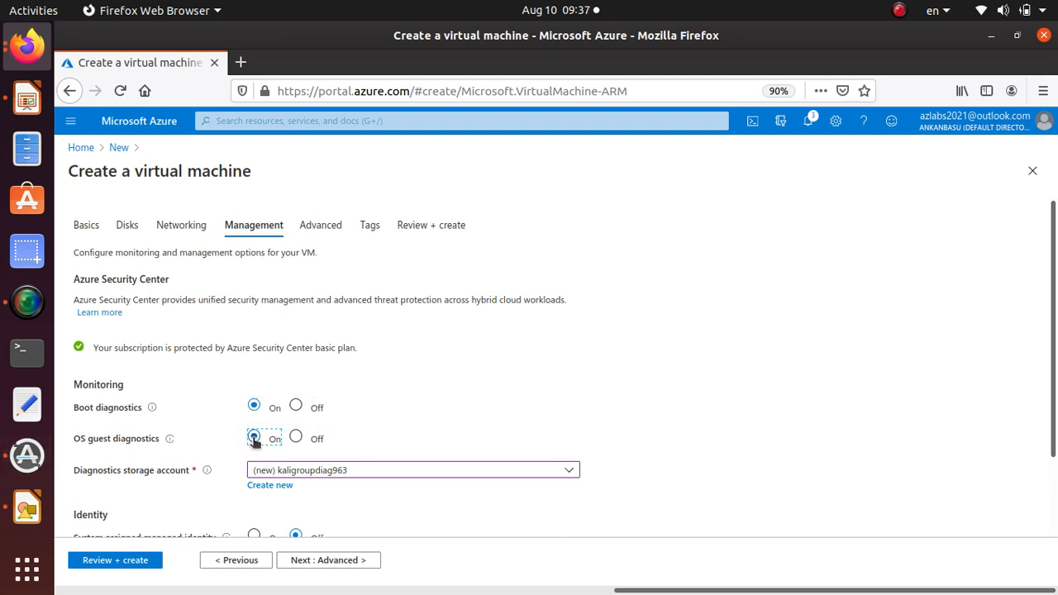
pyautogui.scroll(-3)
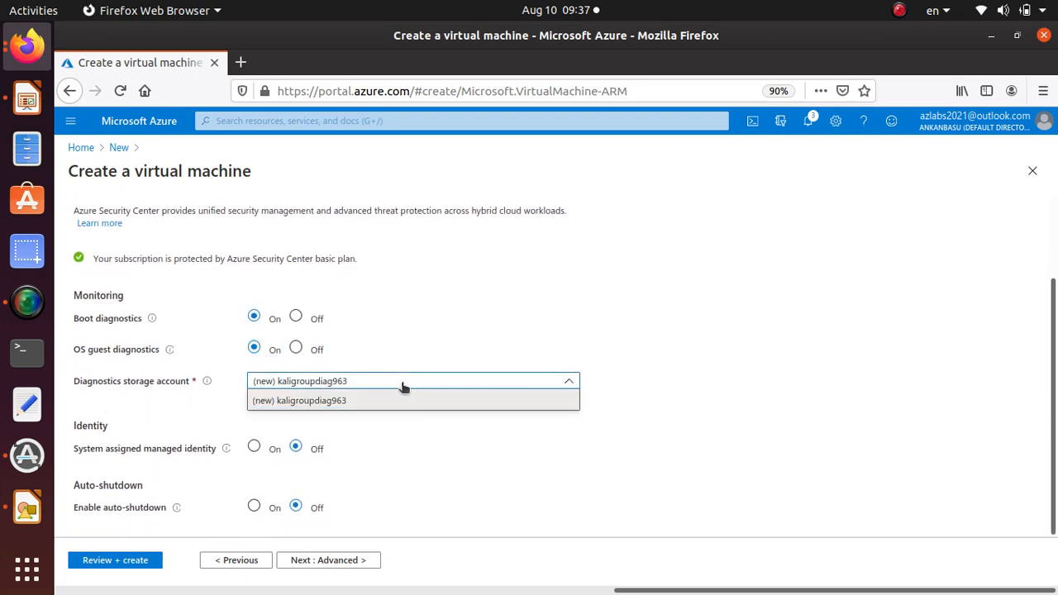
pyautogui.click(406, 381)
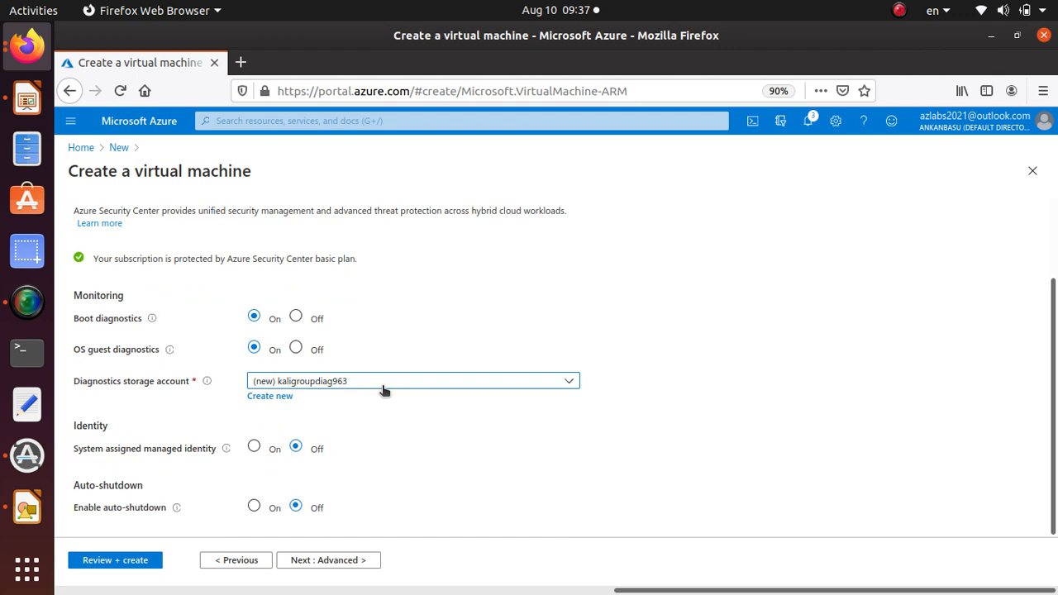
pyautogui.moveTo(126, 392)
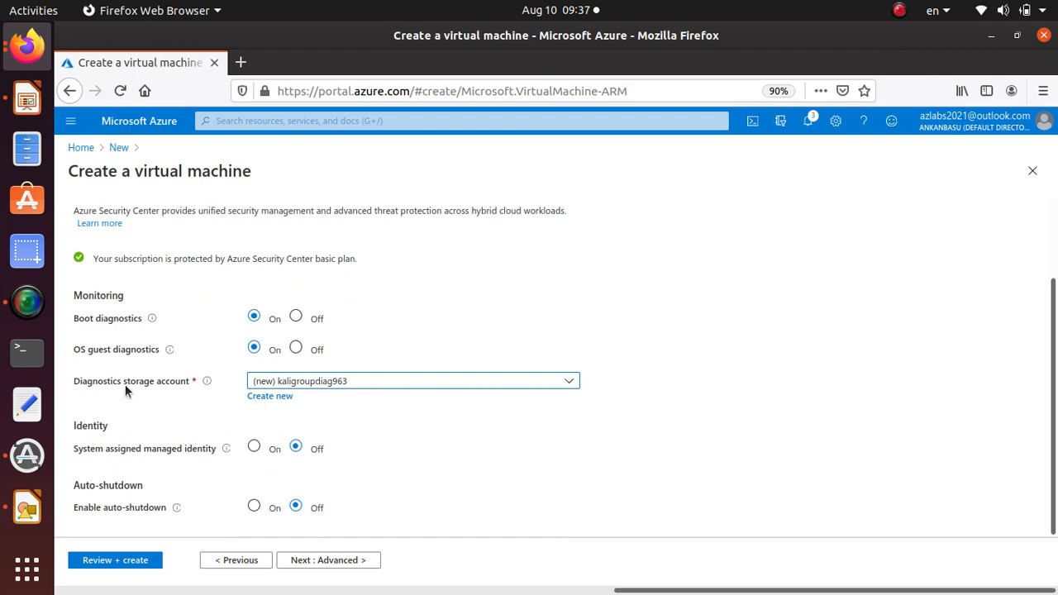
pyautogui.moveTo(105, 384)
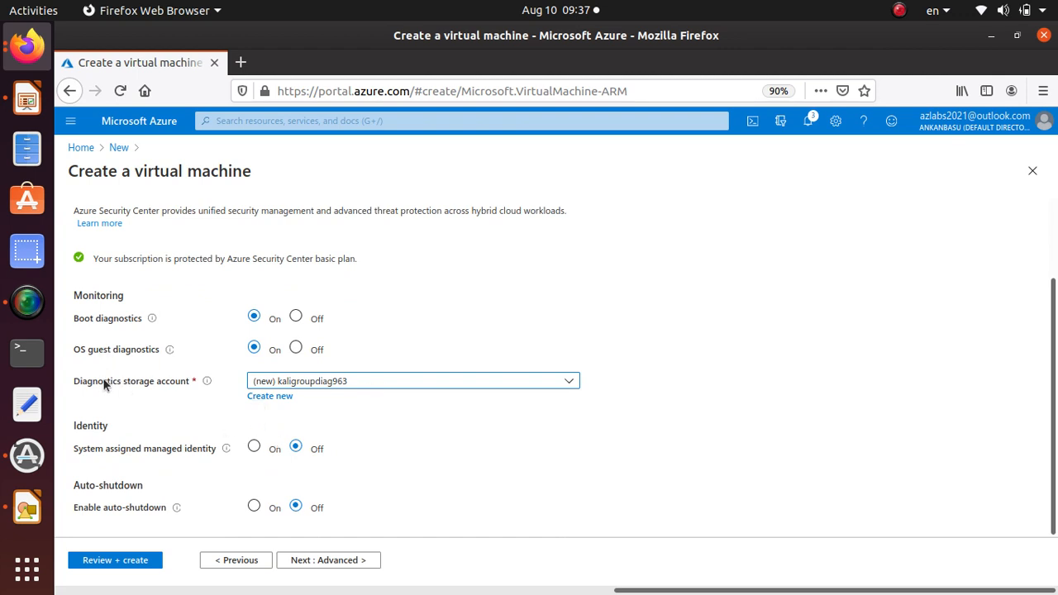
pyautogui.moveTo(347, 394)
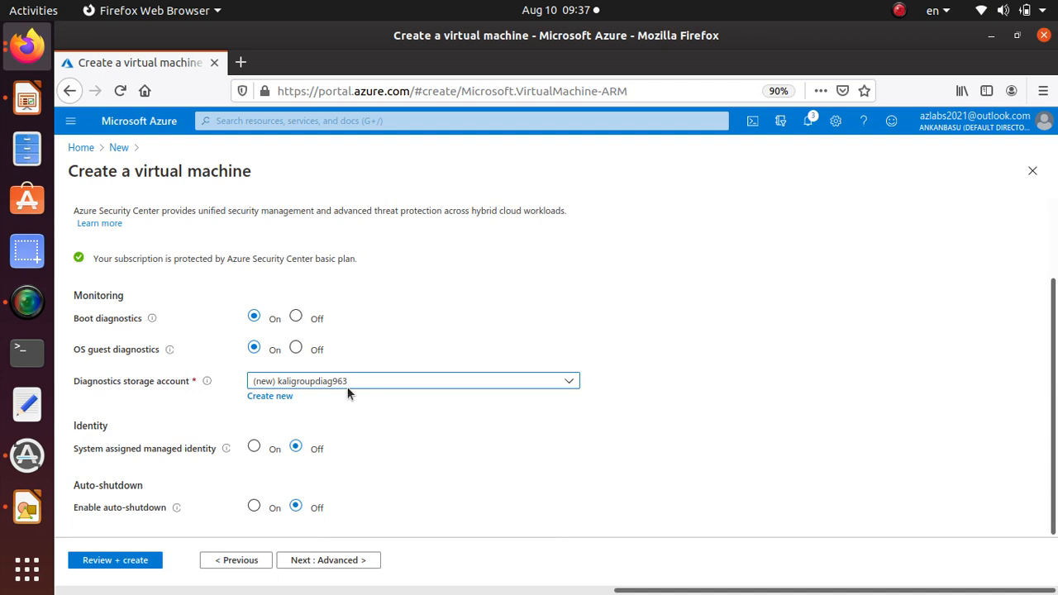
# - Enable auto-shutdown at 7:00:00 PM UTC and turn off the pre-shutdown notification
pyautogui.click(254, 505)
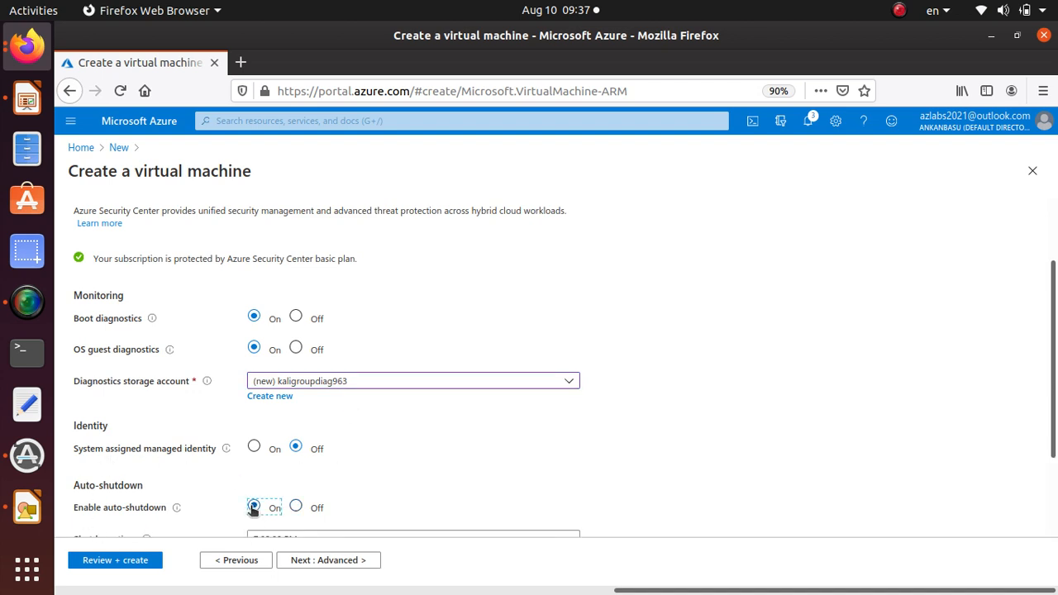
pyautogui.click(254, 507)
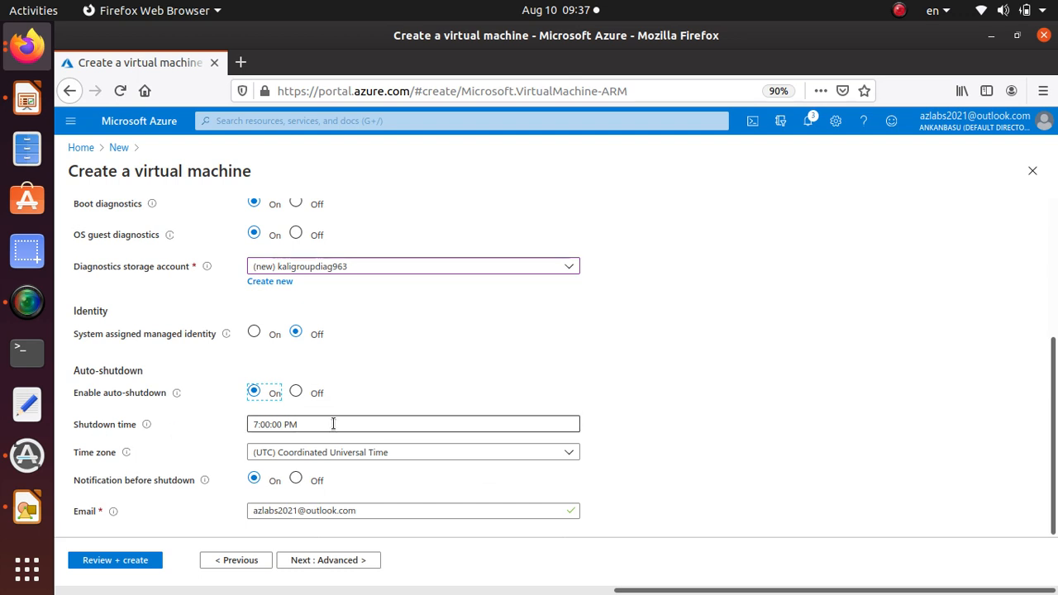
pyautogui.moveTo(220, 443)
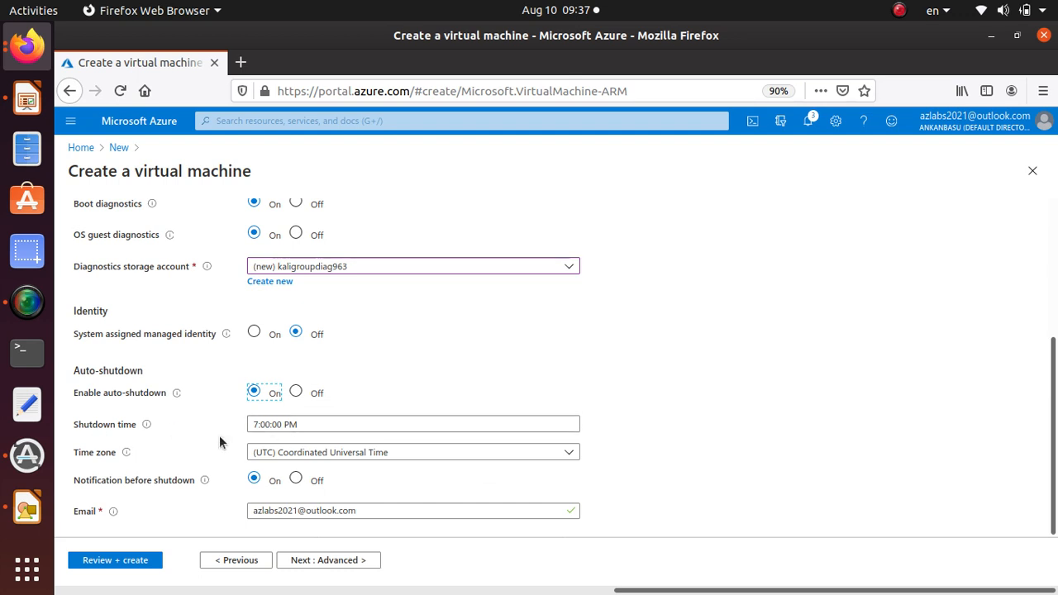
pyautogui.tripleClick(414, 424)
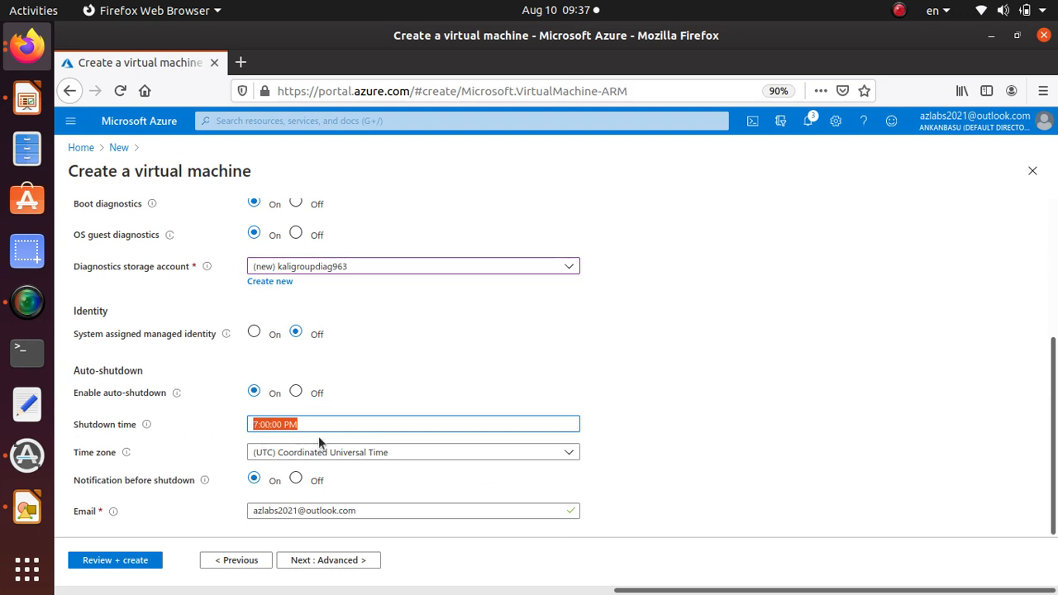
pyautogui.moveTo(137, 491)
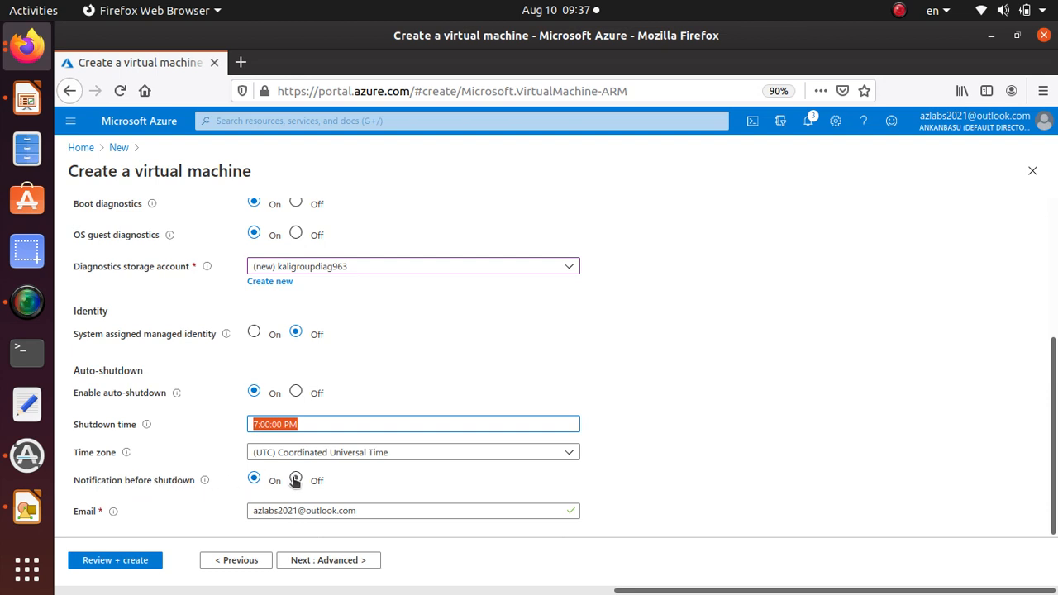
pyautogui.click(295, 480)
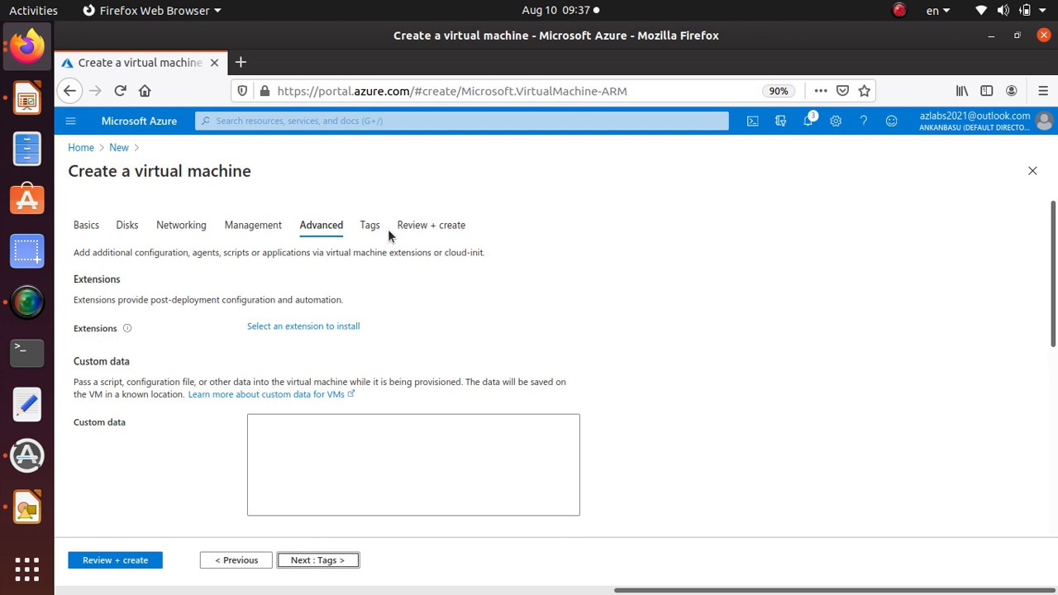
pyautogui.moveTo(580, 459)
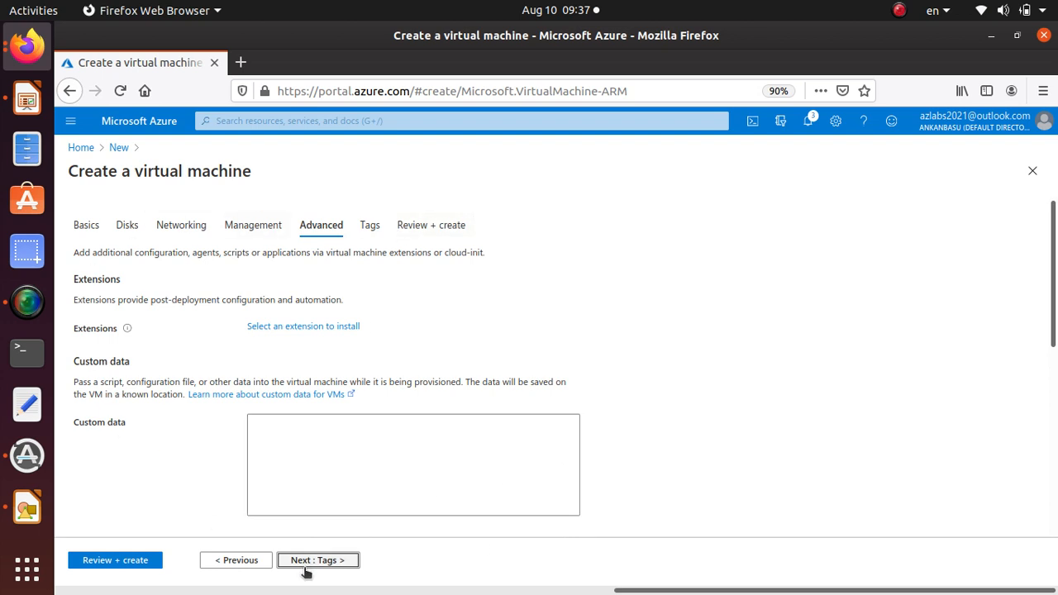
# - Leave extensions and custom data at defaults and advance to the Tags step
pyautogui.click(317, 560)
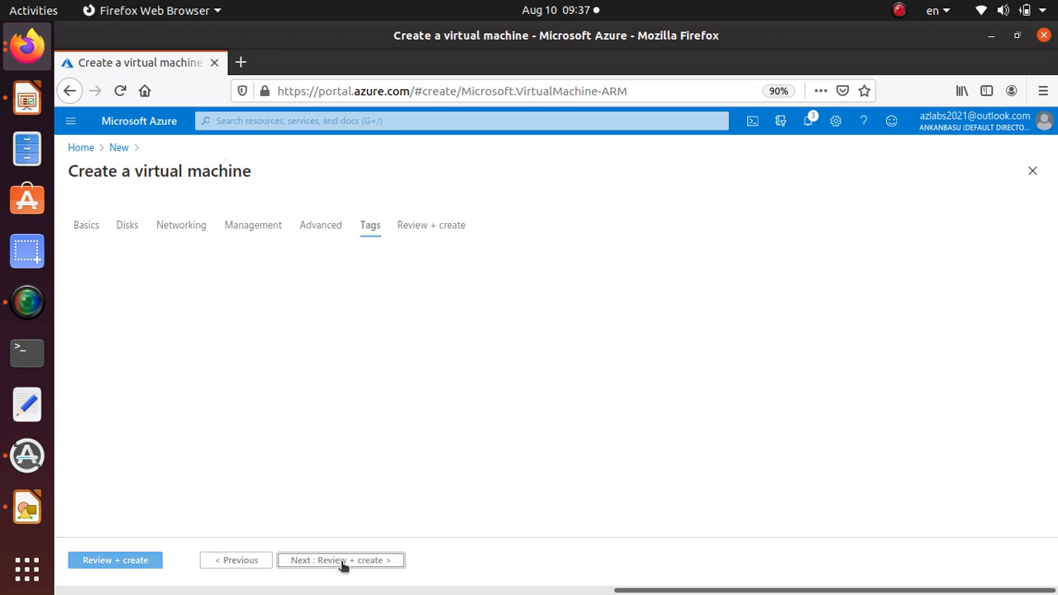
# - Add tag ms-resource-usage with value lab, applied to all VM resources
pyautogui.click(369, 225)
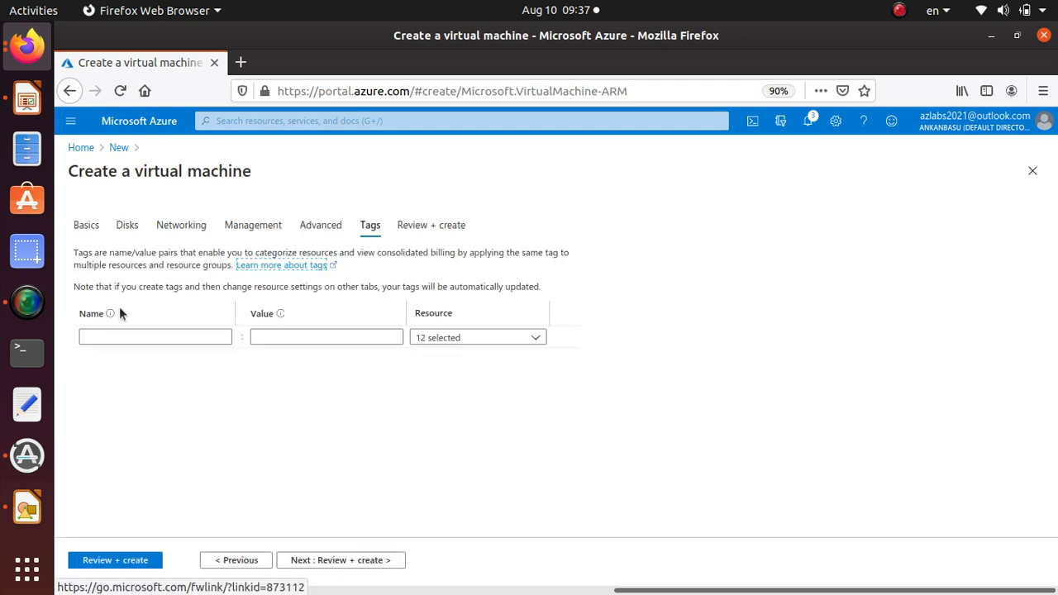
pyautogui.click(155, 337)
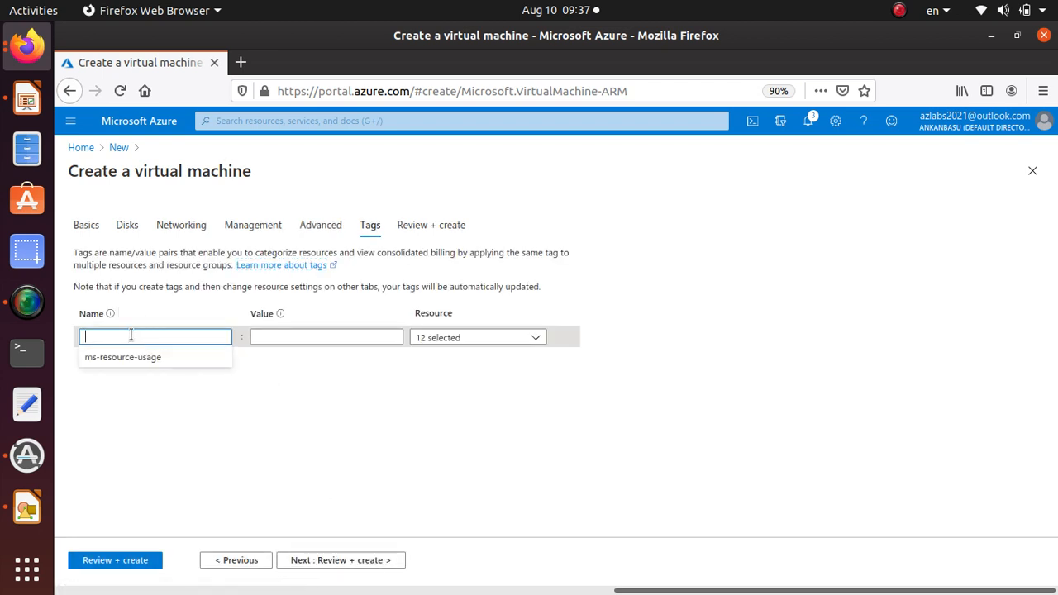
pyautogui.click(122, 356)
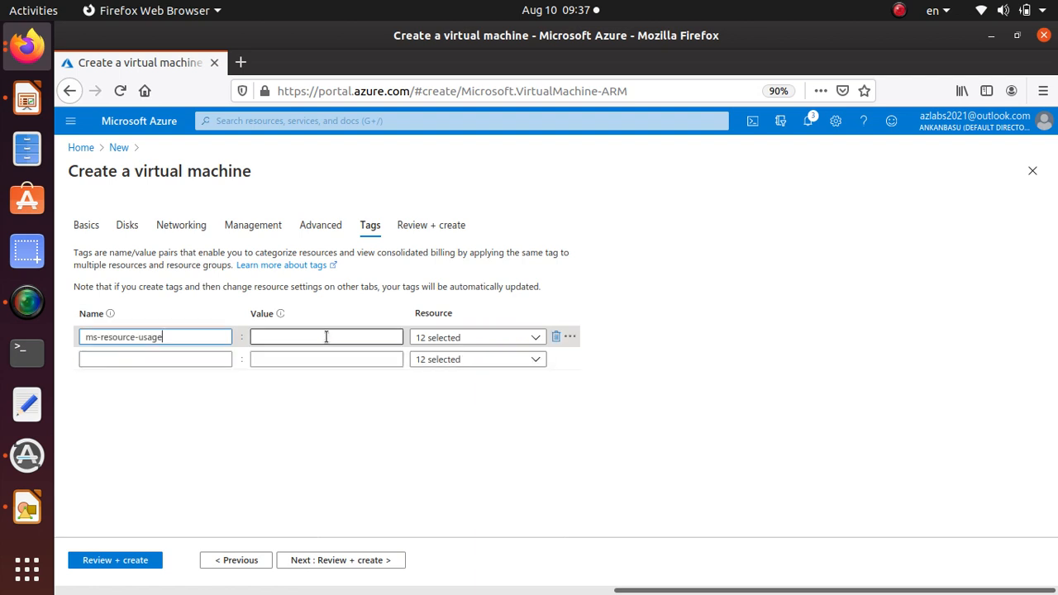
pyautogui.click(326, 336)
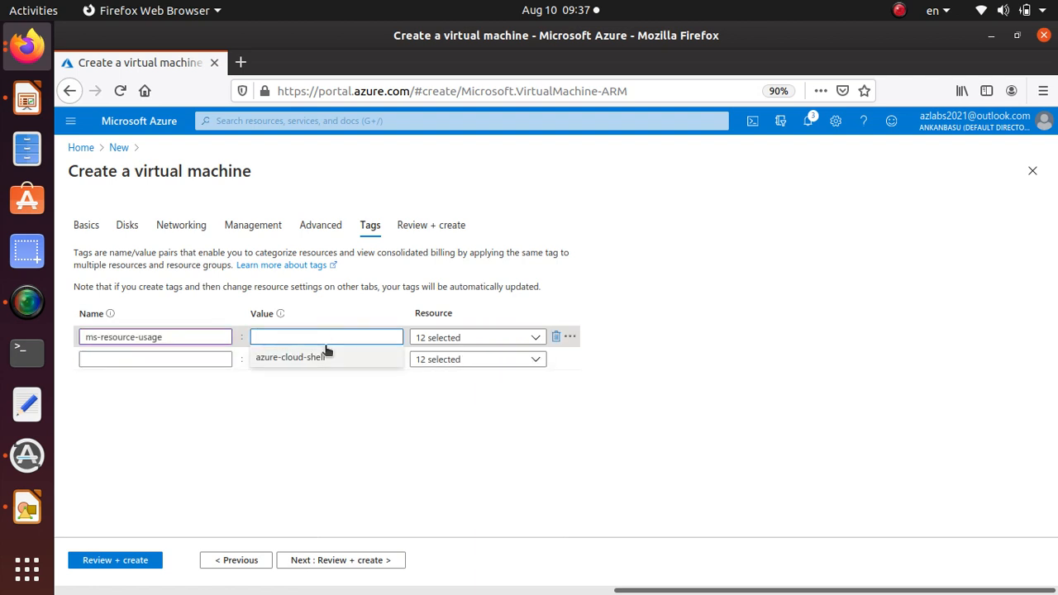
pyautogui.write('lab')
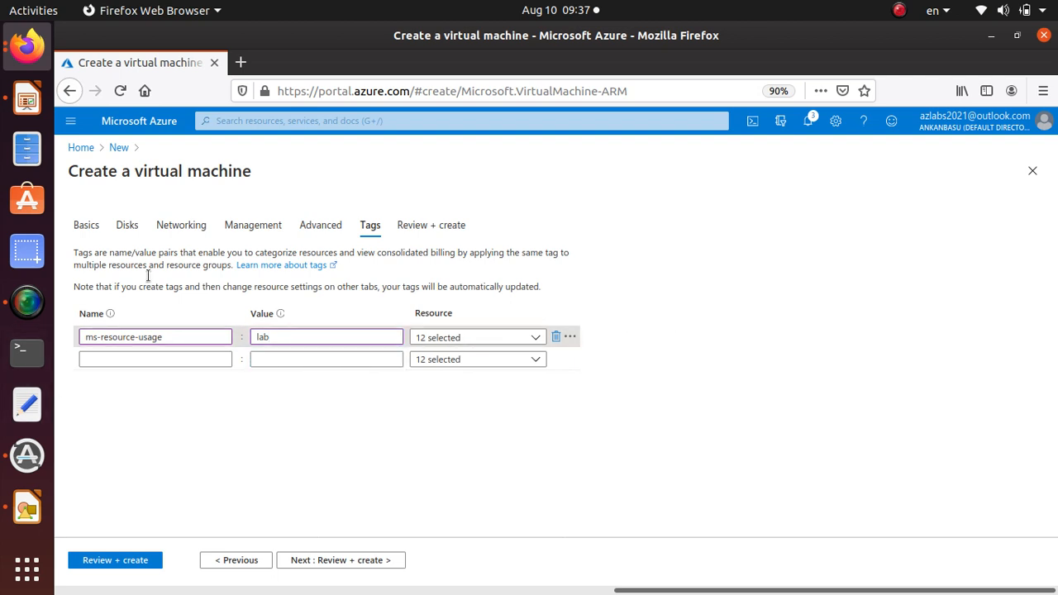
pyautogui.moveTo(341, 560)
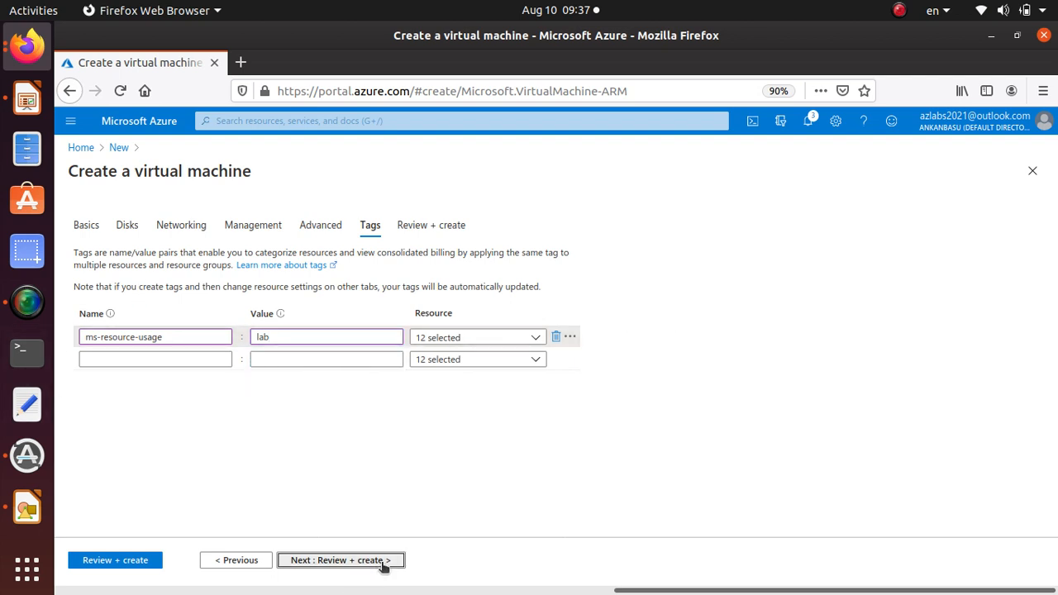
# - Advance to Review + create so final validation of the Kali VM runs
pyautogui.click(341, 559)
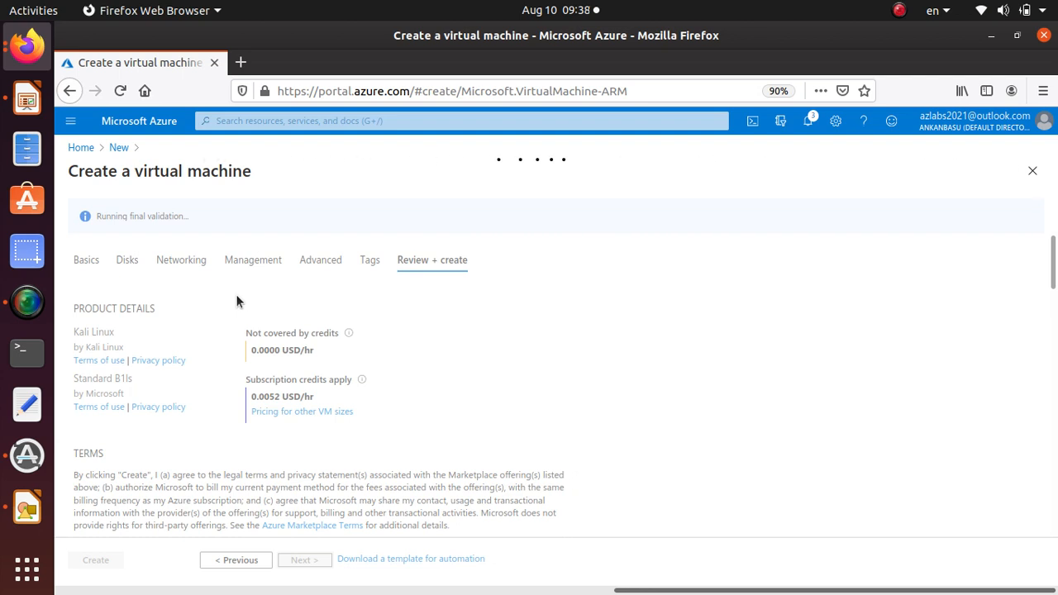
pyautogui.moveTo(251, 311)
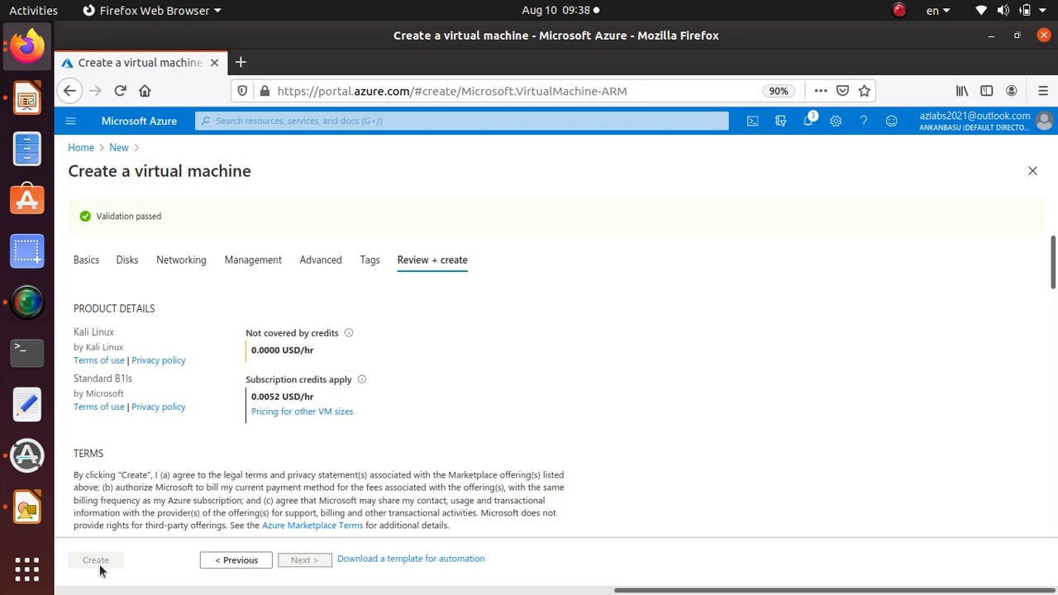
pyautogui.scroll(-3)
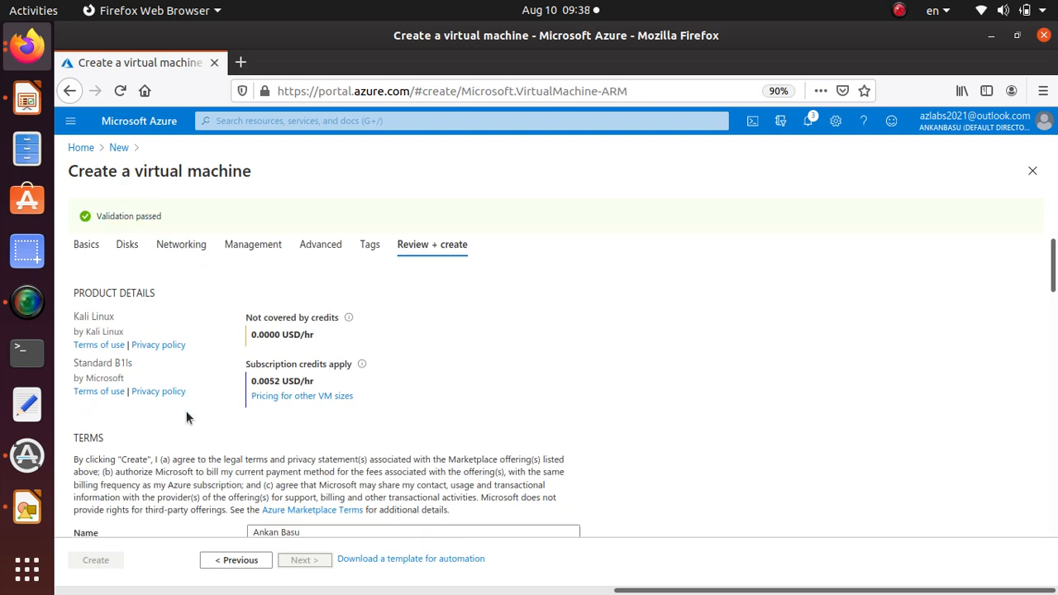
pyautogui.scroll(-3)
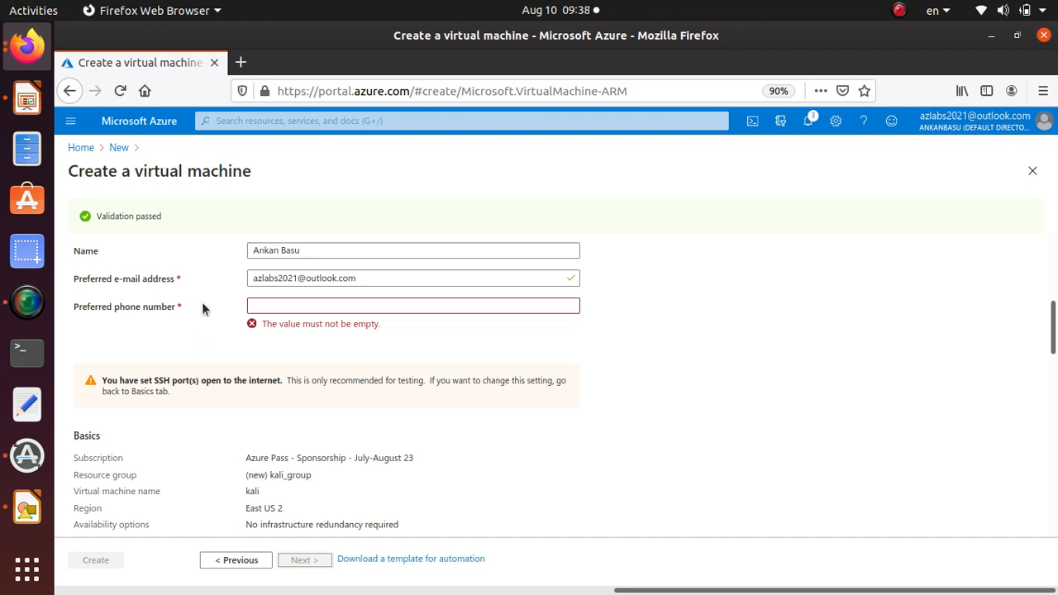
pyautogui.click(413, 306)
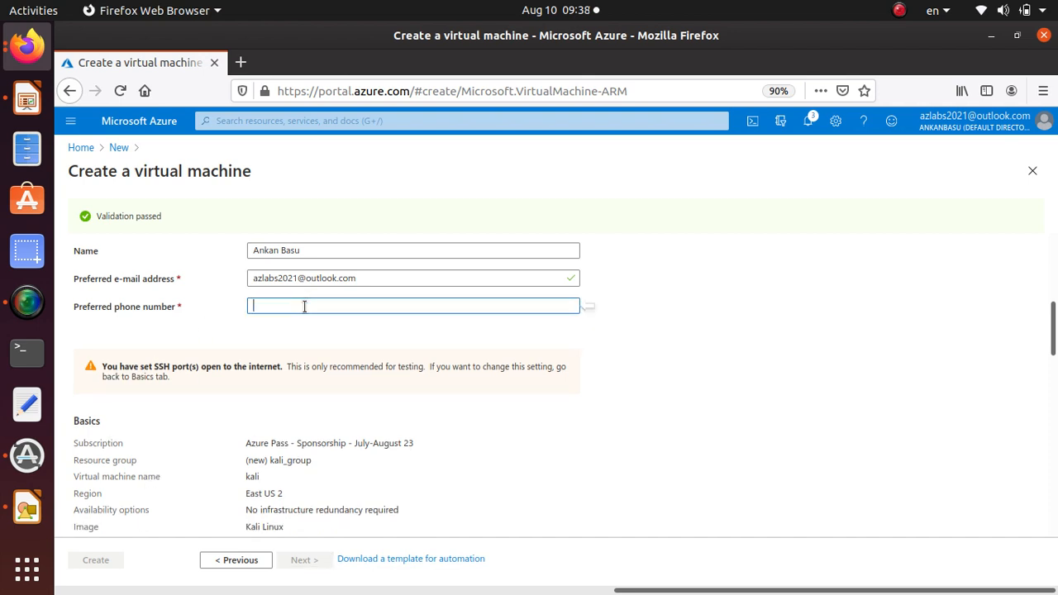
pyautogui.moveTo(291, 353)
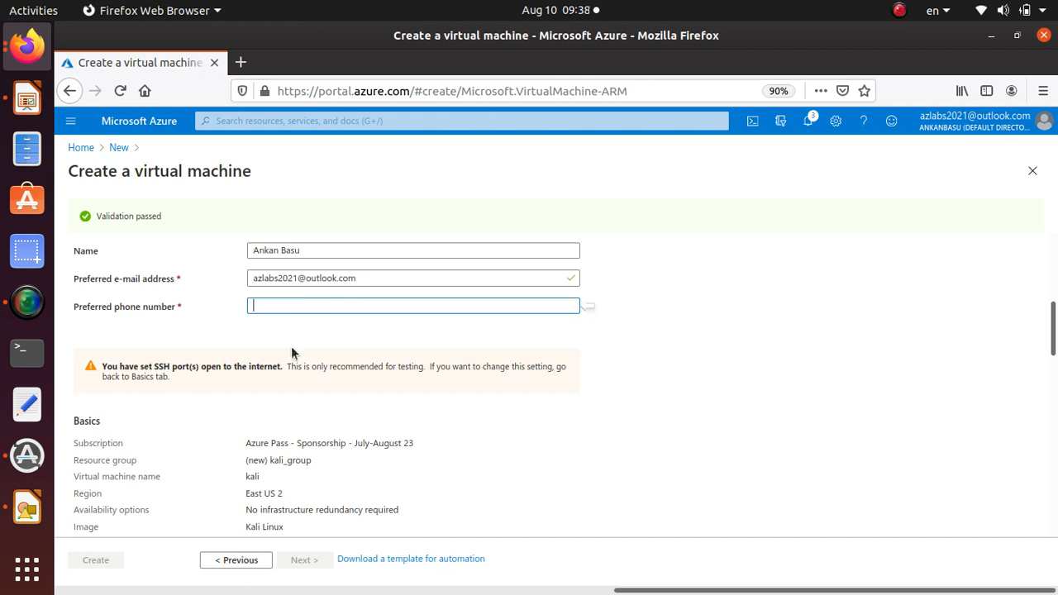
pyautogui.write('1')
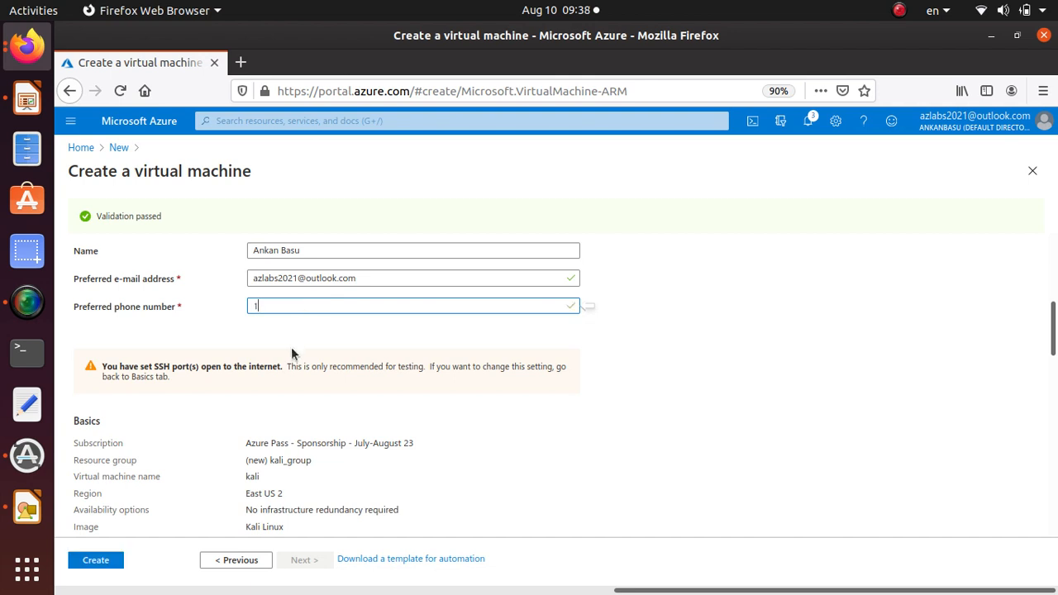
pyautogui.write('5592426')
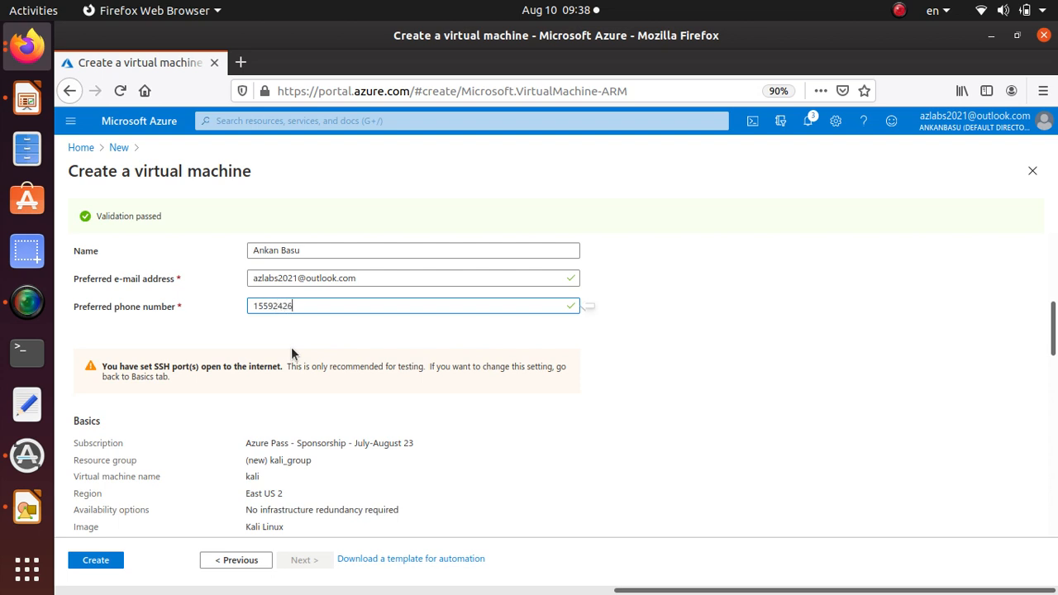
pyautogui.write('526')
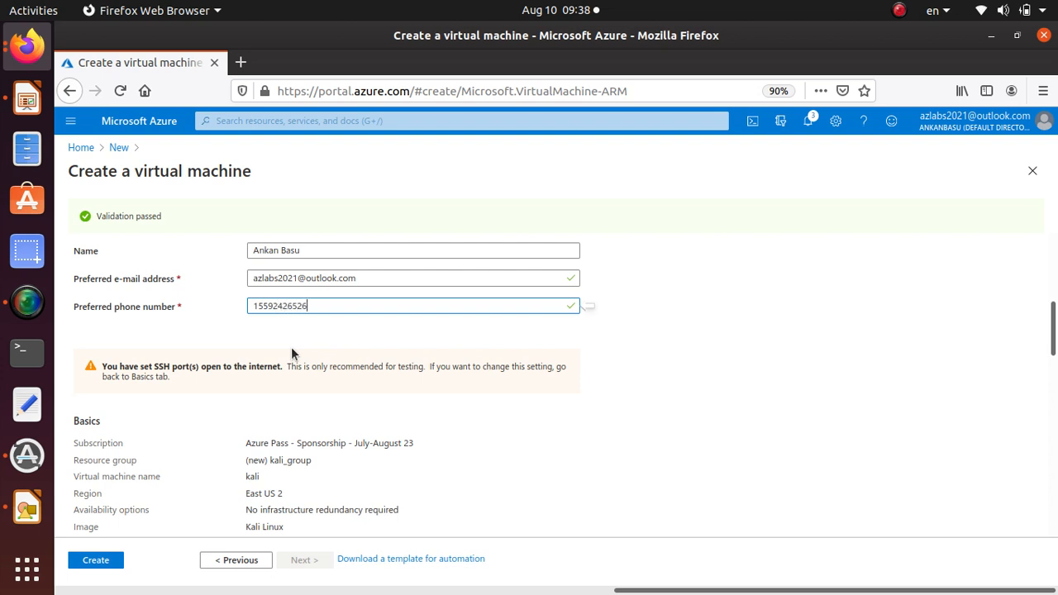
pyautogui.scroll(-3)
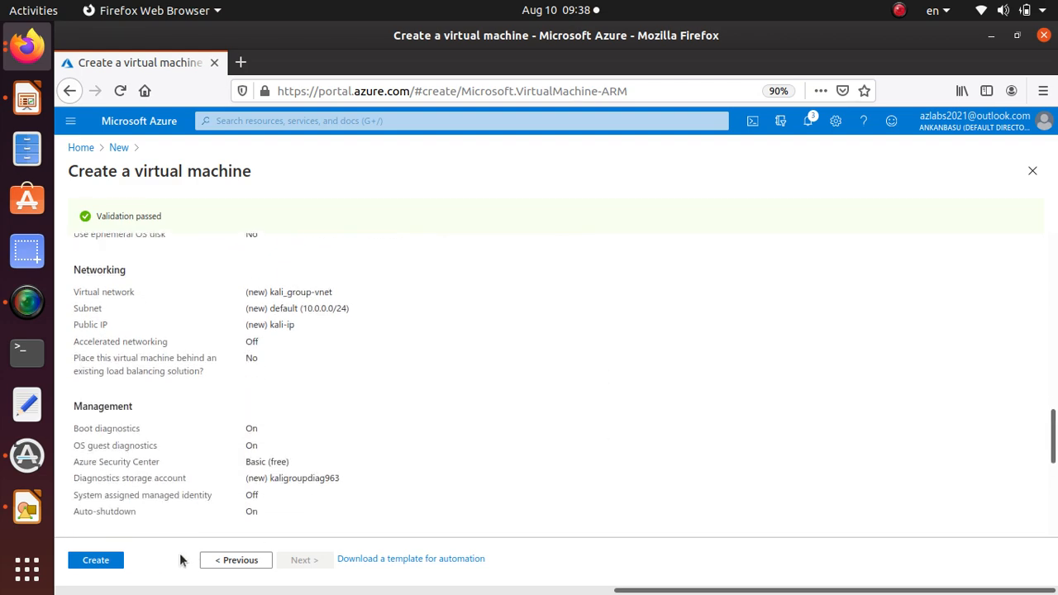
pyautogui.scroll(3)
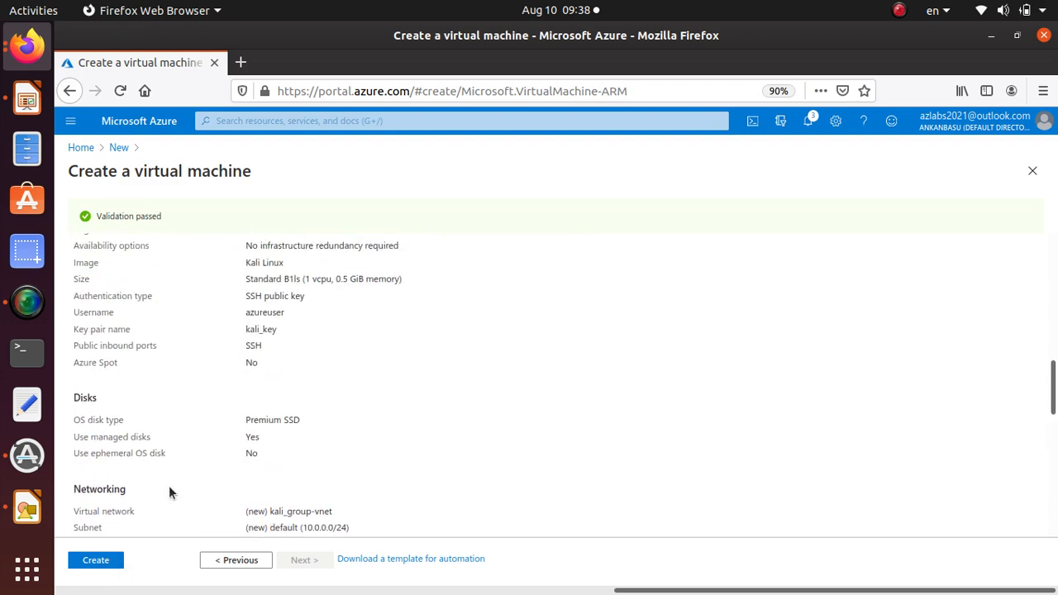
pyautogui.scroll(3)
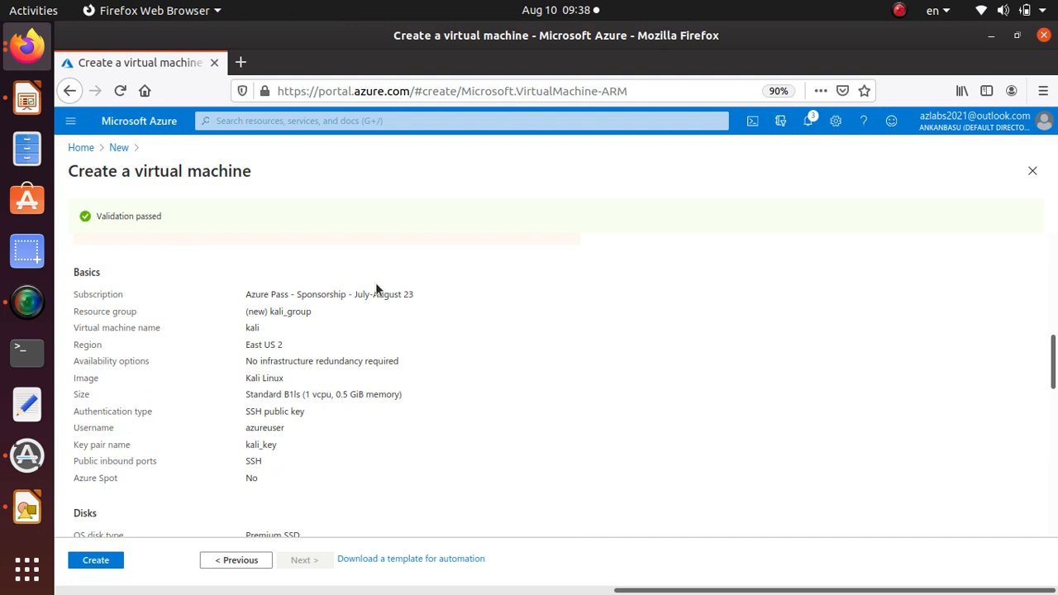
pyautogui.doubleClick(329, 293)
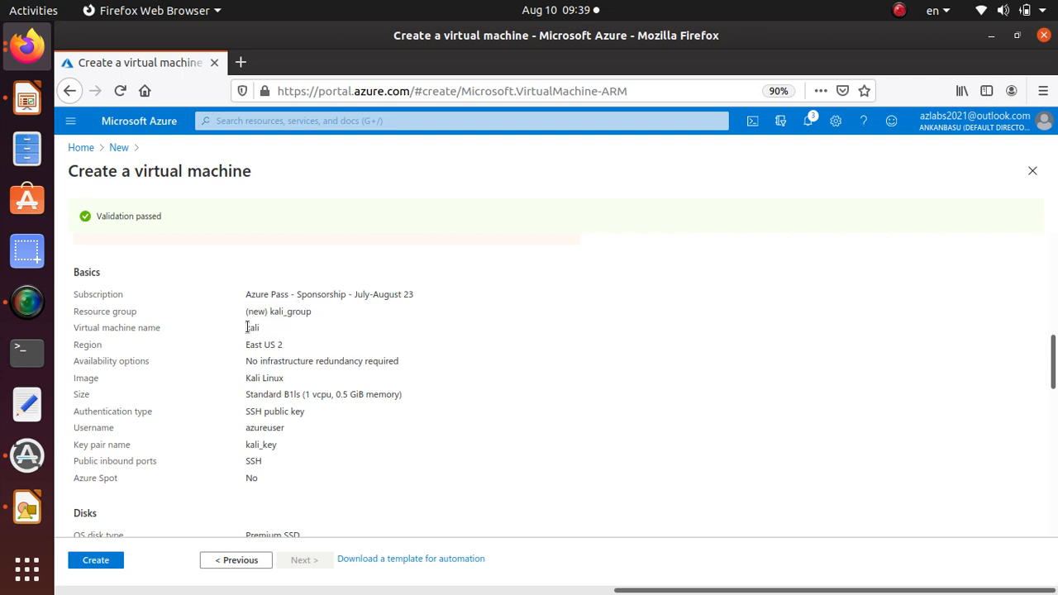
pyautogui.doubleClick(252, 327)
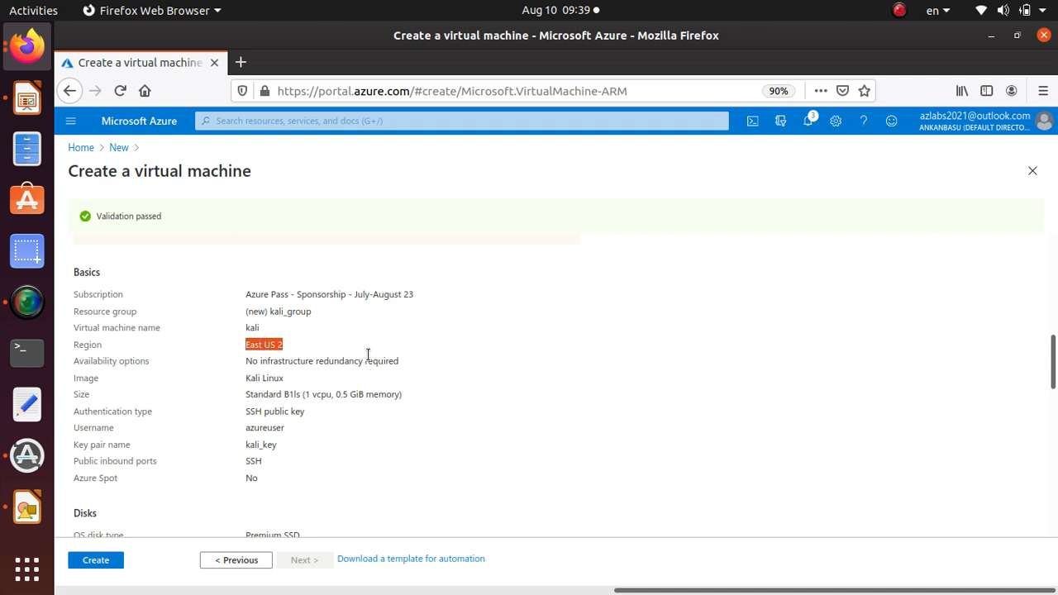
pyautogui.moveTo(277, 378)
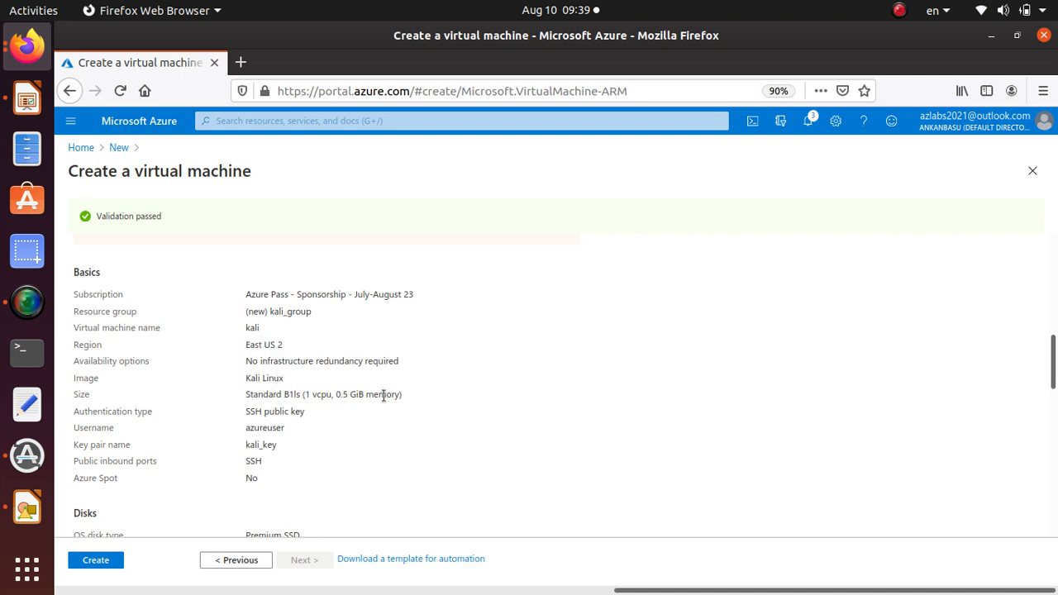
pyautogui.doubleClick(323, 394)
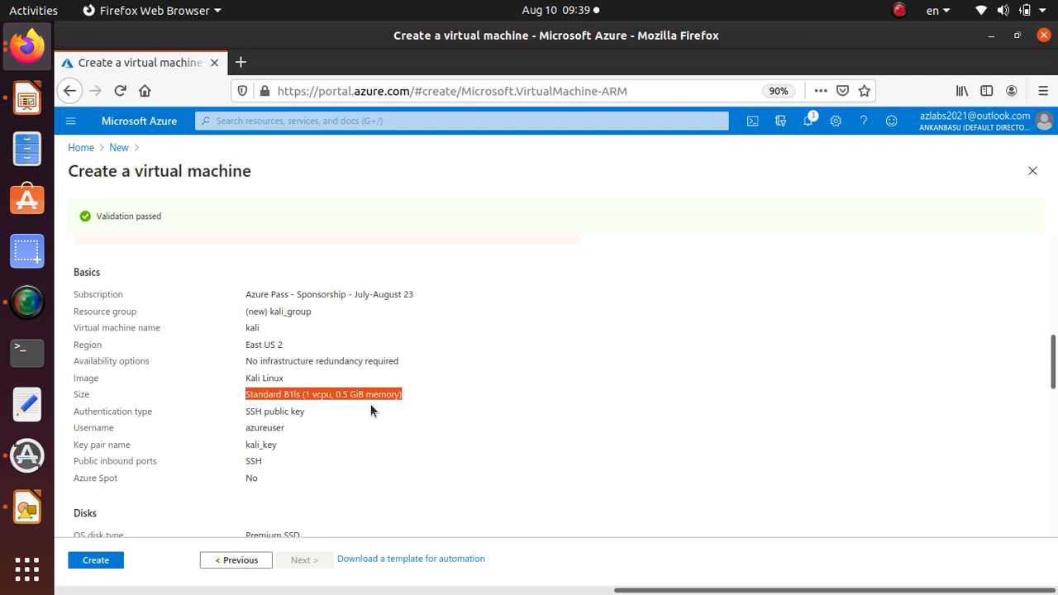
pyautogui.moveTo(382, 425)
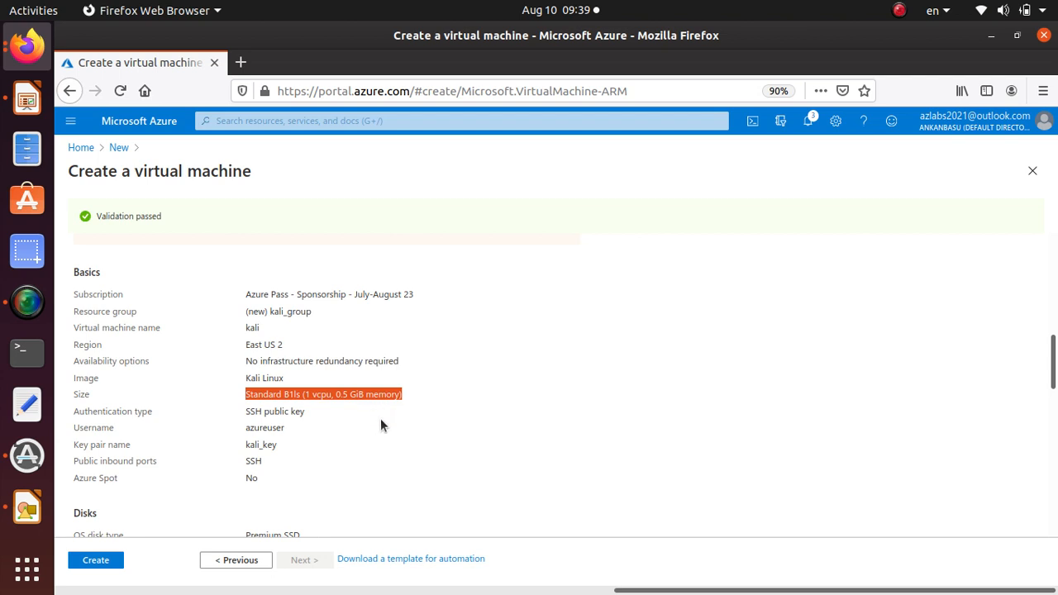
pyautogui.moveTo(454, 486)
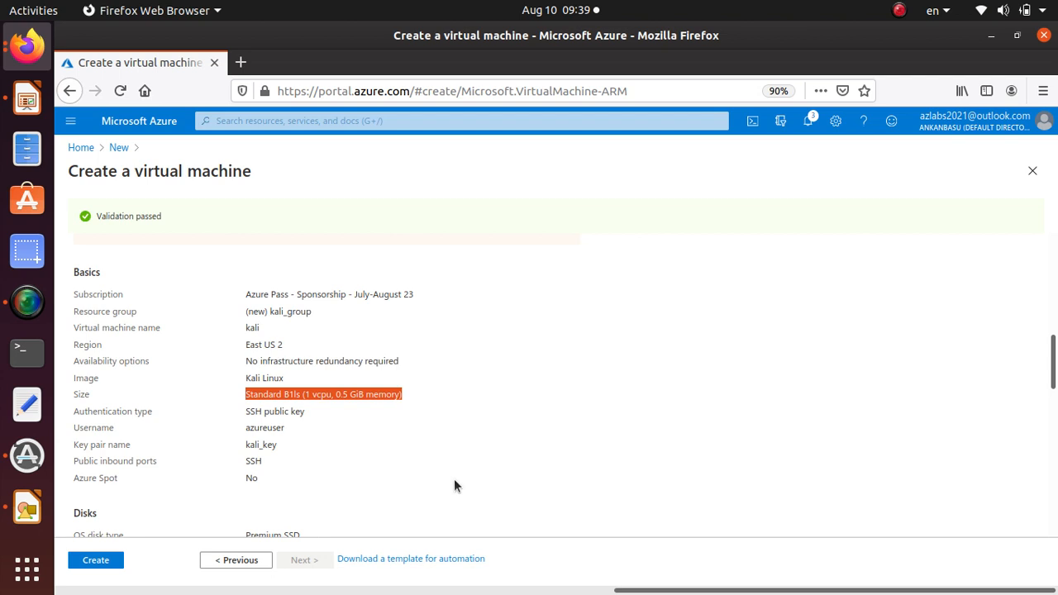
pyautogui.moveTo(444, 513)
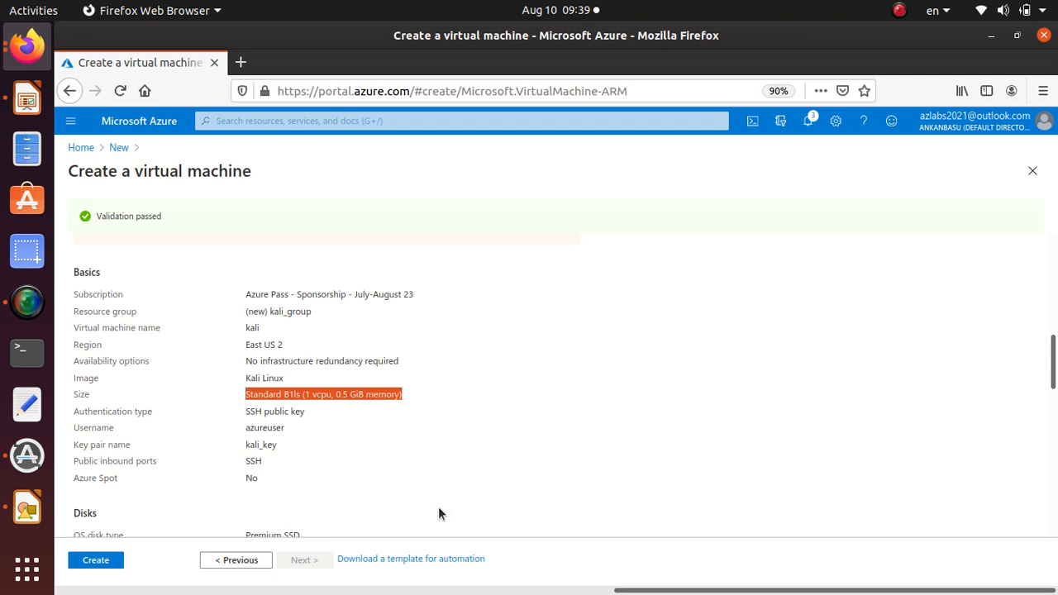
pyautogui.moveTo(258, 411)
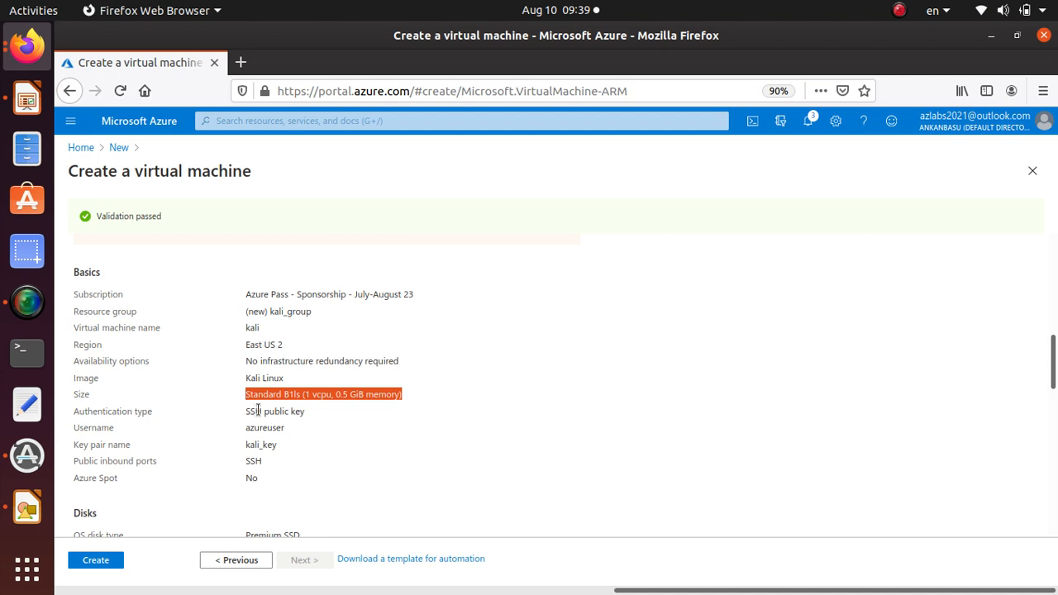
pyautogui.scroll(3)
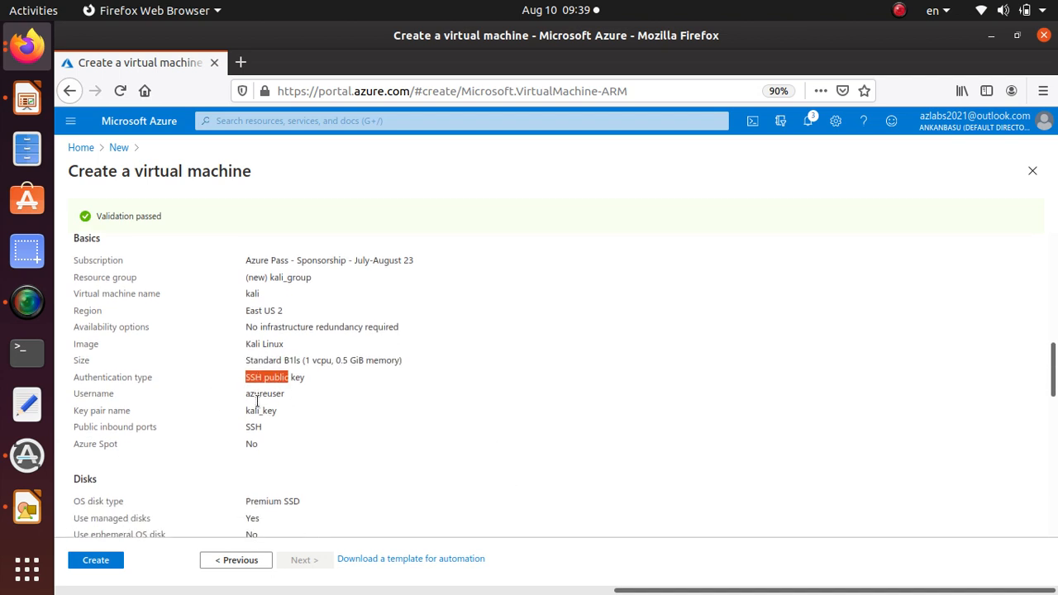
pyautogui.scroll(-3)
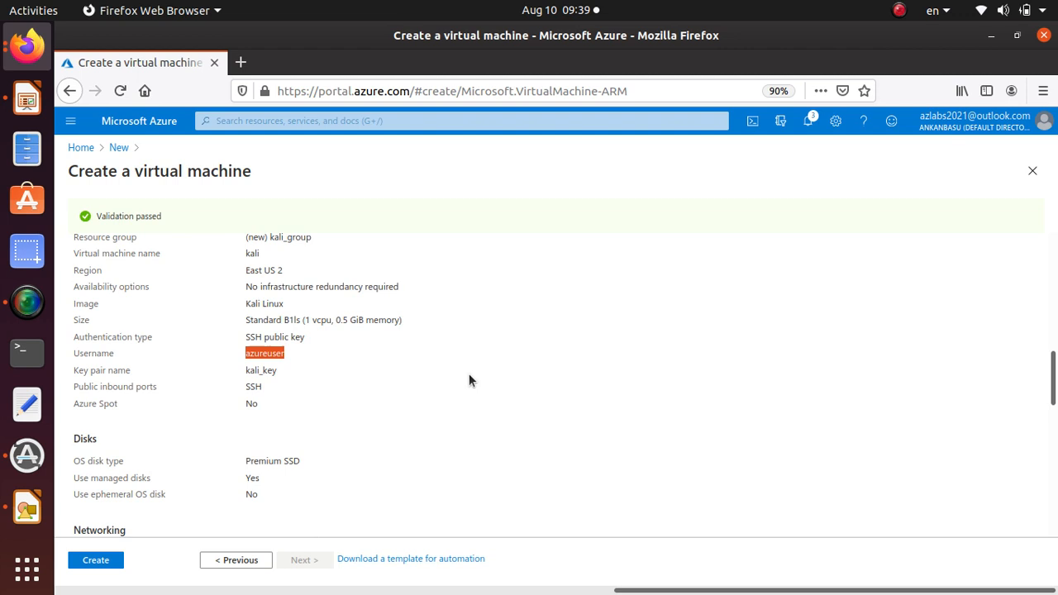
pyautogui.moveTo(224, 475)
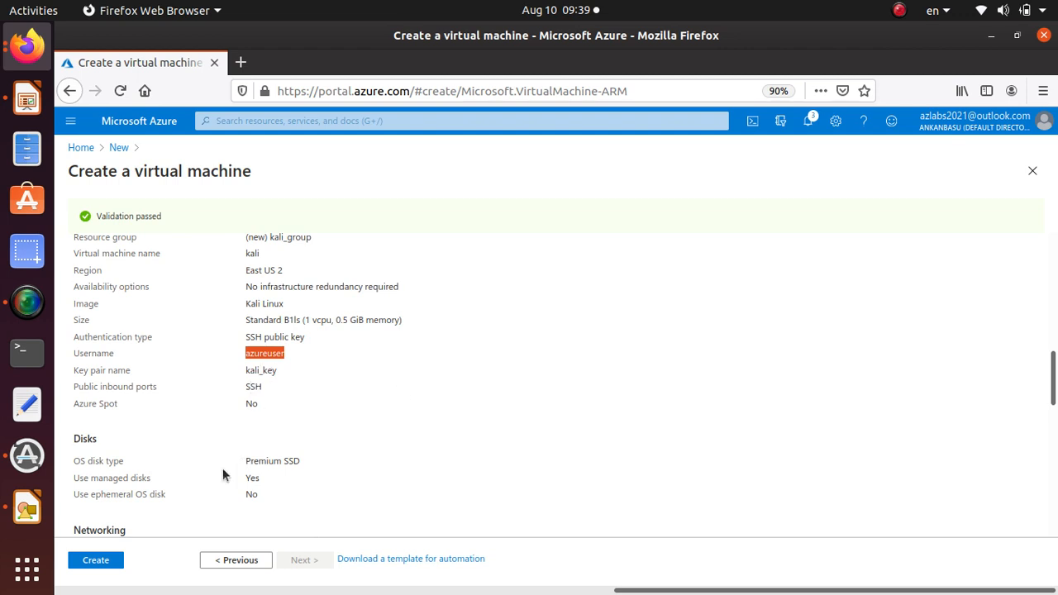
pyautogui.scroll(-3)
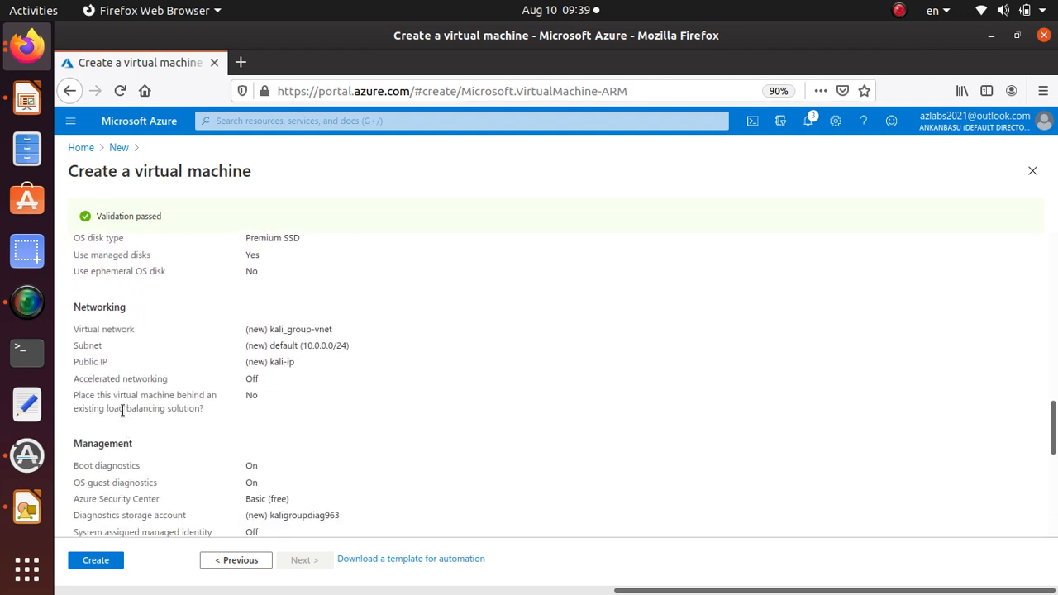
pyautogui.scroll(-3)
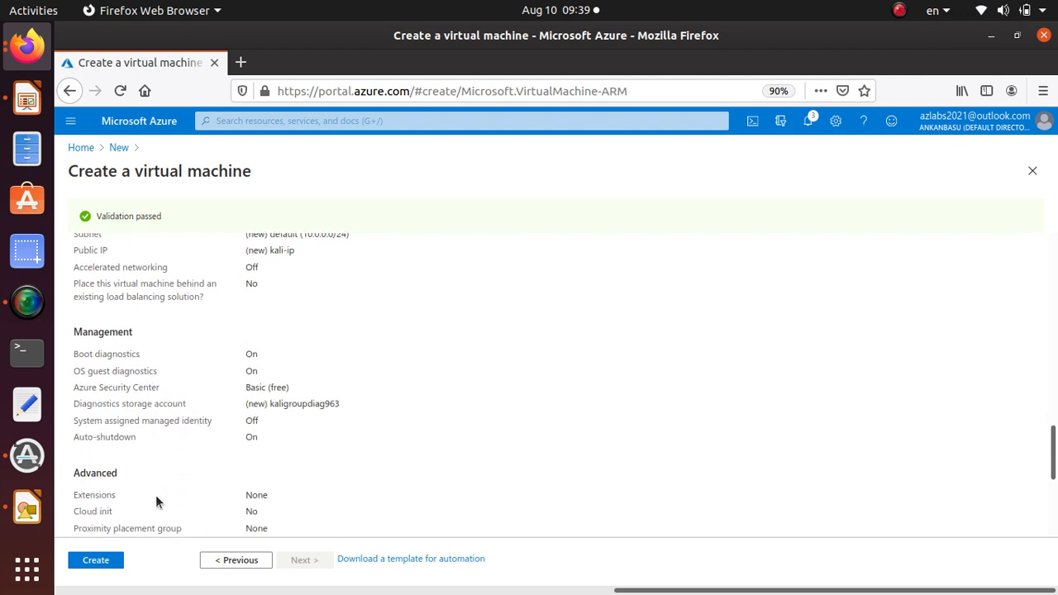
pyautogui.scroll(-3)
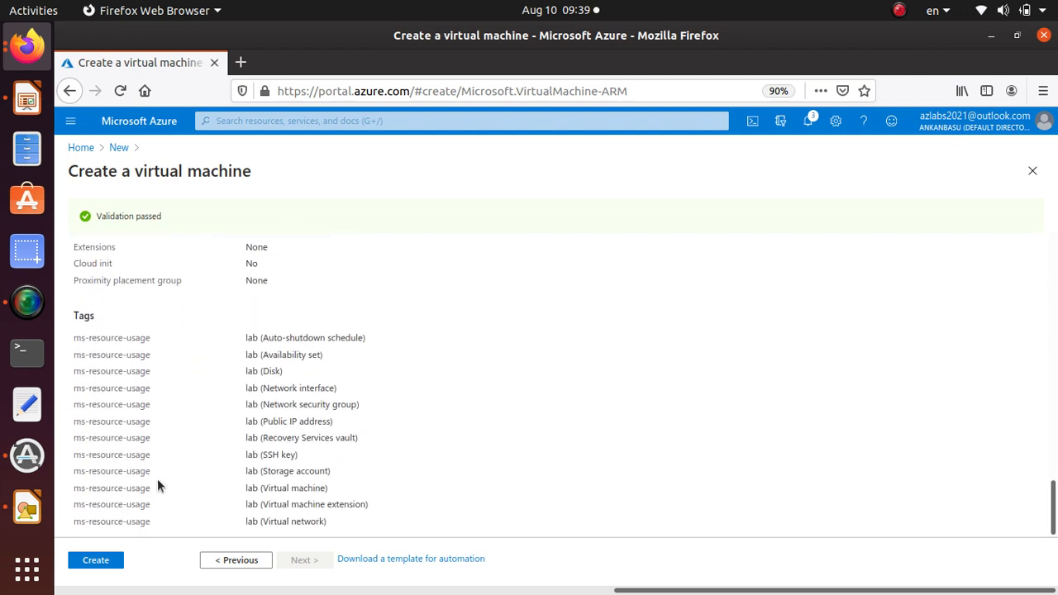
pyautogui.moveTo(134, 387)
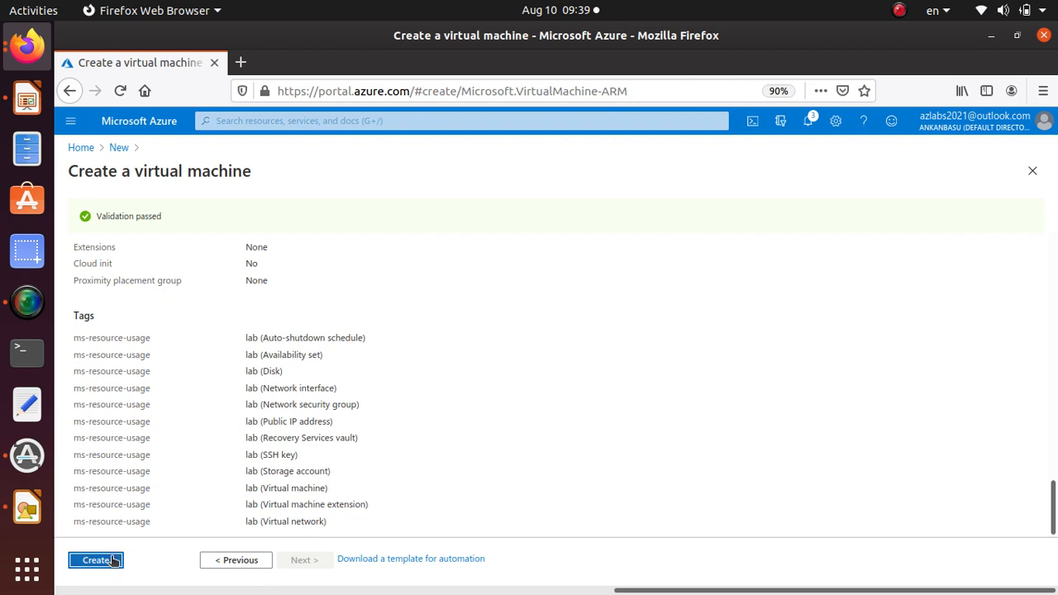
# - Submit the VM for creation and download the generated private key while creating the key resource
pyautogui.click(95, 560)
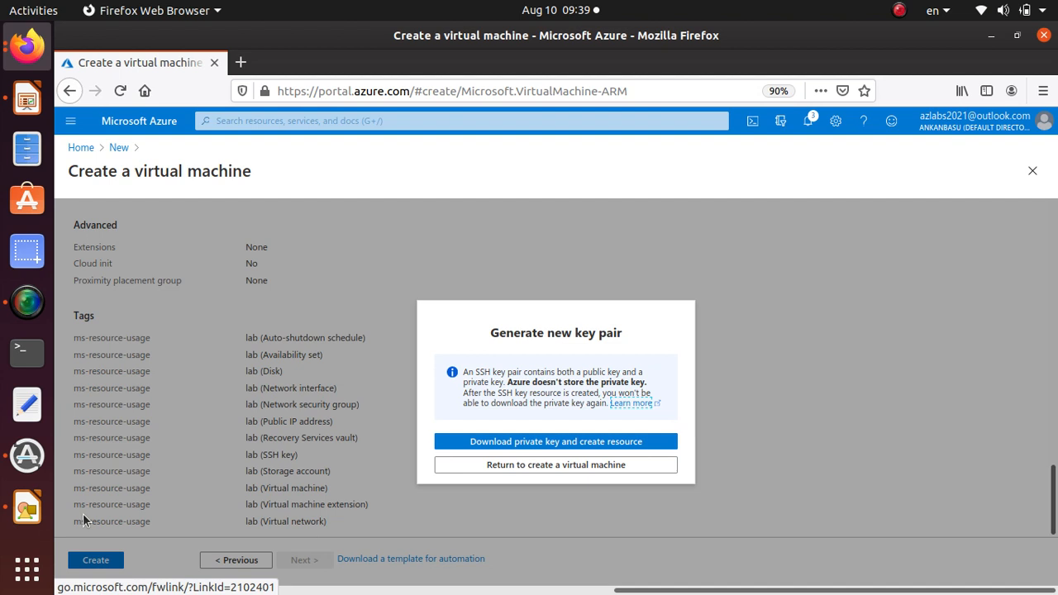
pyautogui.moveTo(599, 325)
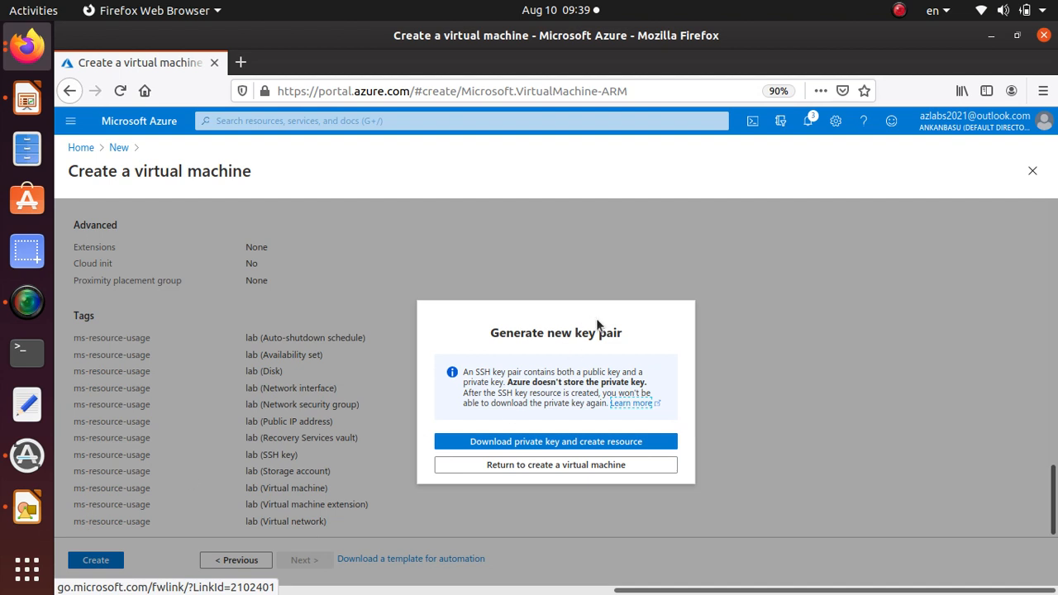
pyautogui.moveTo(123, 519)
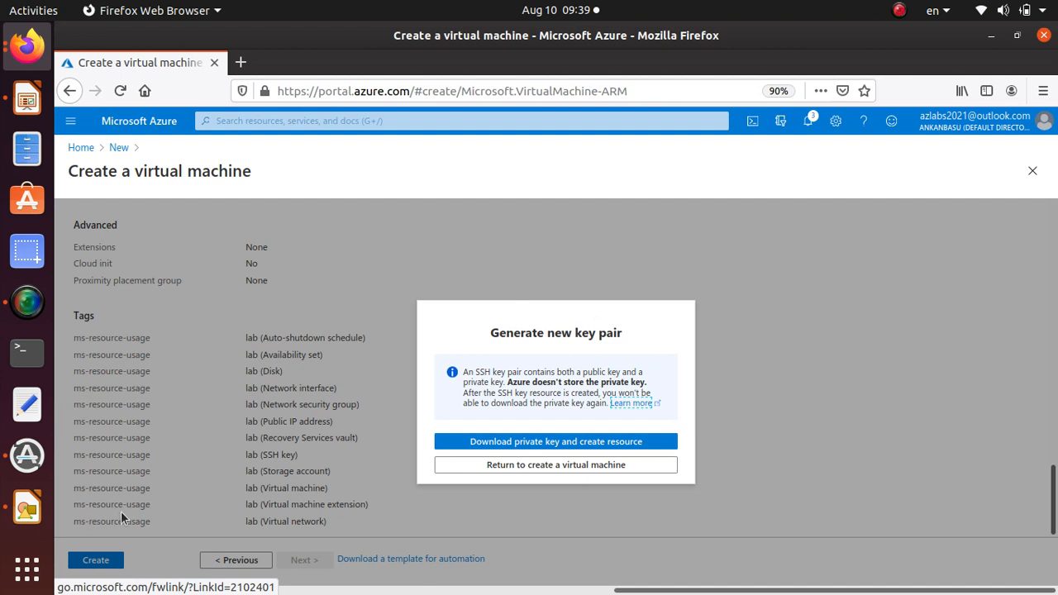
pyautogui.moveTo(533, 444)
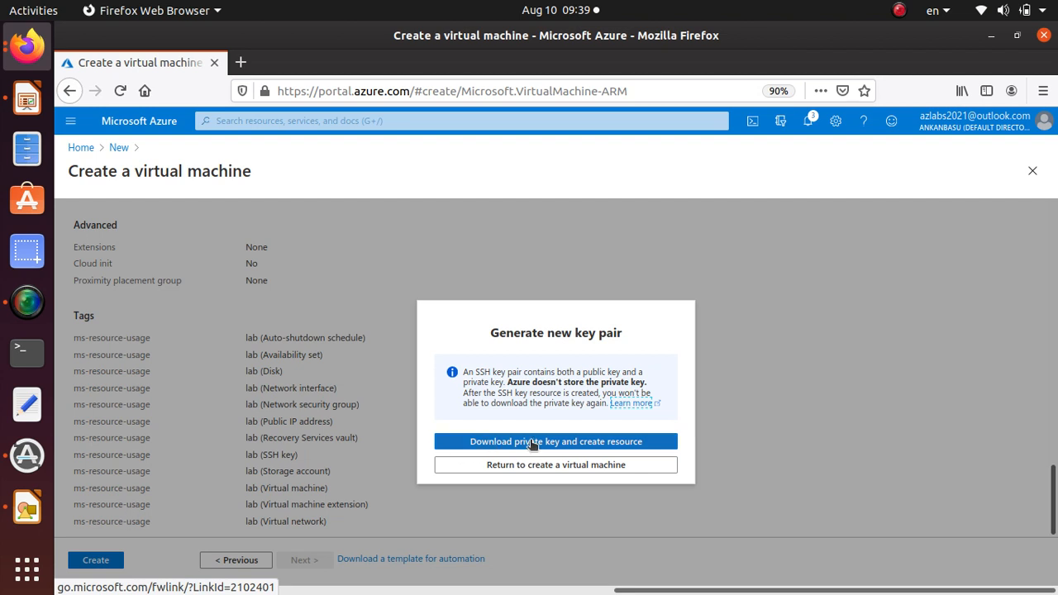
pyautogui.moveTo(581, 446)
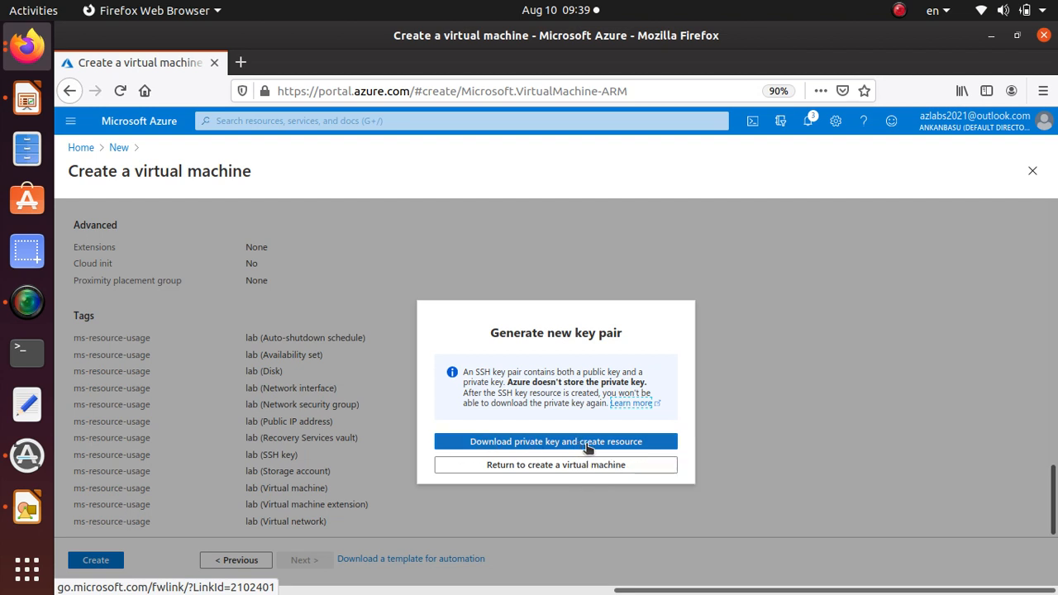
pyautogui.click(555, 440)
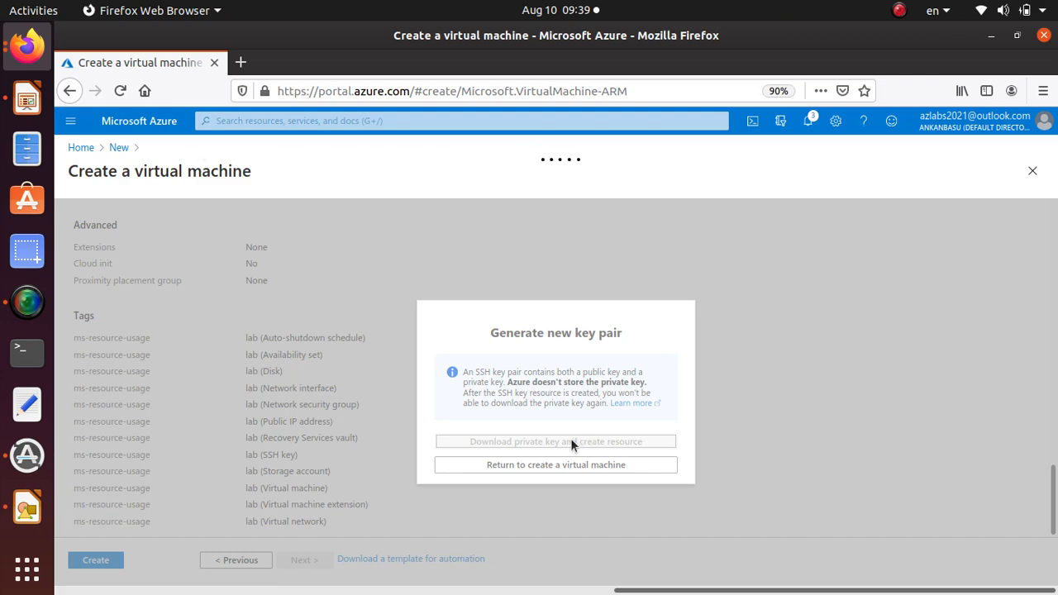
# - Save the kali_key.pem private key file to disk
pyautogui.click(556, 440)
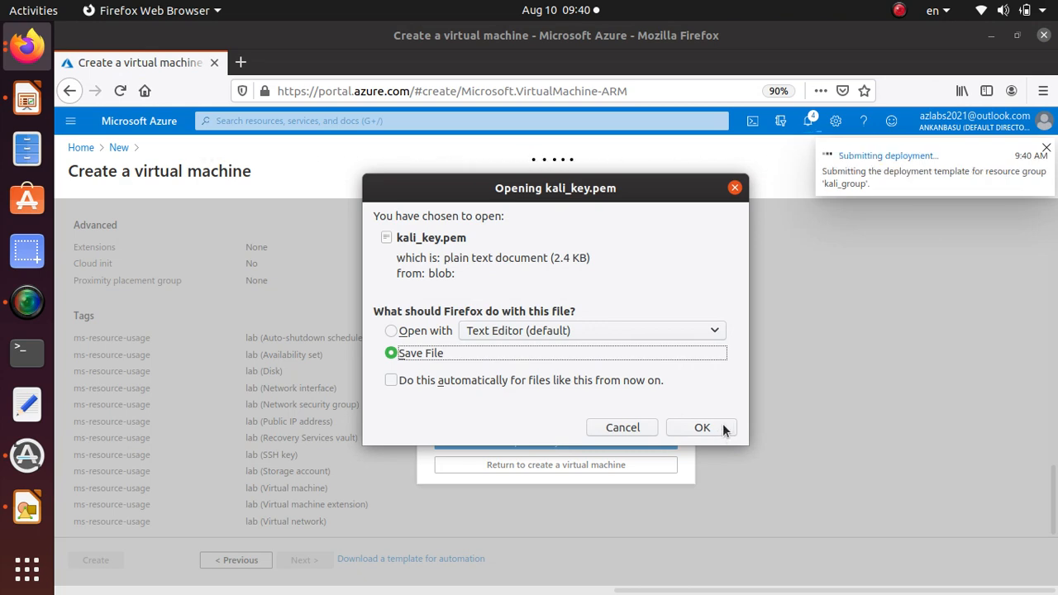
pyautogui.click(701, 428)
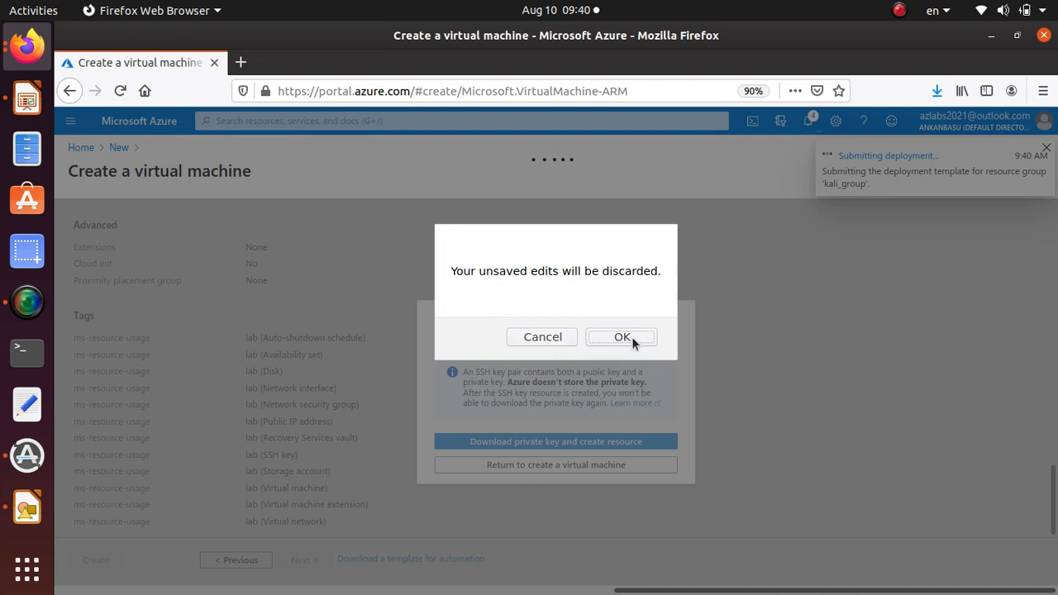
# - Discard the unsaved creation form, reach the deployment overview, and view recent downloads
pyautogui.click(621, 337)
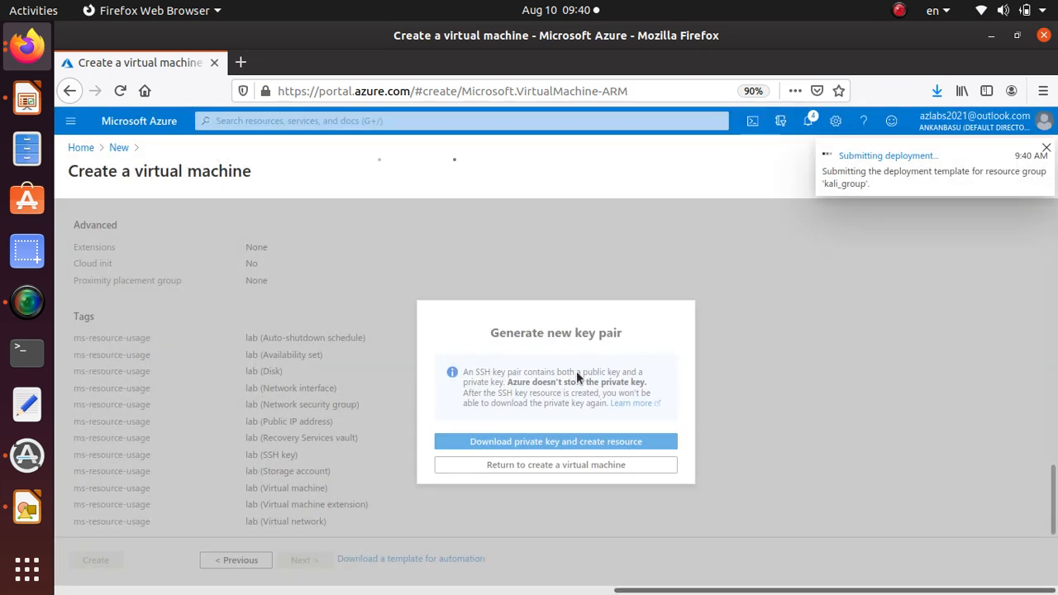
pyautogui.click(555, 441)
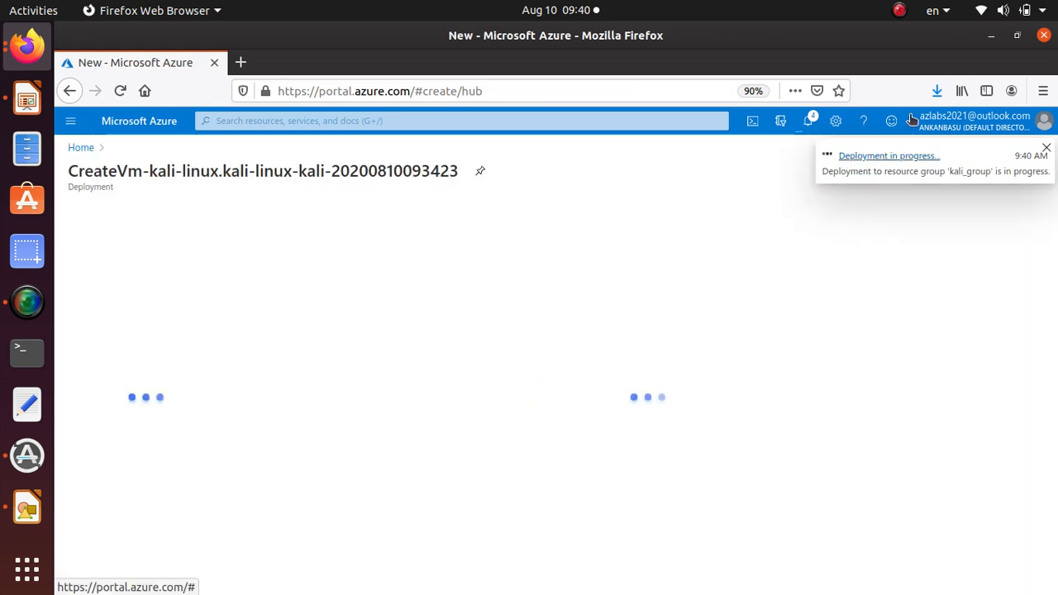
pyautogui.click(888, 156)
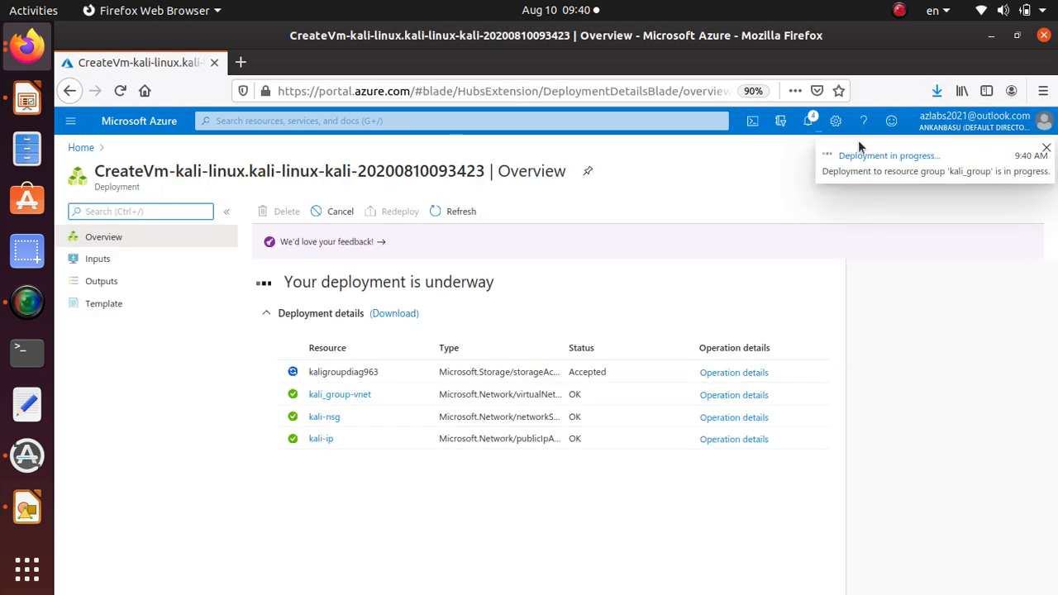
pyautogui.click(937, 91)
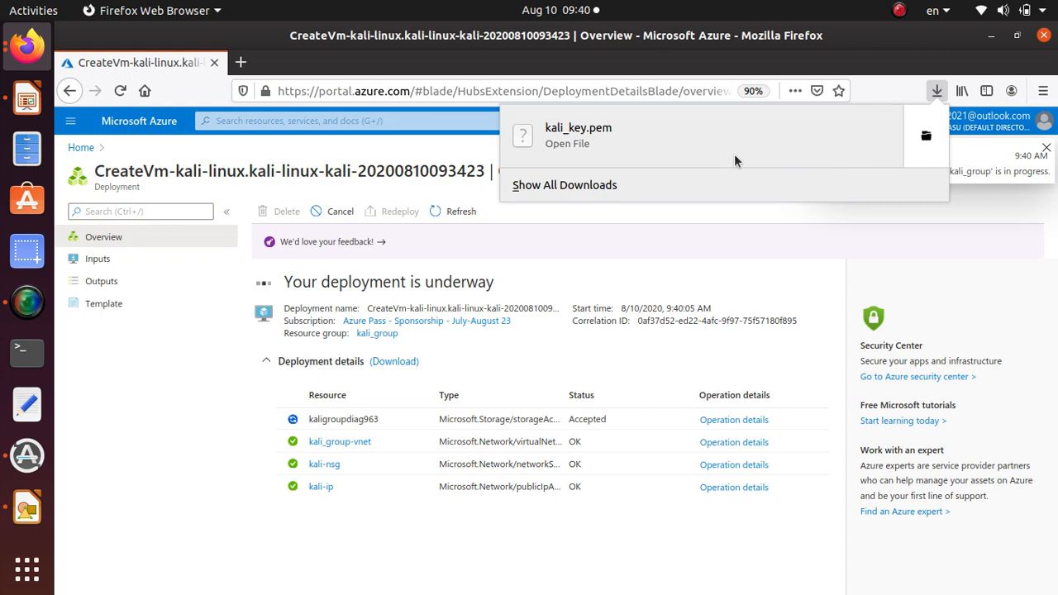
pyautogui.moveTo(926, 143)
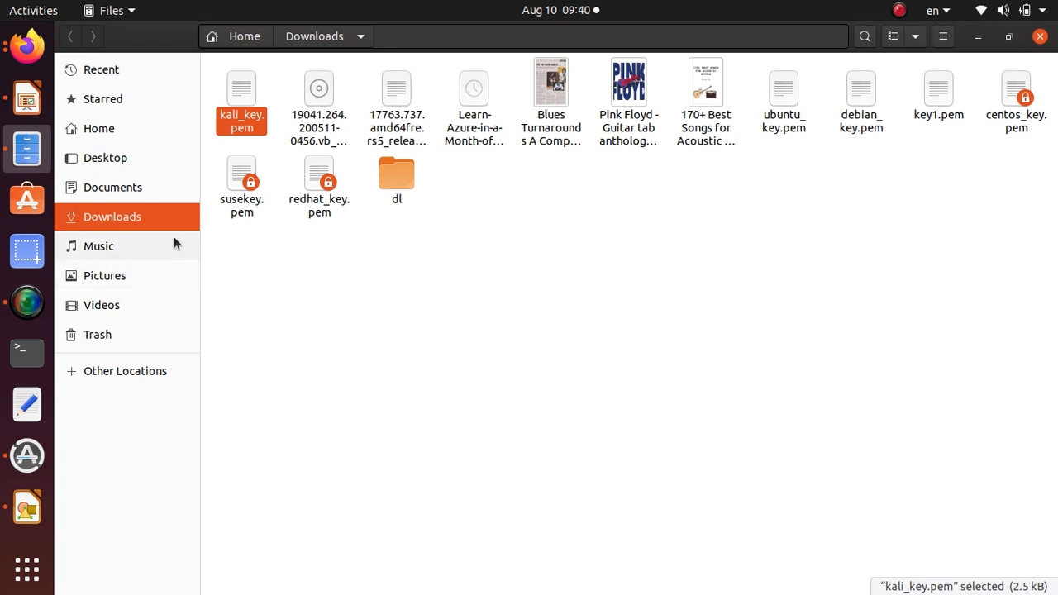
pyautogui.moveTo(171, 230)
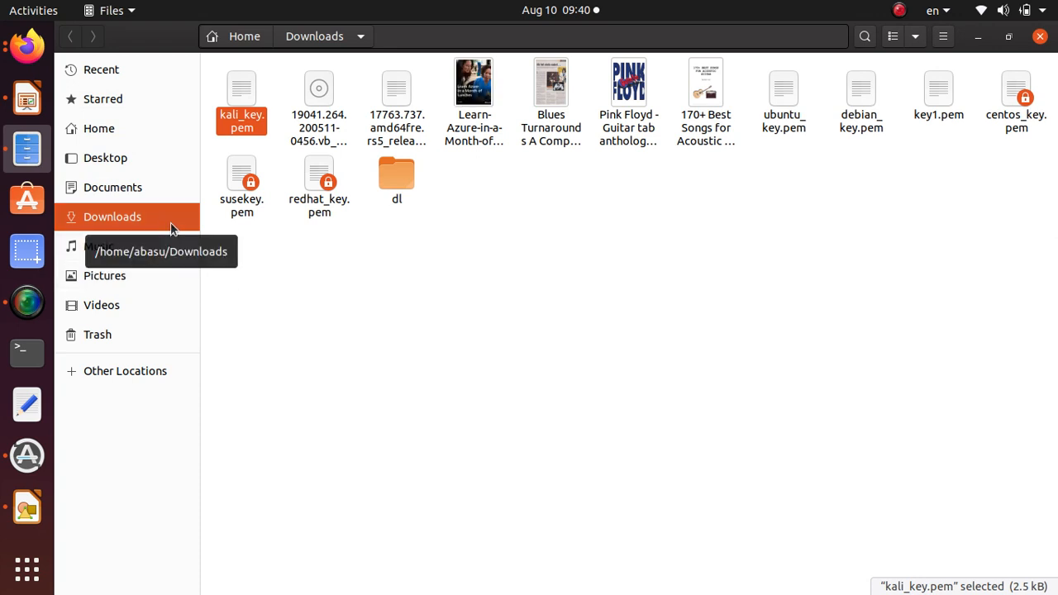
pyautogui.moveTo(998, 45)
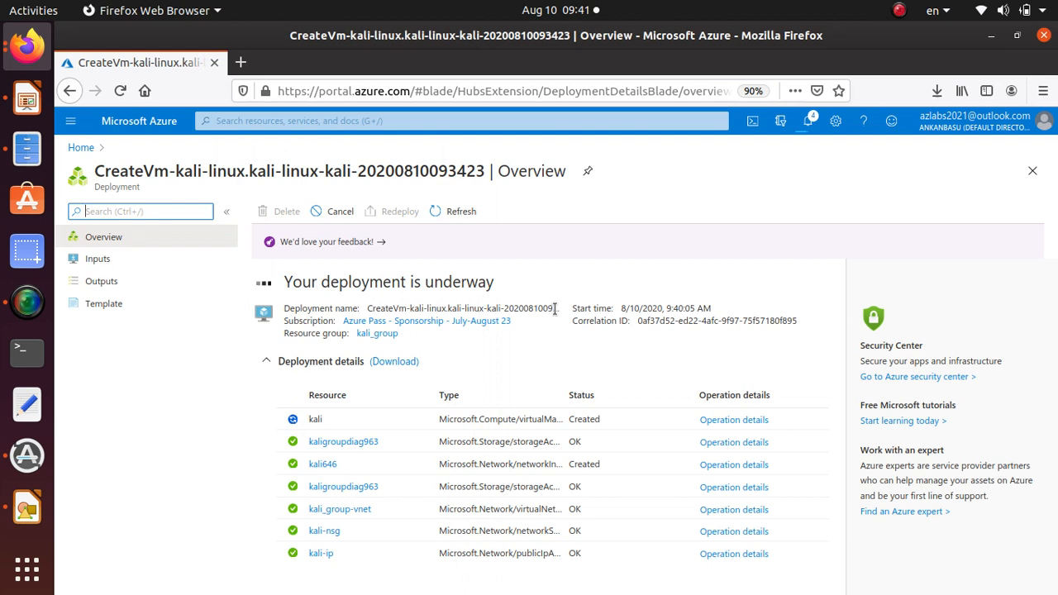
pyautogui.moveTo(824, 269)
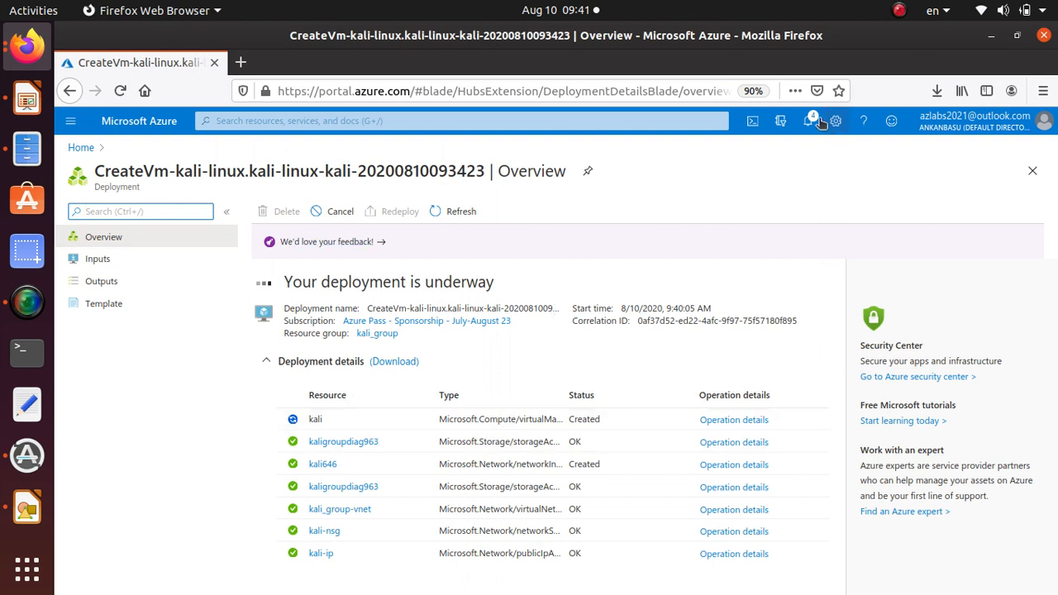
pyautogui.click(809, 121)
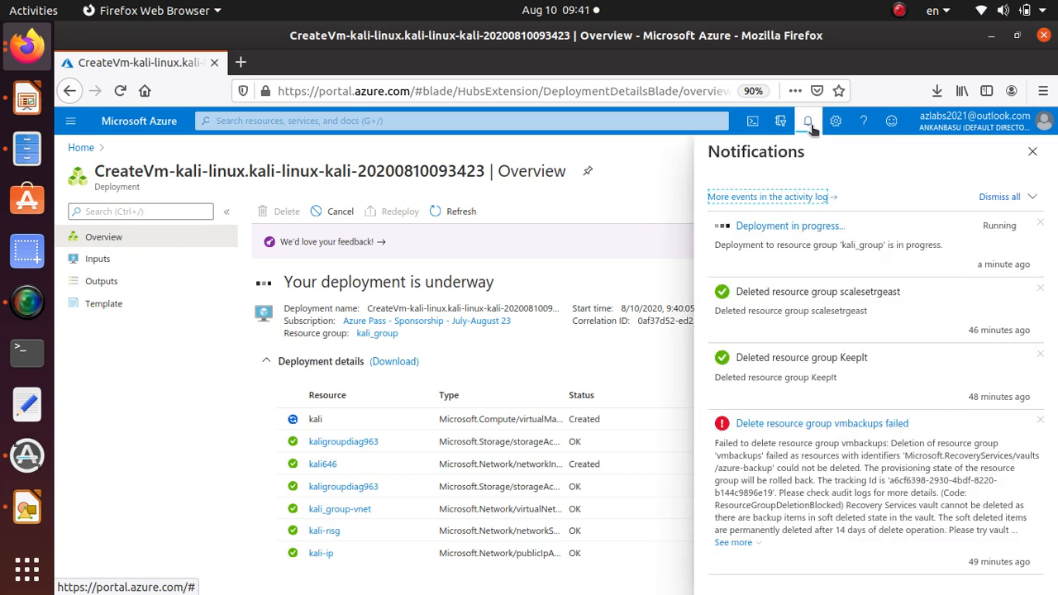
pyautogui.moveTo(808, 121)
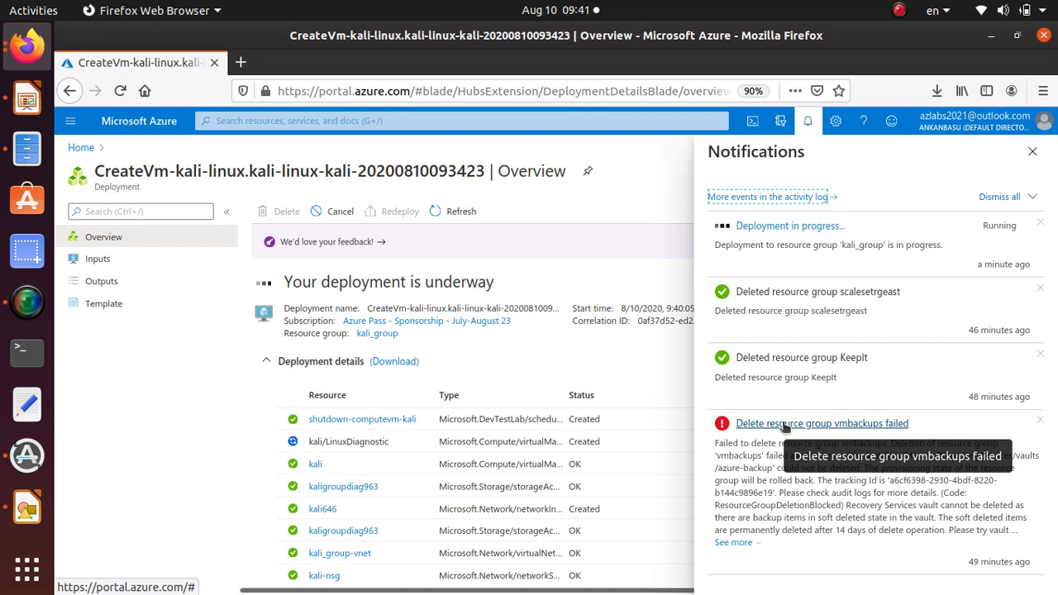
pyautogui.moveTo(813, 241)
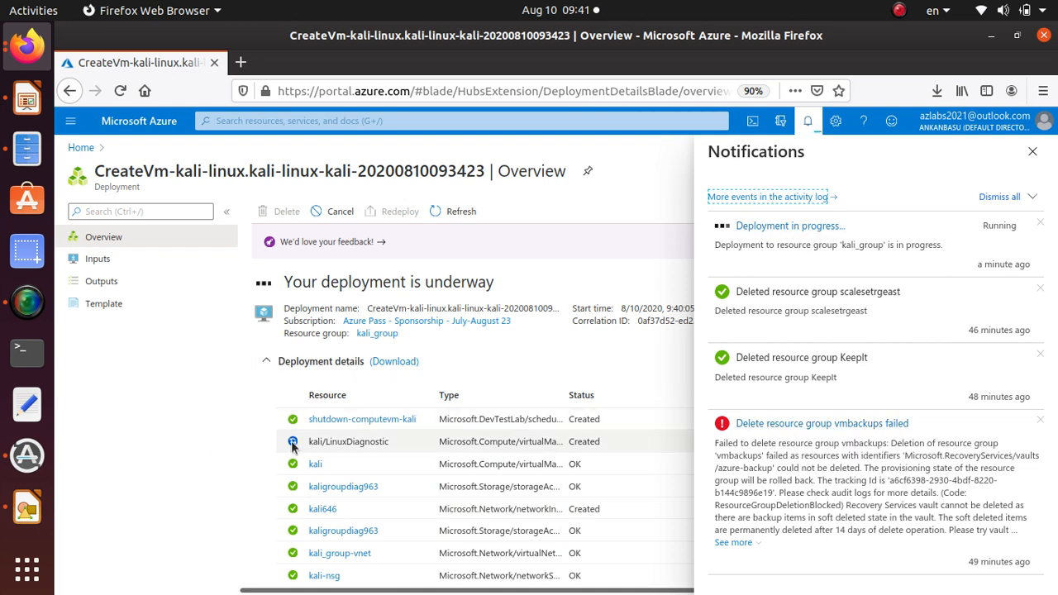
pyautogui.moveTo(253, 452)
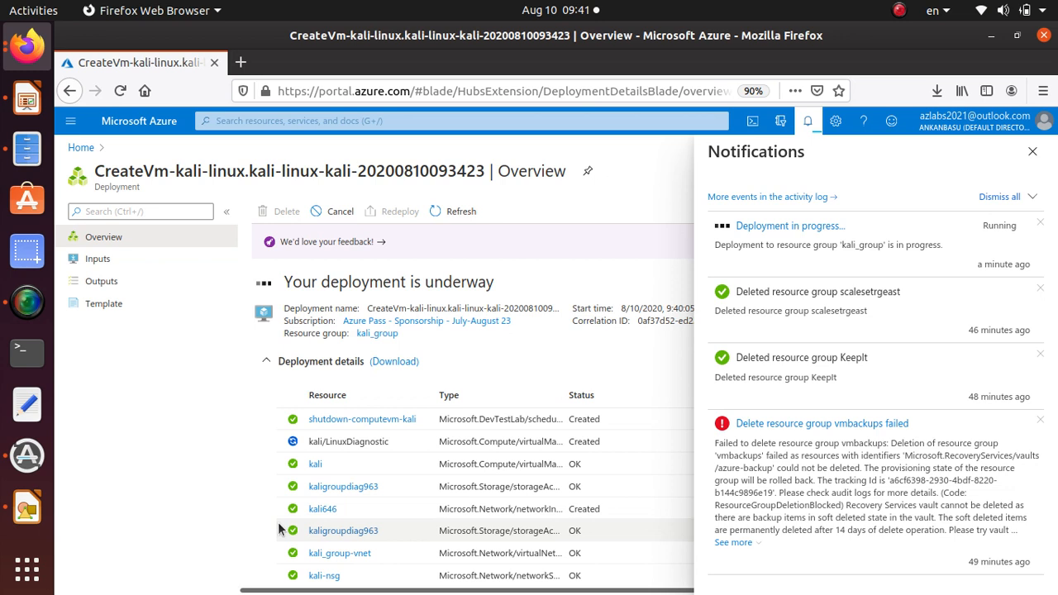
pyautogui.doubleClick(388, 282)
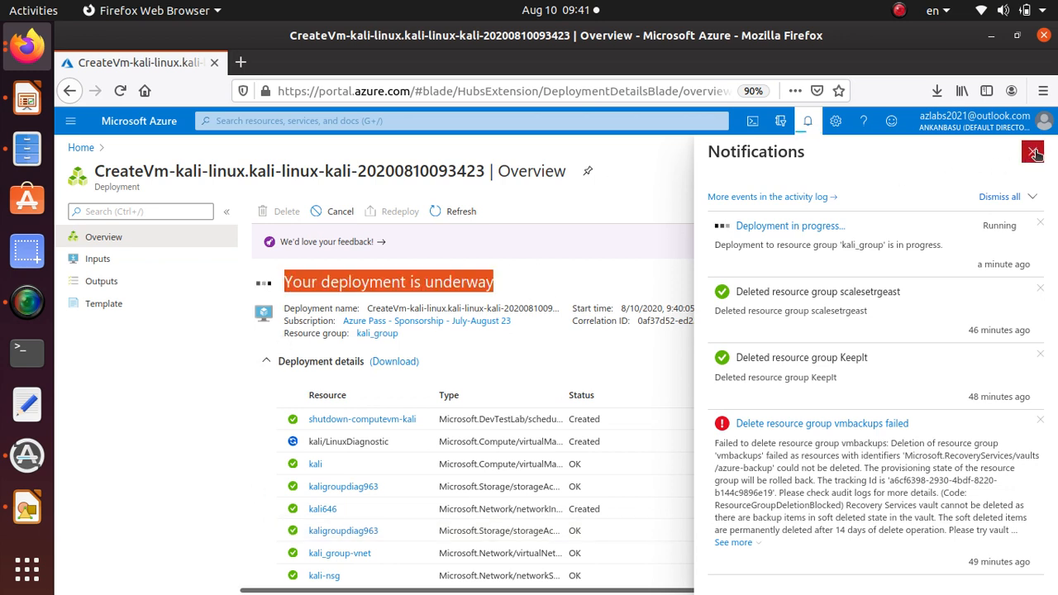
pyautogui.click(1032, 152)
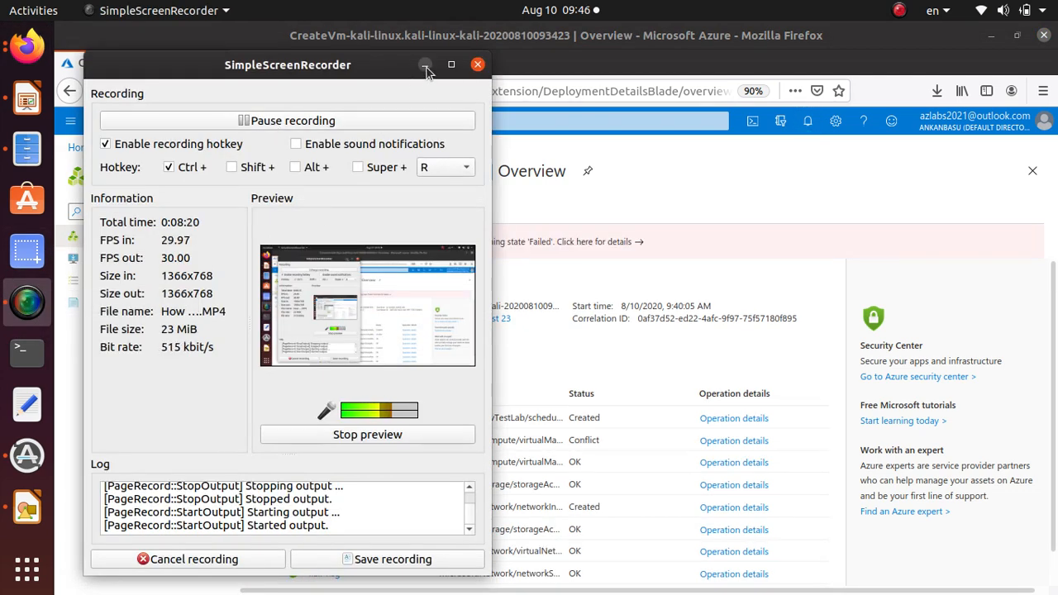
pyautogui.click(425, 64)
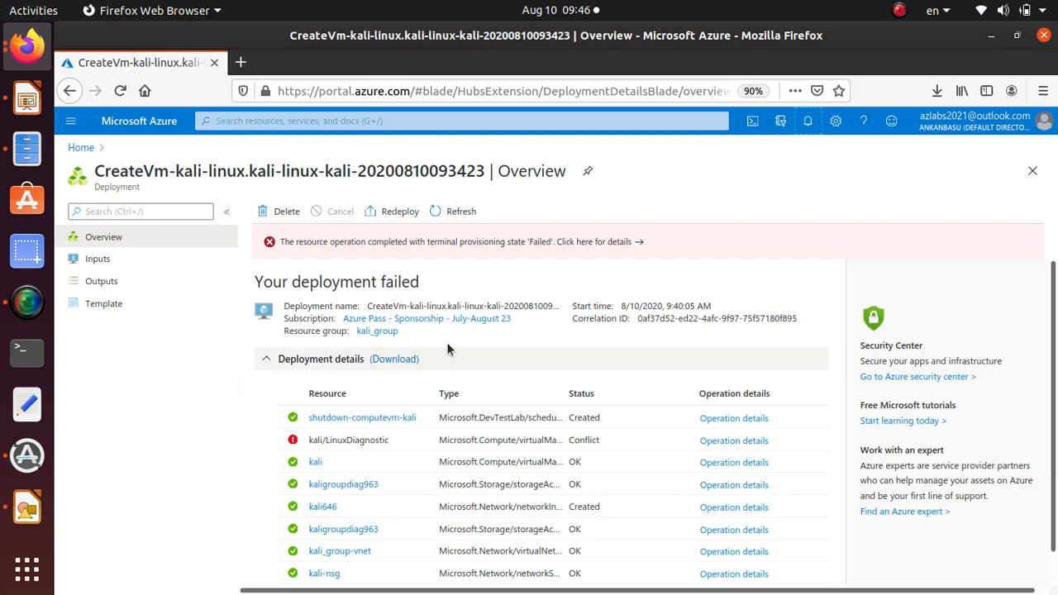
pyautogui.moveTo(424, 283)
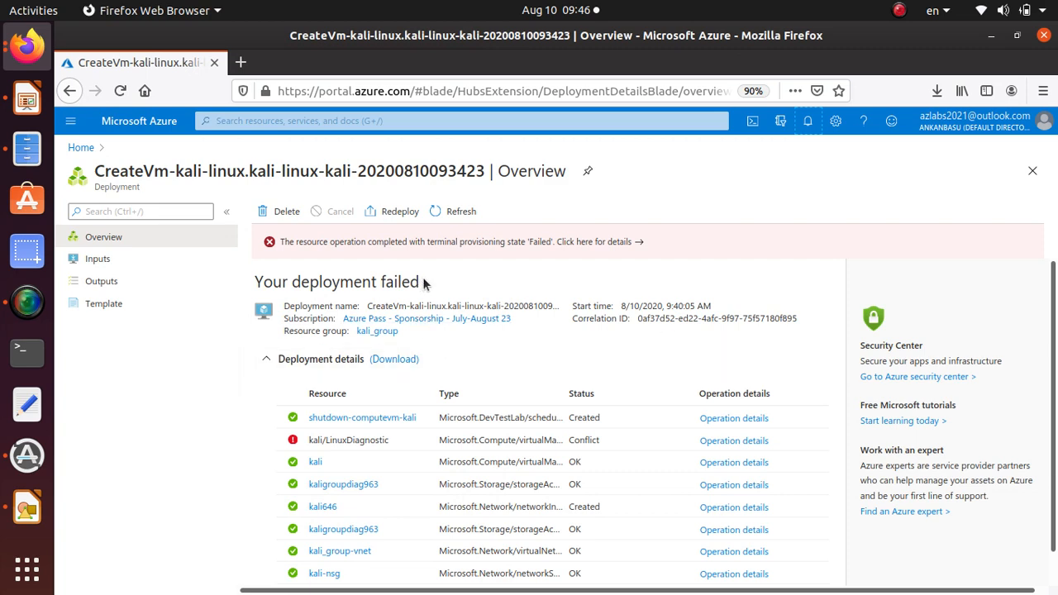
pyautogui.moveTo(420, 289)
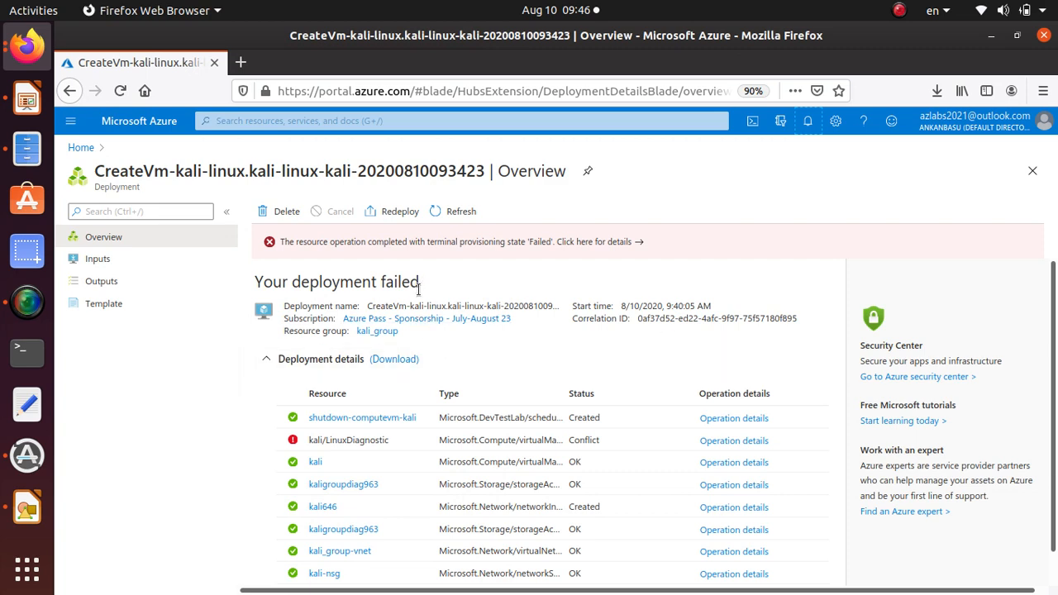
pyautogui.scroll(-3)
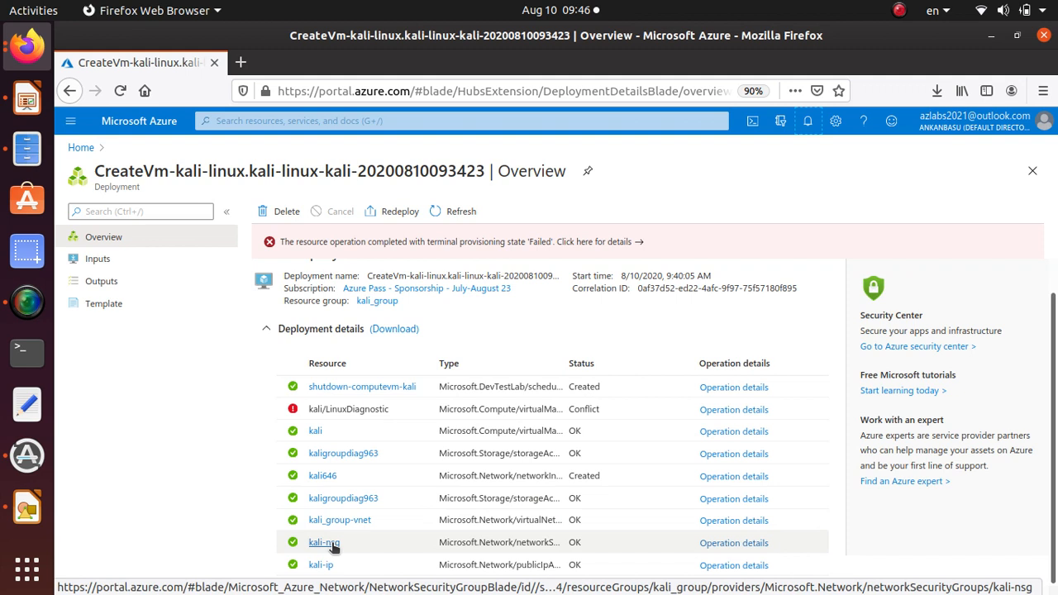
pyautogui.moveTo(343, 498)
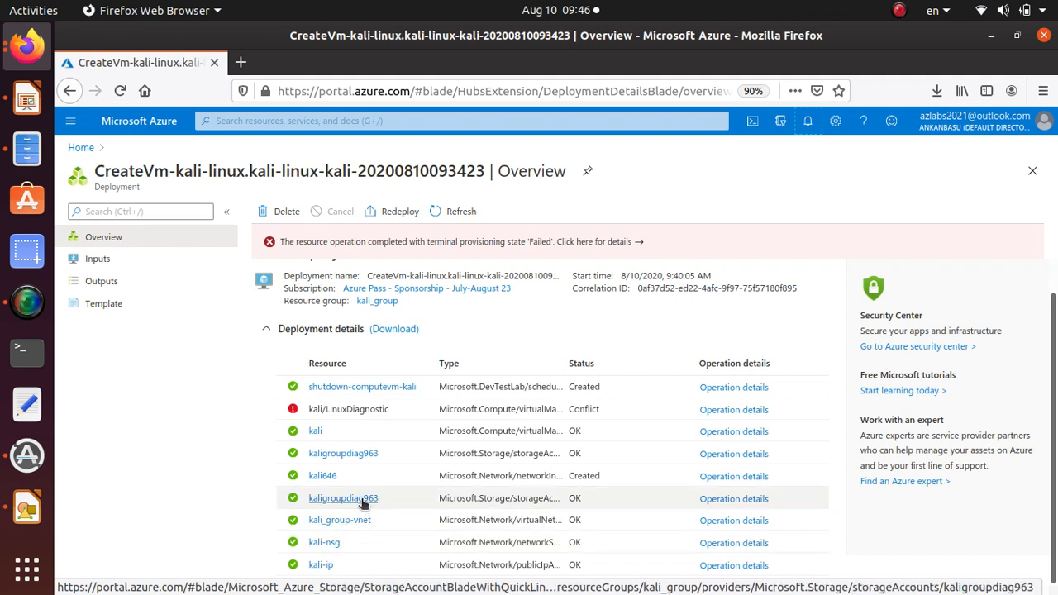
pyautogui.moveTo(323, 475)
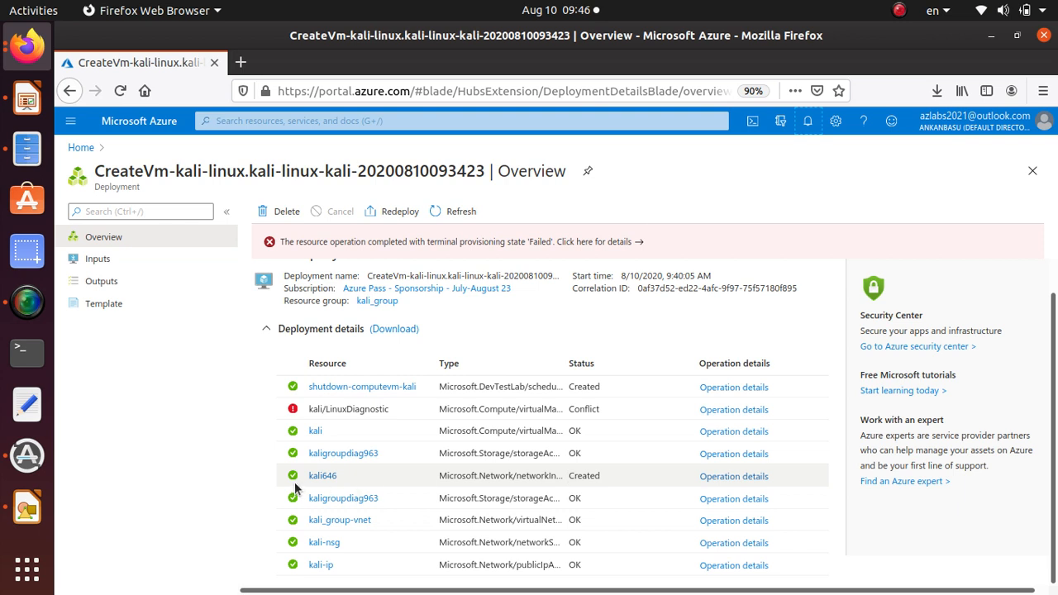
pyautogui.moveTo(540, 453)
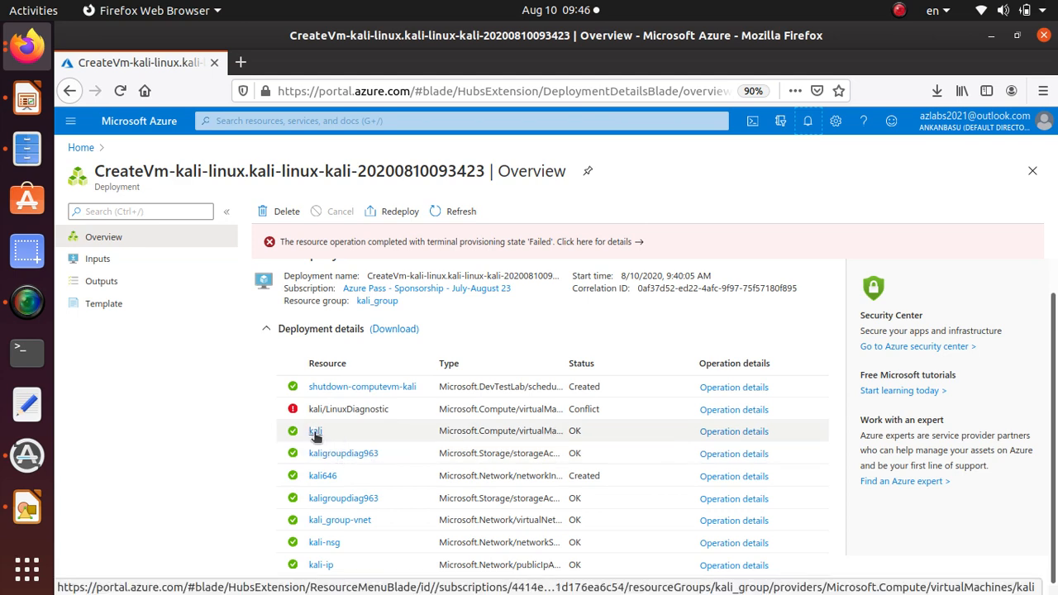
pyautogui.moveTo(362, 386)
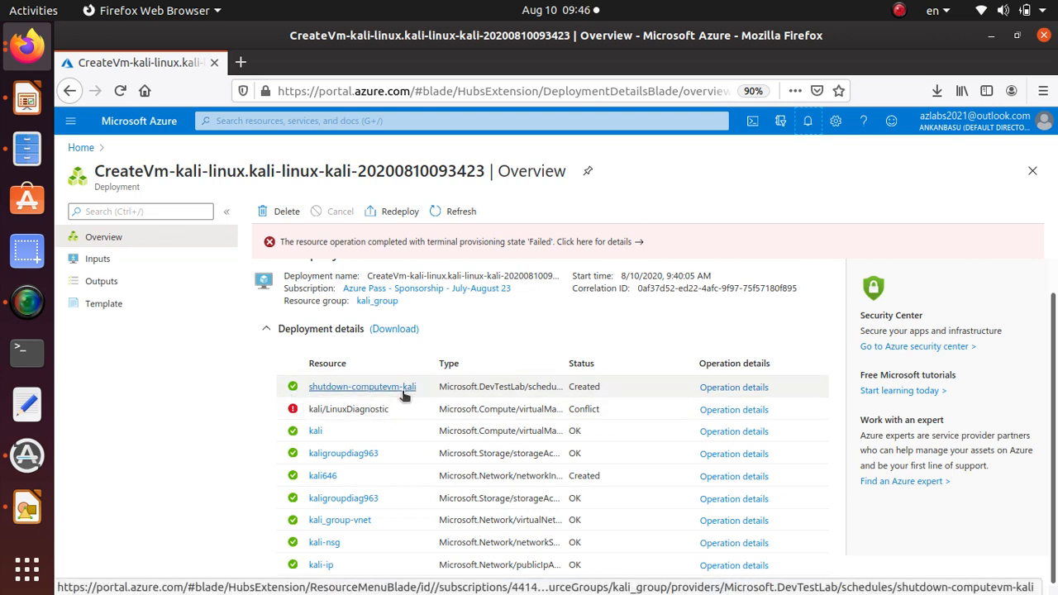
pyautogui.moveTo(397, 408)
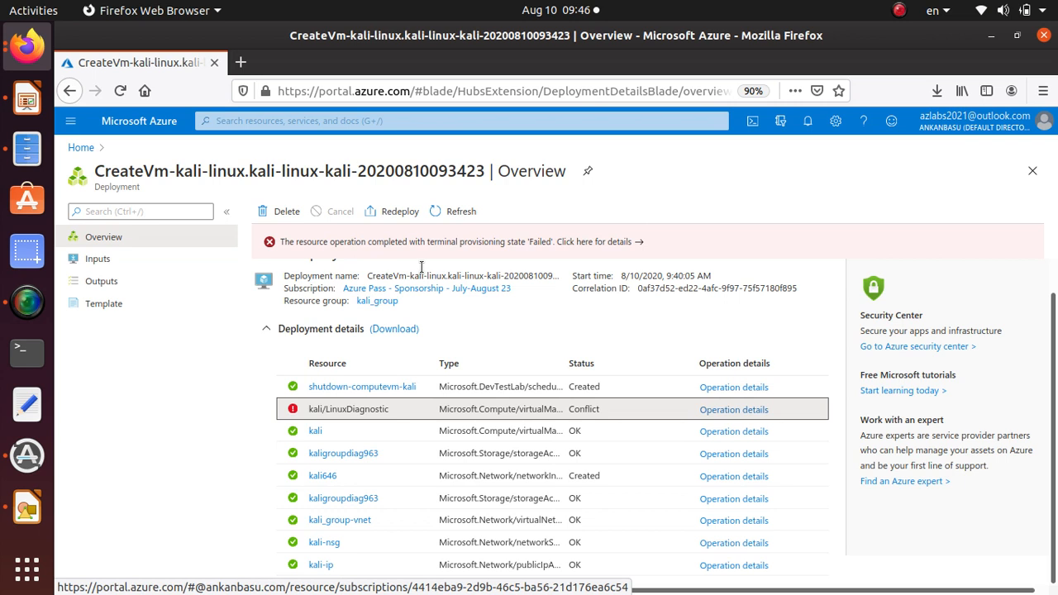
pyautogui.moveTo(402, 409)
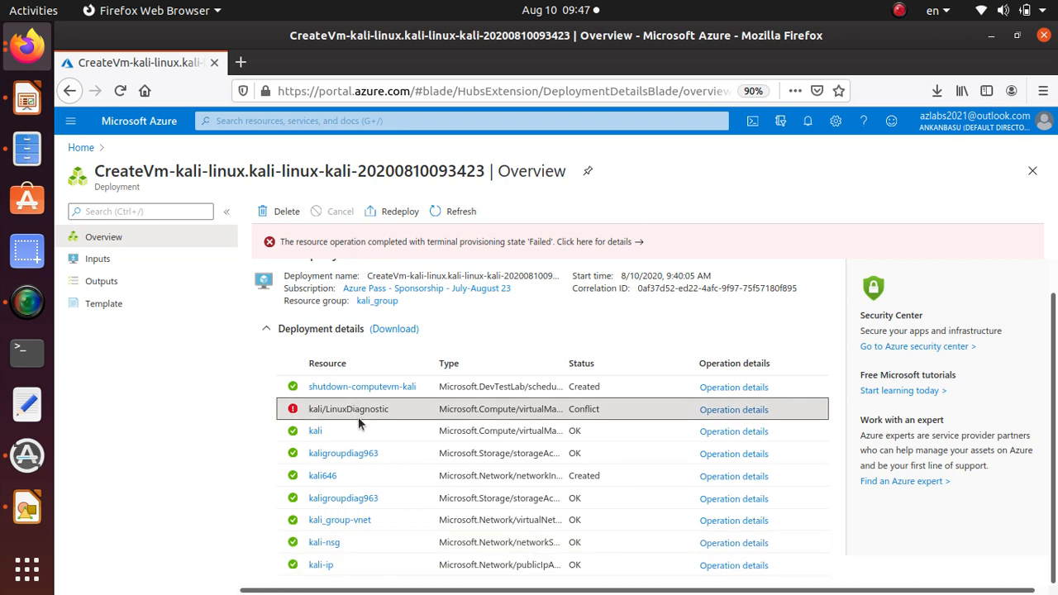
pyautogui.doubleClick(348, 408)
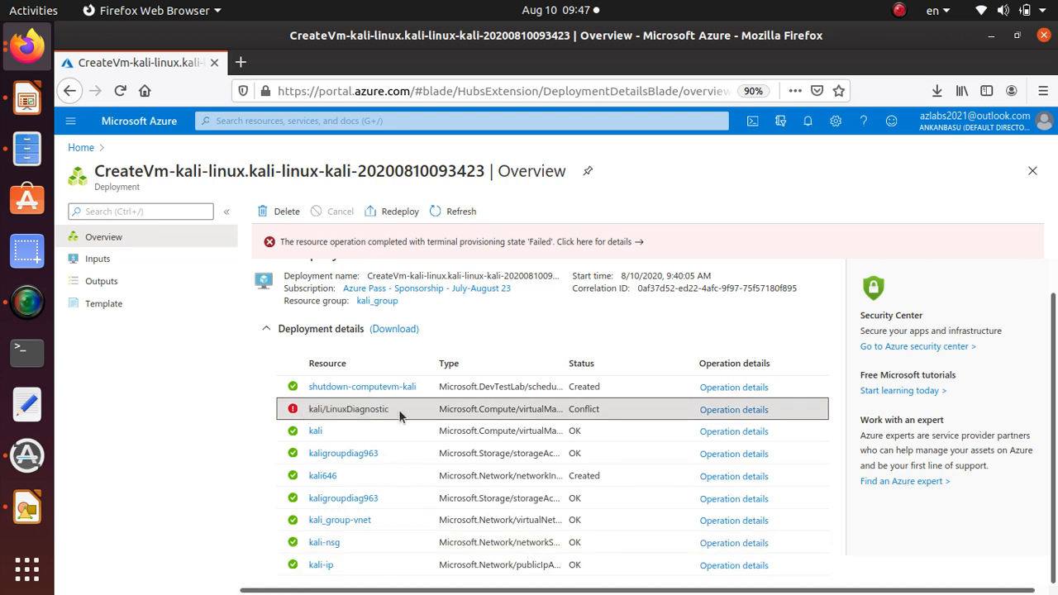
pyautogui.doubleClick(347, 409)
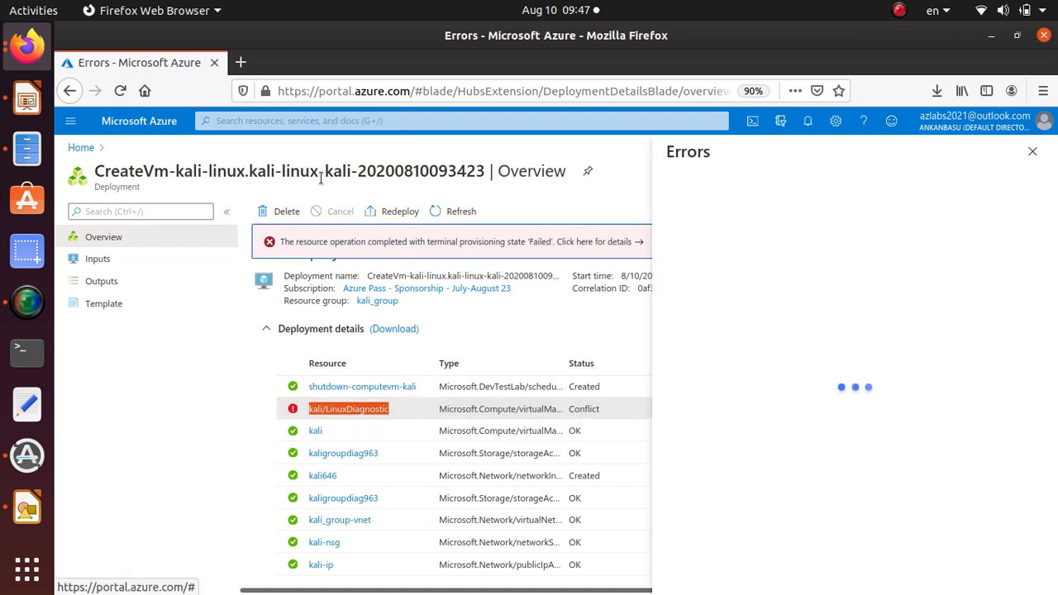
# - Read the LinuxDiagnostic failure in Summary and Raw Error views, then close the Errors pane
pyautogui.click(348, 409)
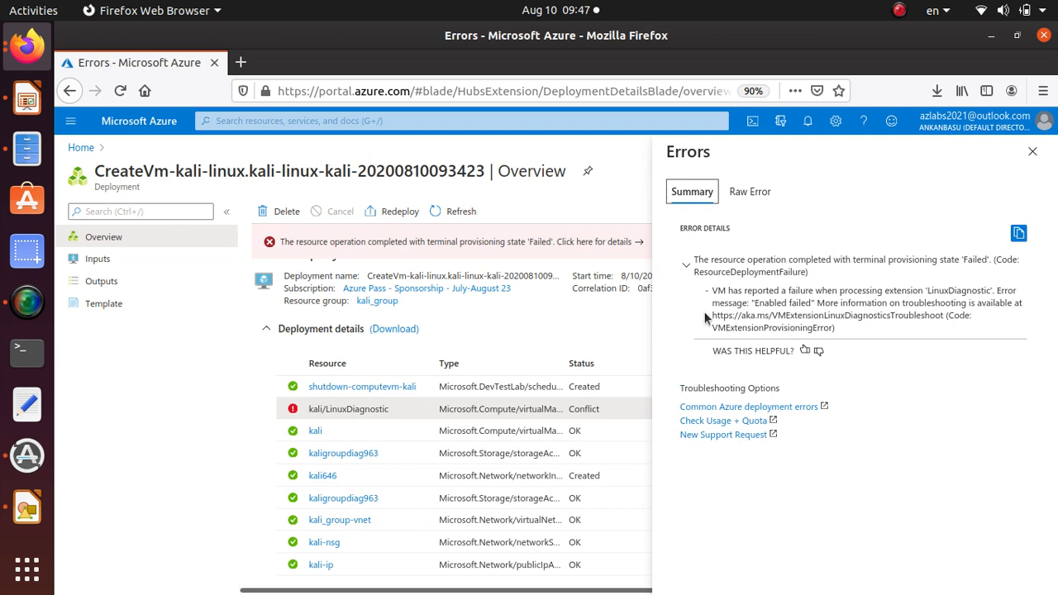
pyautogui.moveTo(840, 307)
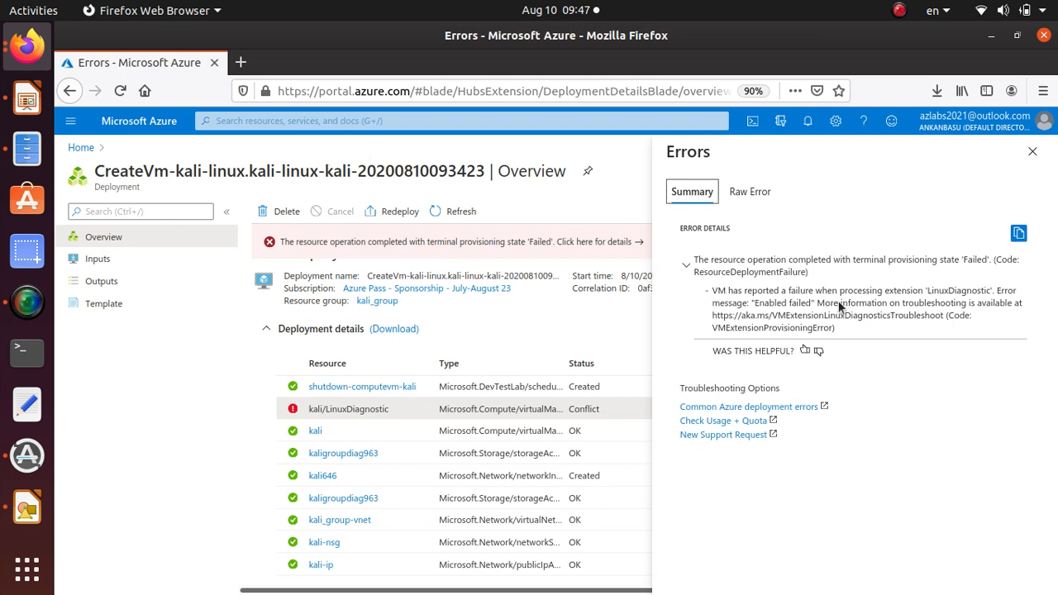
pyautogui.moveTo(939, 296)
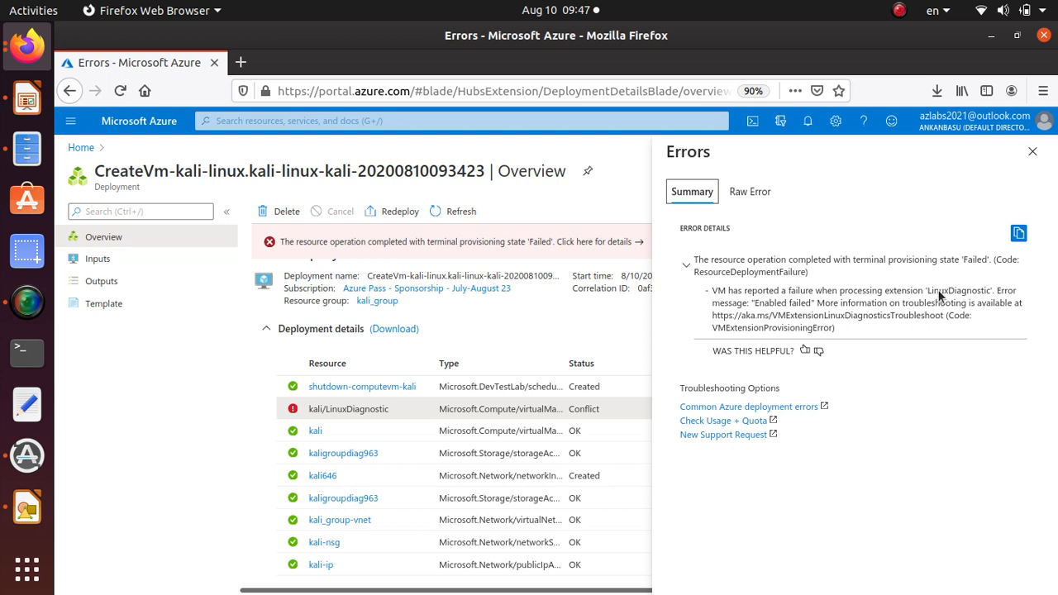
pyautogui.moveTo(753, 316)
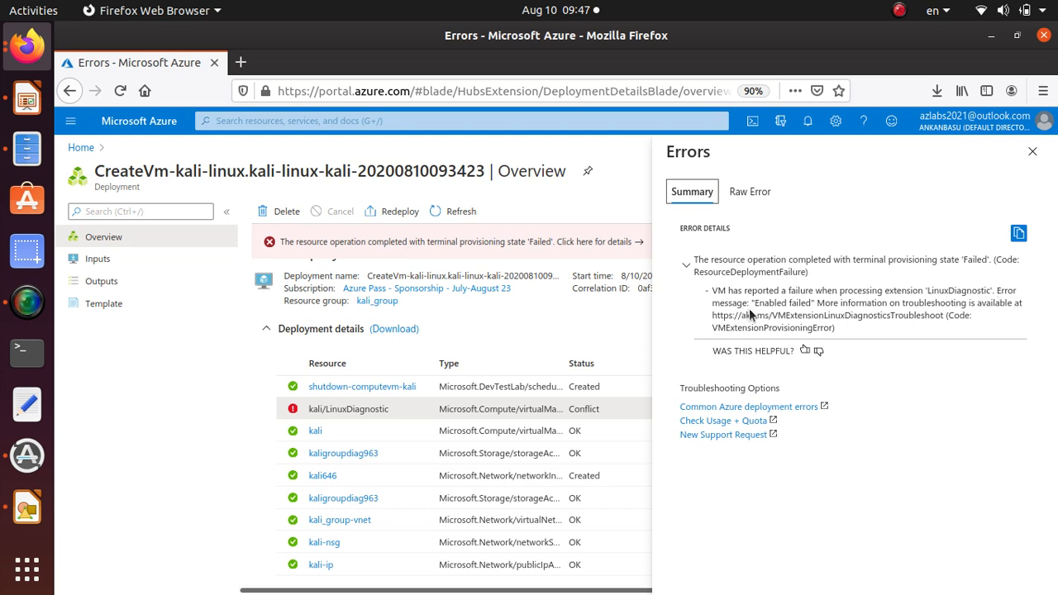
pyautogui.moveTo(972, 315)
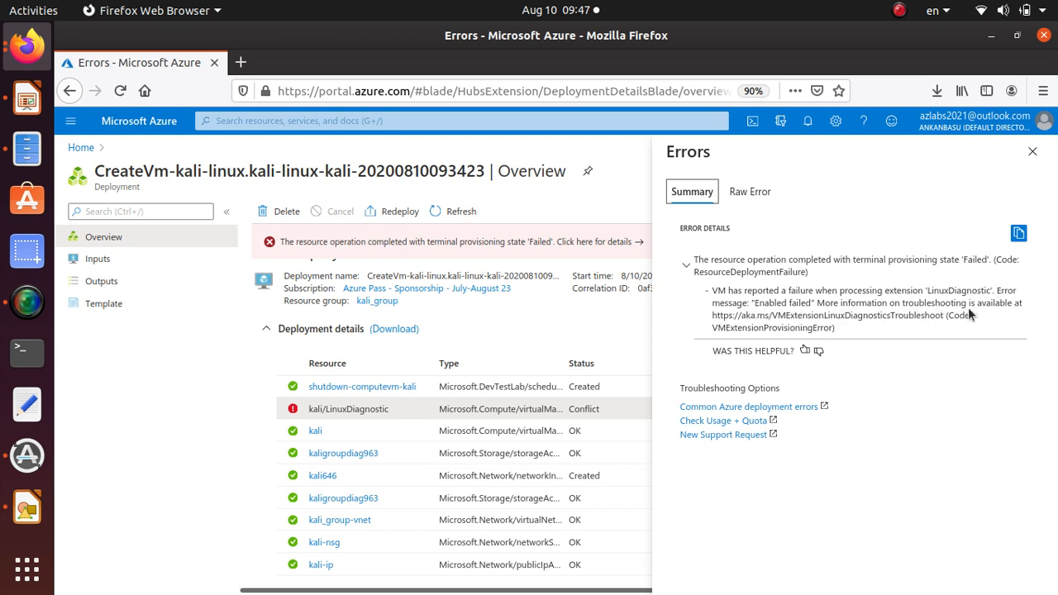
pyautogui.moveTo(834, 341)
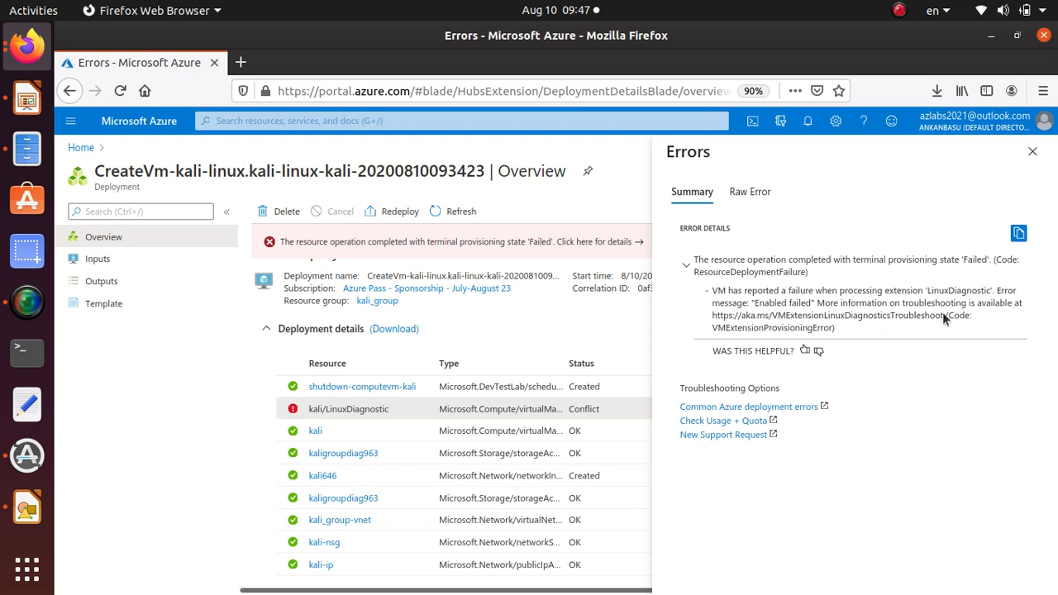
pyautogui.moveTo(770, 299)
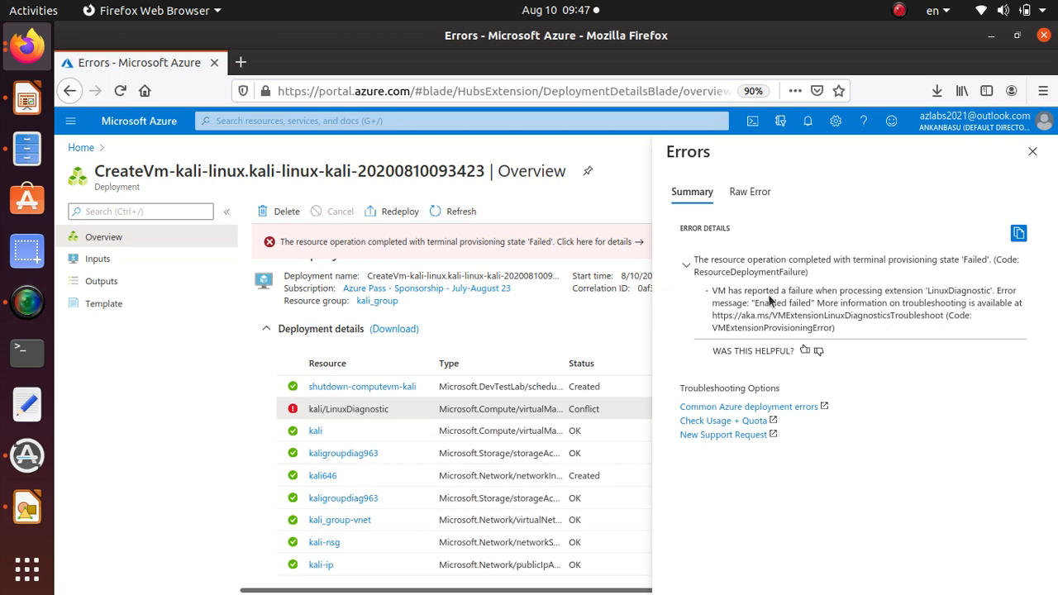
pyautogui.click(750, 191)
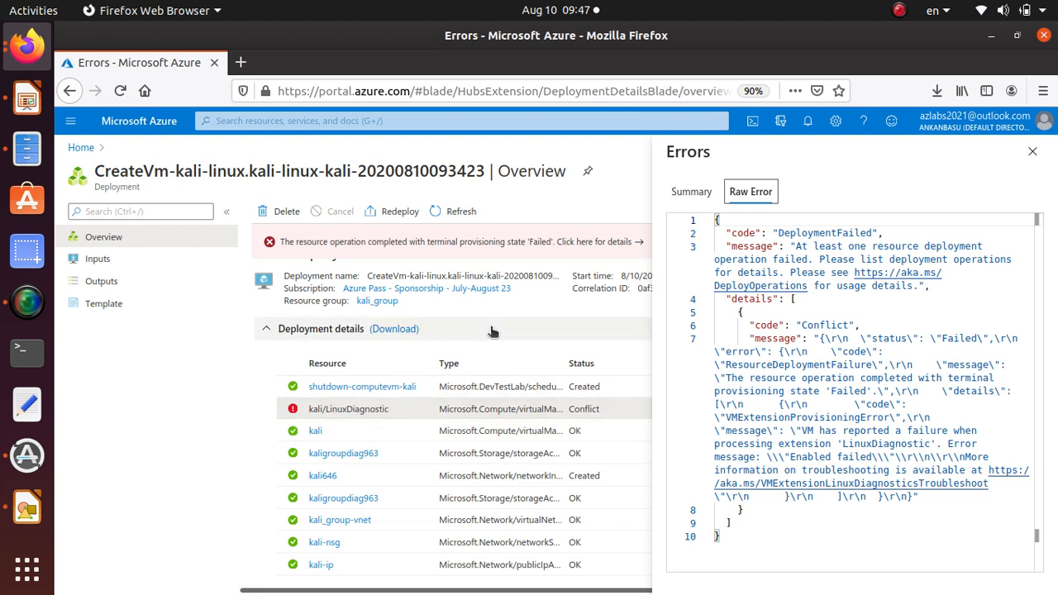
pyautogui.moveTo(508, 326)
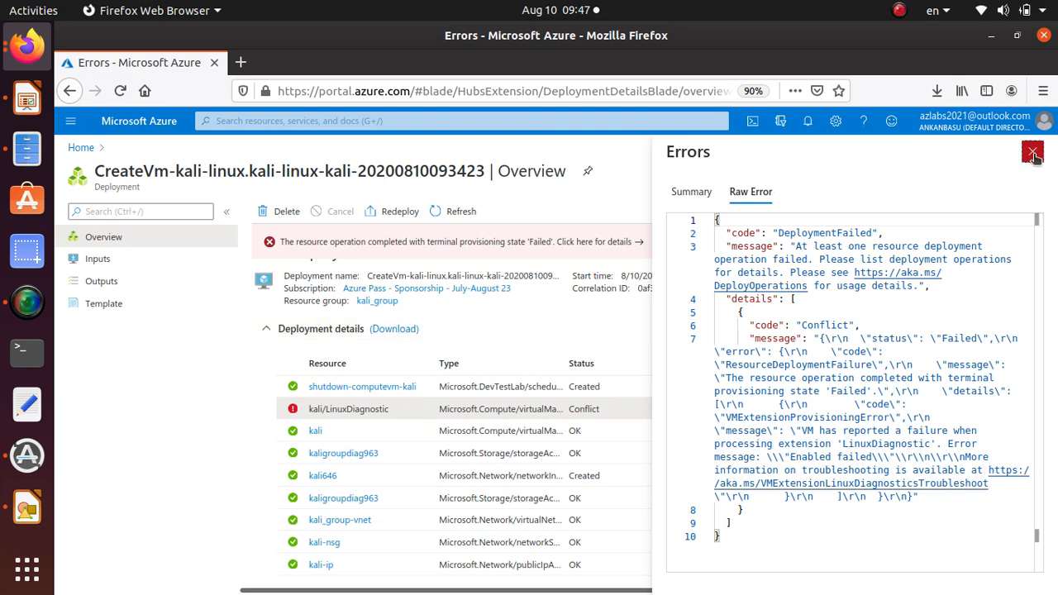
pyautogui.click(1032, 153)
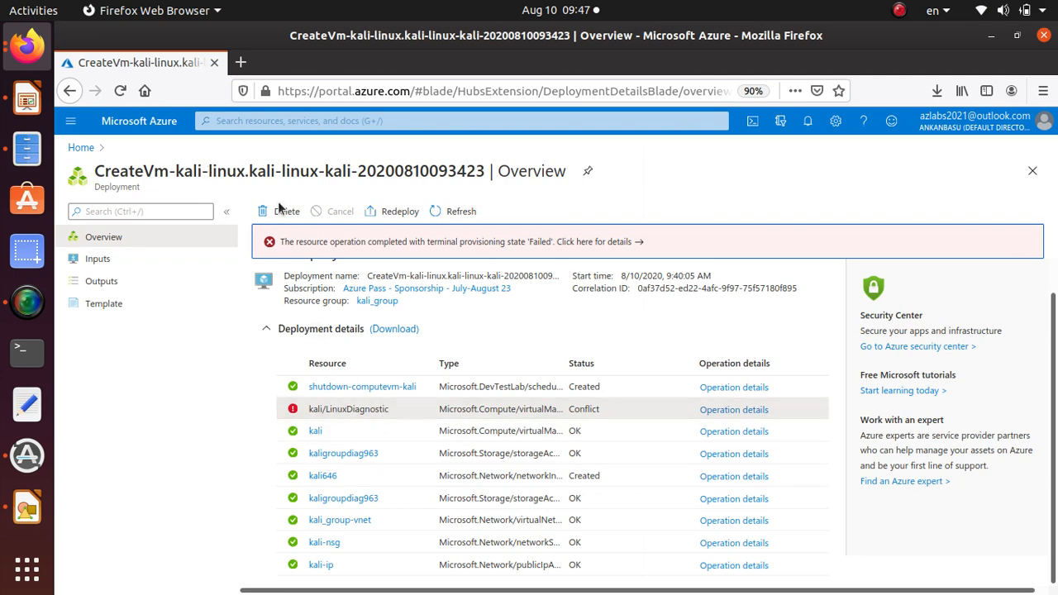
# - Find the kali VM via 'virtual machines' search and copy its public IP 40.79.251.106
pyautogui.click(80, 147)
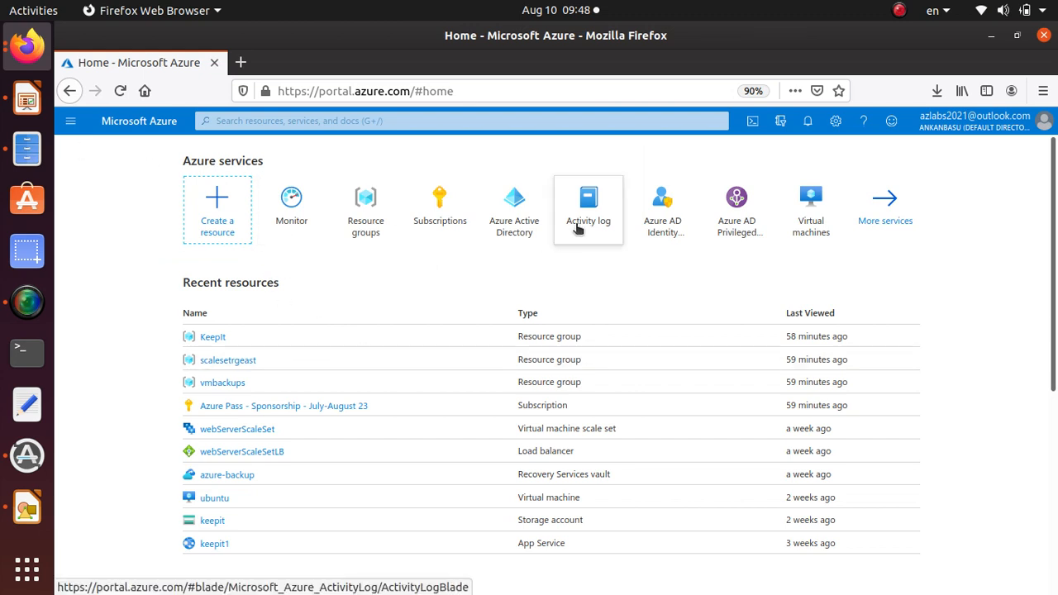
pyautogui.click(460, 121)
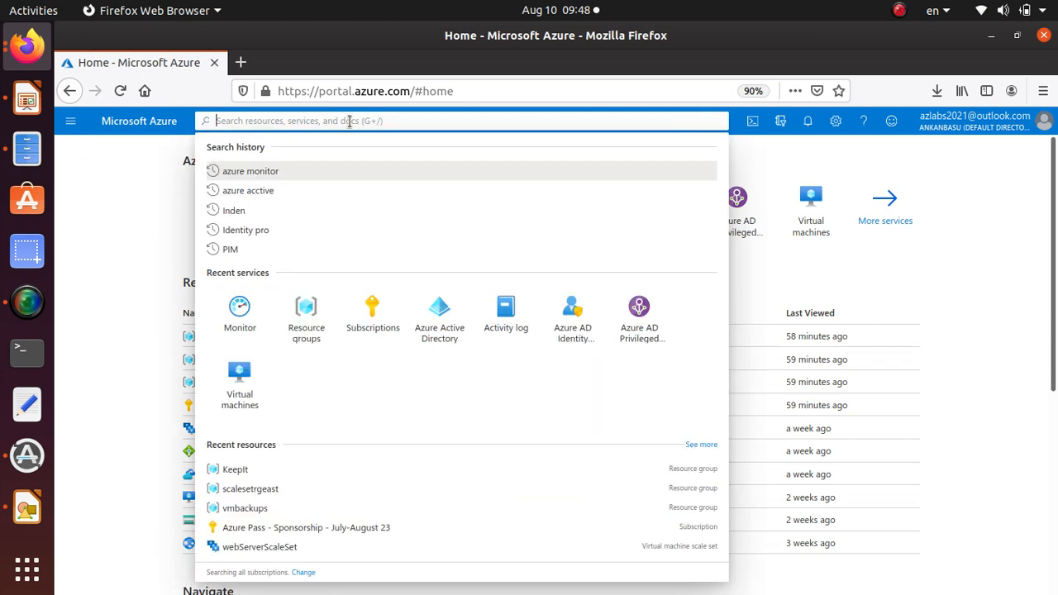
pyautogui.write('vi')
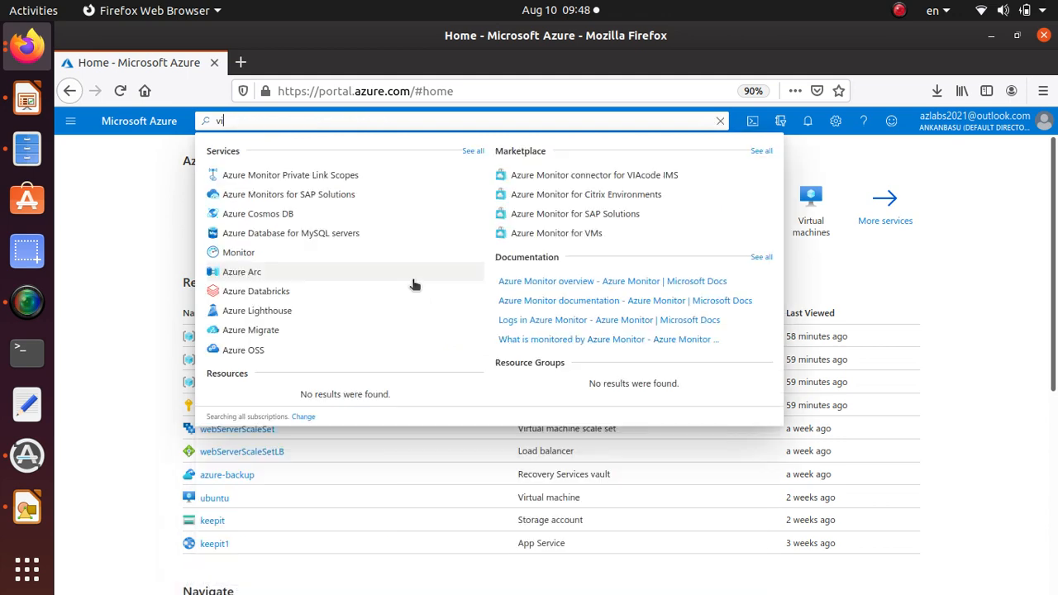
pyautogui.write('rtu')
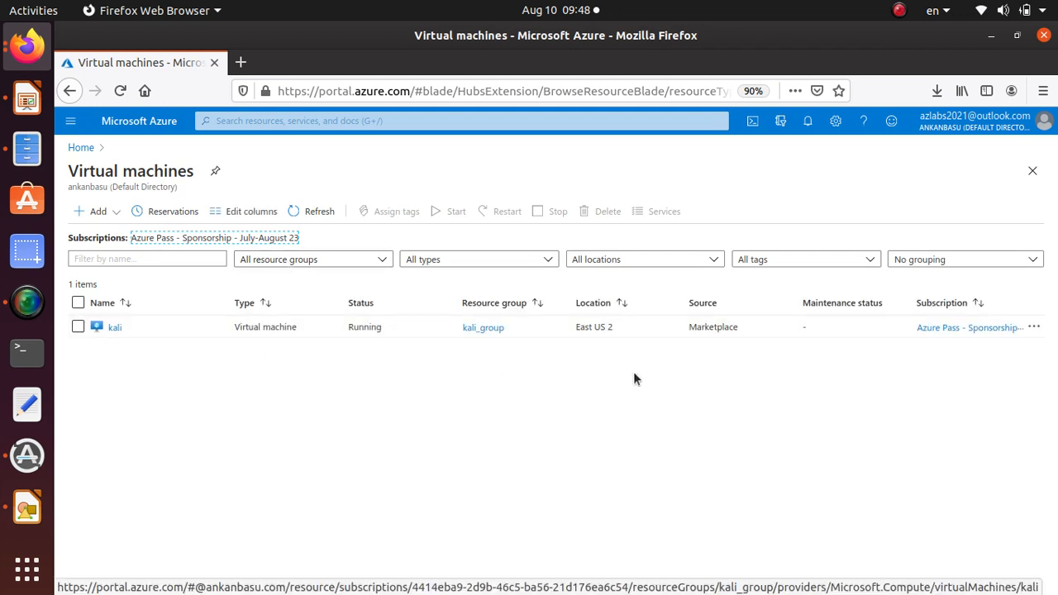
pyautogui.moveTo(368, 336)
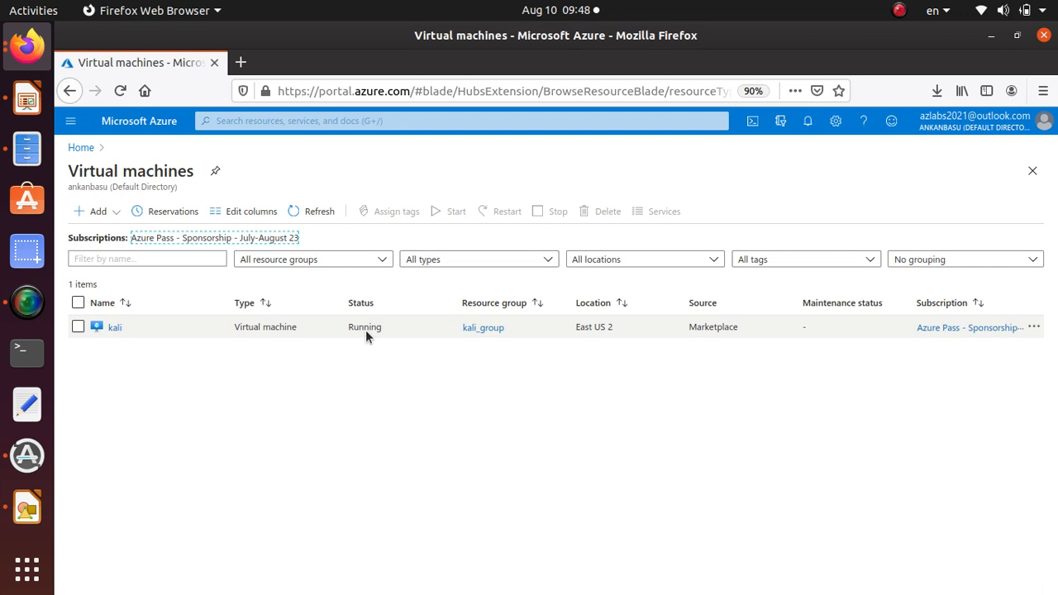
pyautogui.click(114, 327)
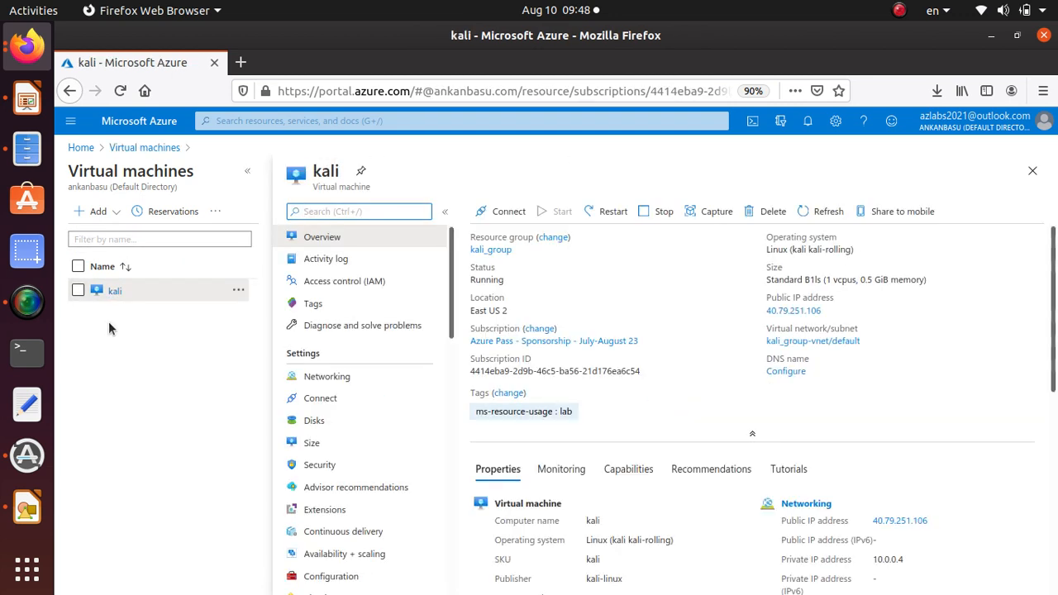
pyautogui.moveTo(436, 336)
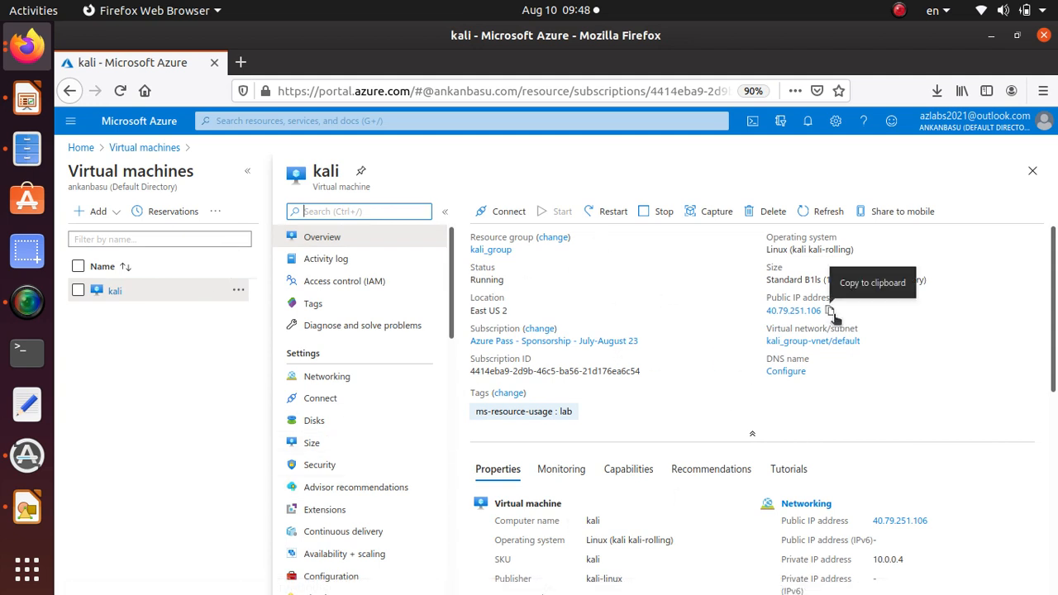
pyautogui.click(829, 310)
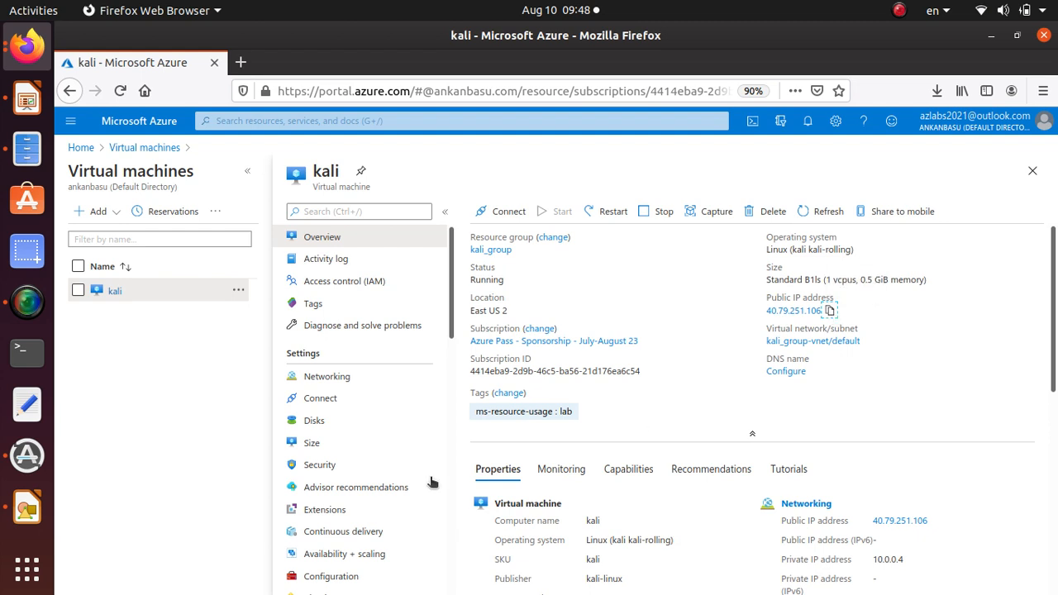
pyautogui.moveTo(507, 211)
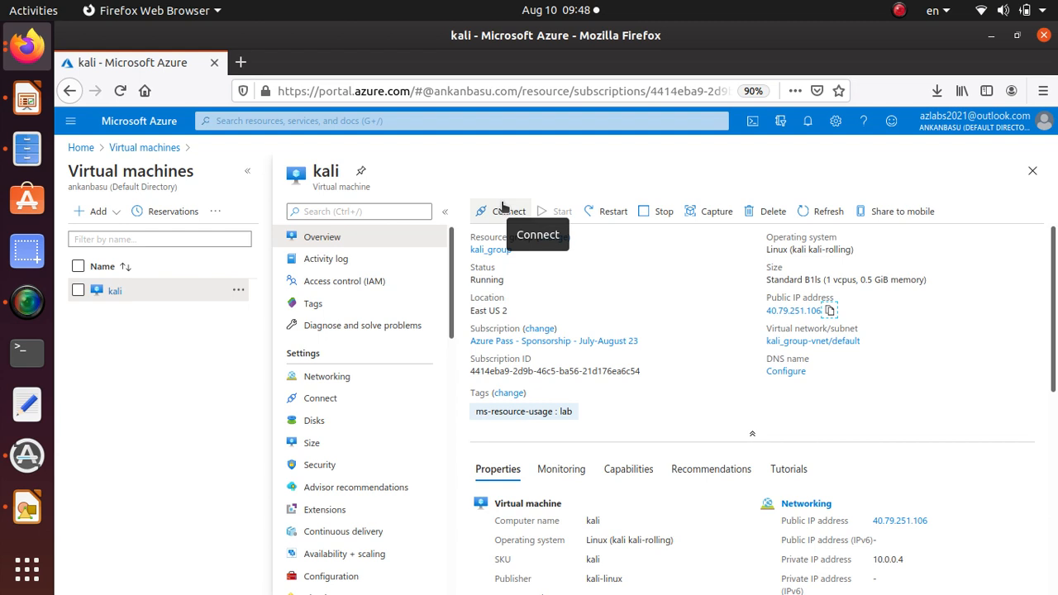
# - Show the kali VM's Connect page on the SSH tab with the ssh command instructions
pyautogui.click(508, 211)
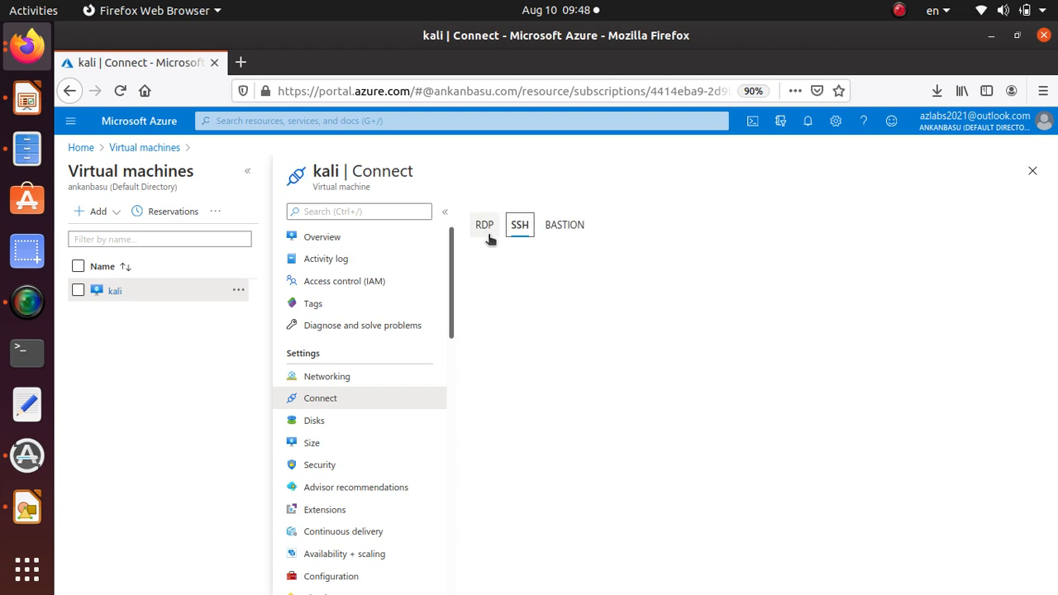
pyautogui.click(519, 224)
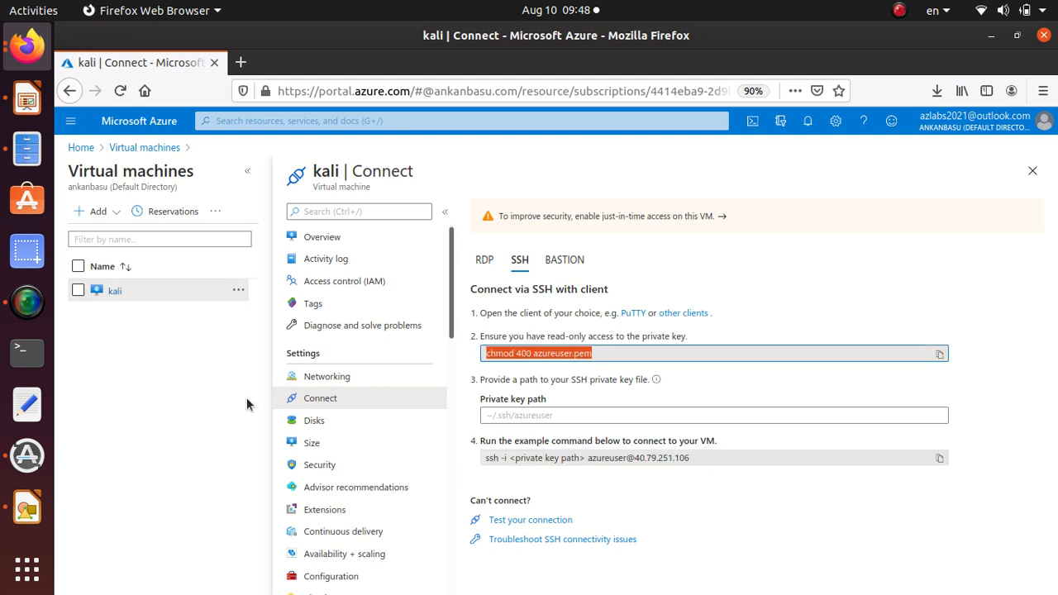
pyautogui.moveTo(537, 463)
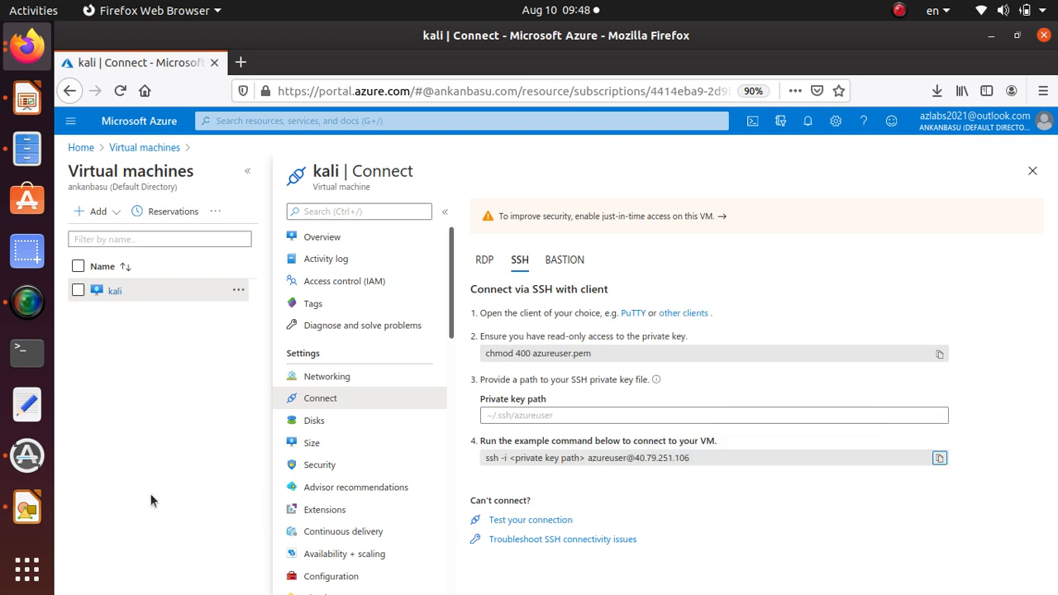
pyautogui.moveTo(26, 353)
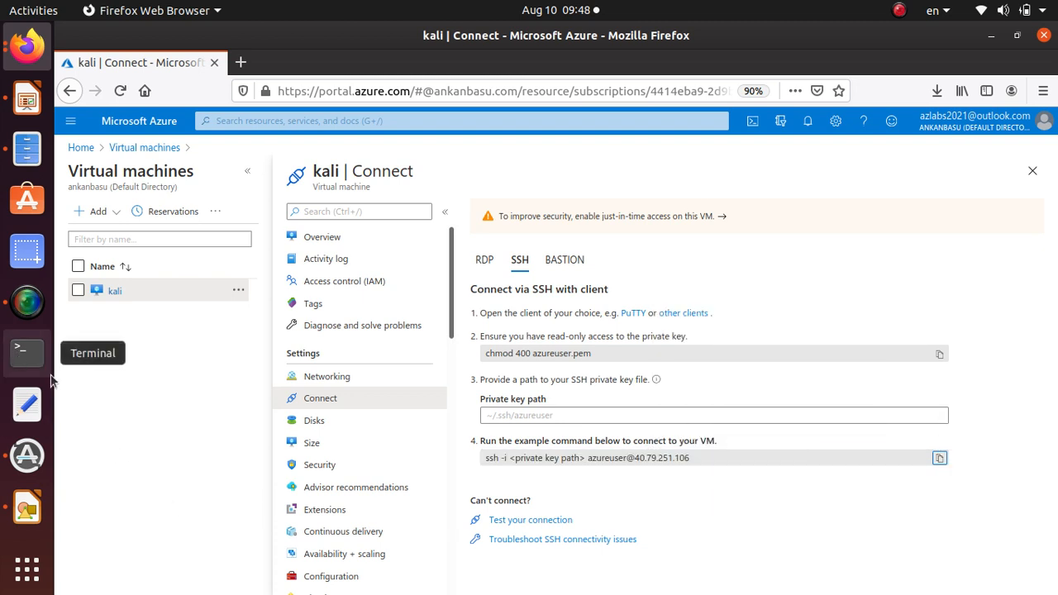
# - In a local terminal, change to Downloads and paste the portal's SSH command
pyautogui.click(27, 353)
pyautogui.write('cd')
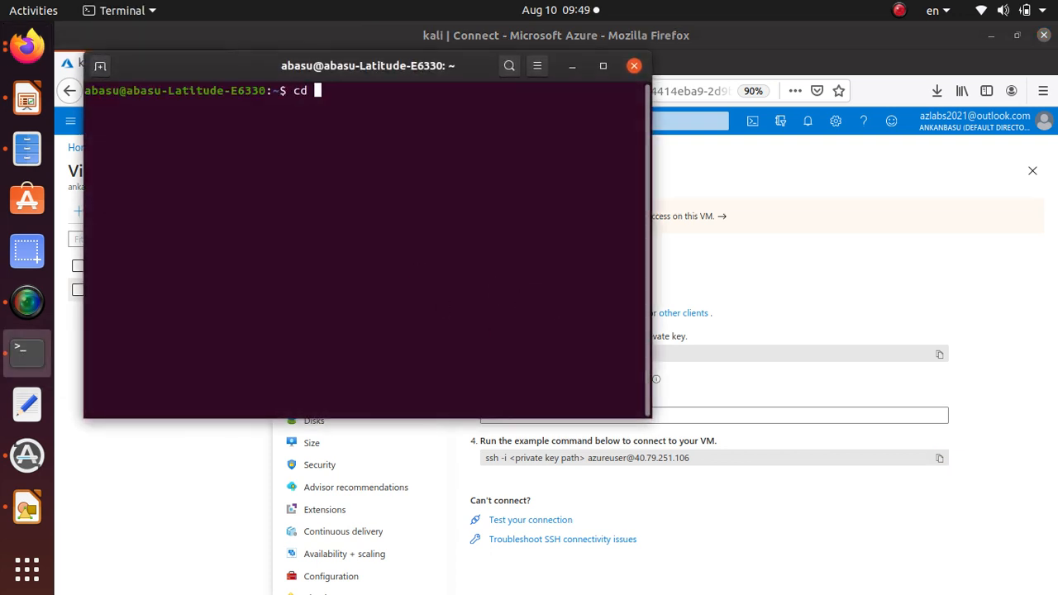
pyautogui.write('Dowl')
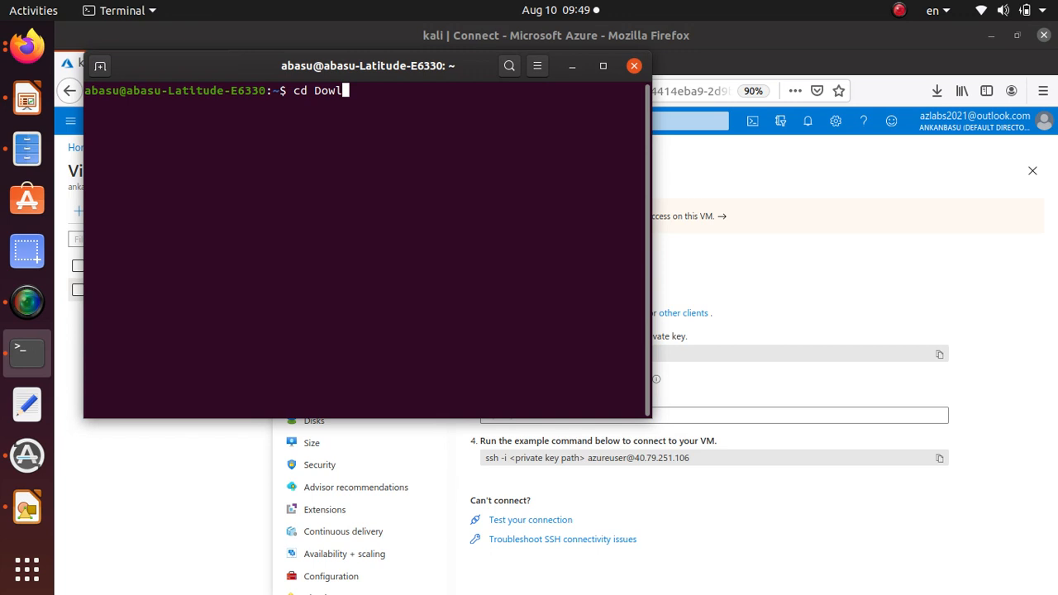
pyautogui.press('Return')
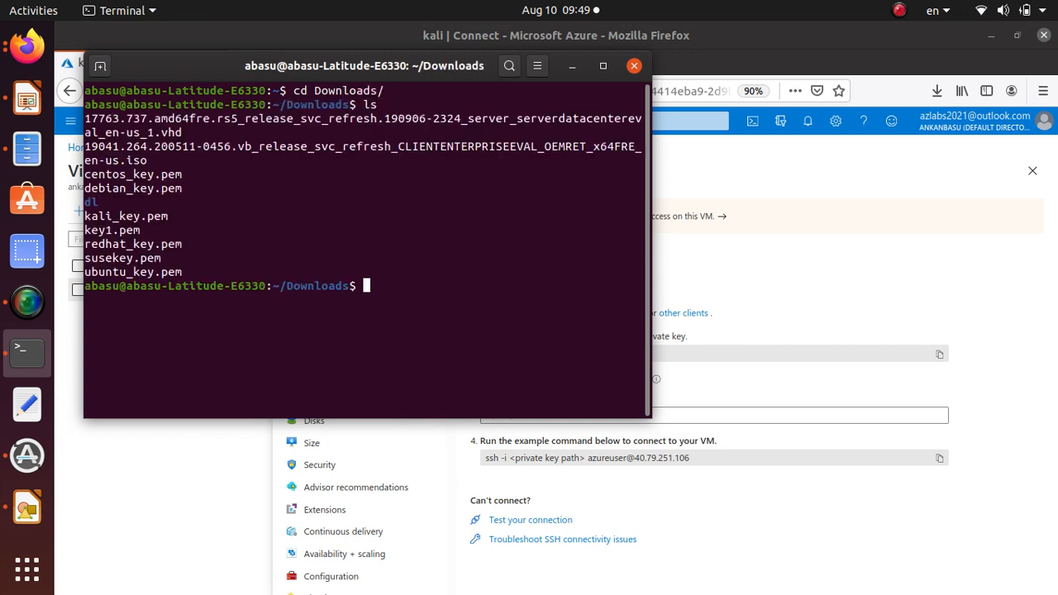
pyautogui.moveTo(170, 216)
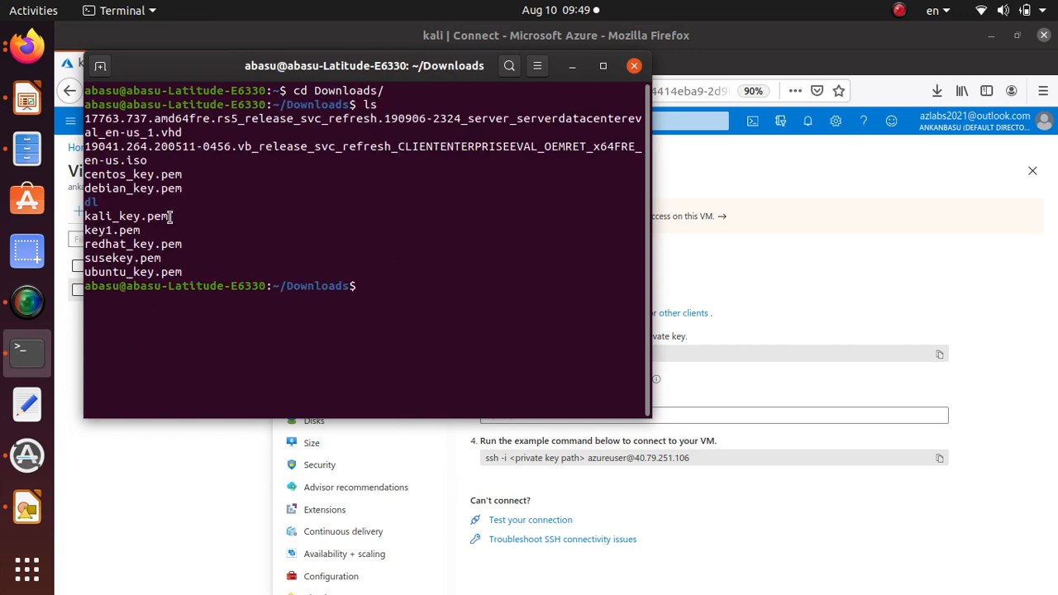
pyautogui.doubleClick(125, 216)
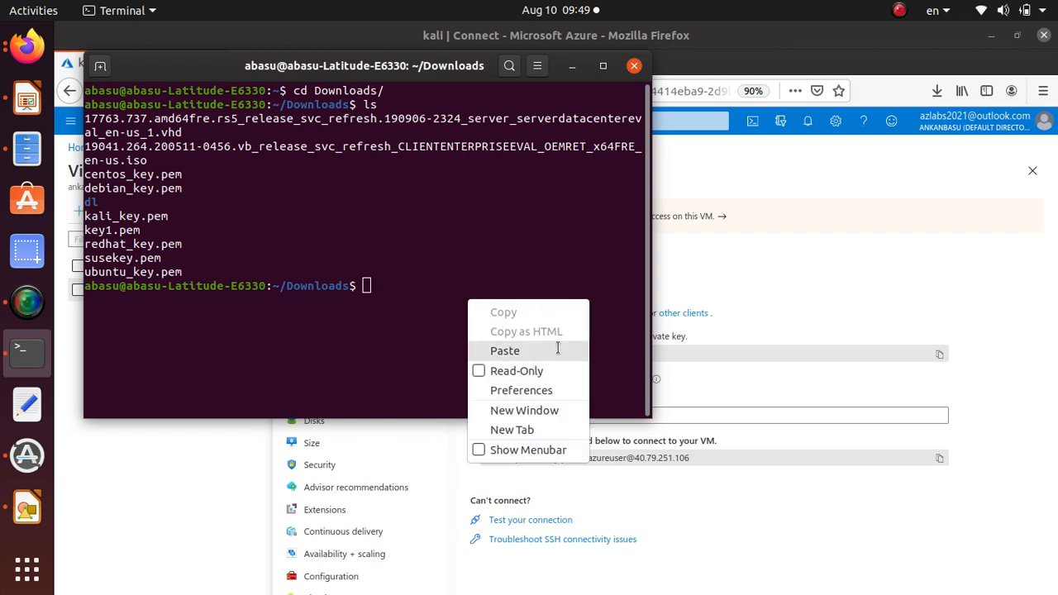
pyautogui.click(504, 350)
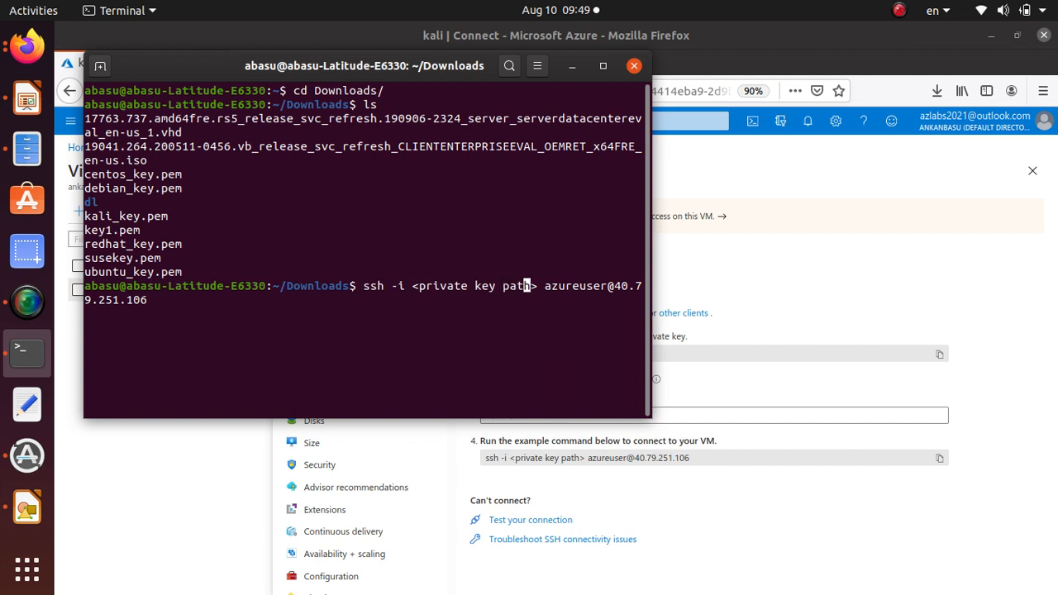
pyautogui.press('BackSpace')
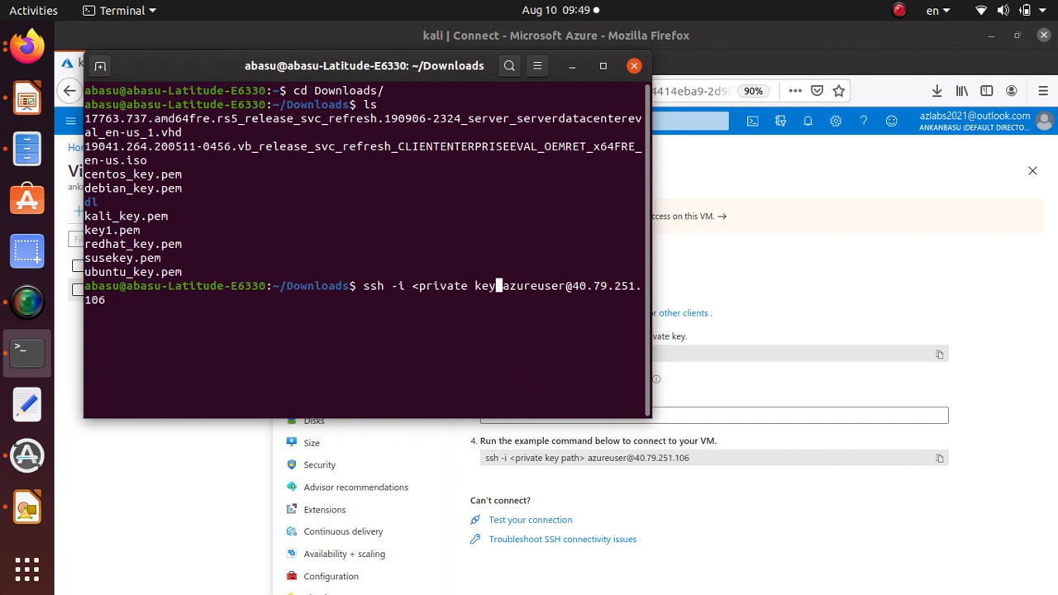
pyautogui.press('BackSpace')
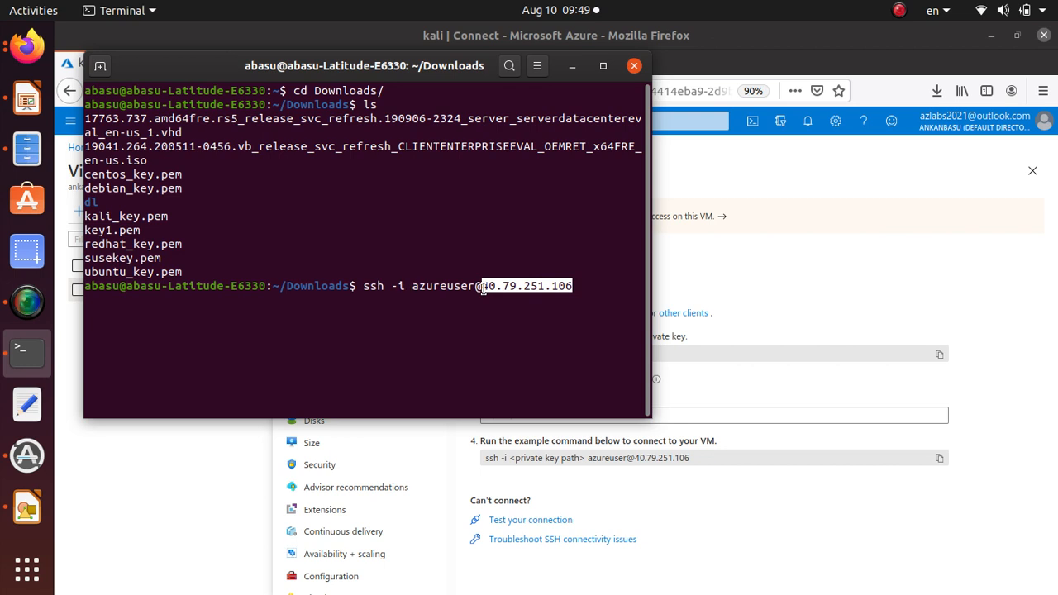
pyautogui.press('Return')
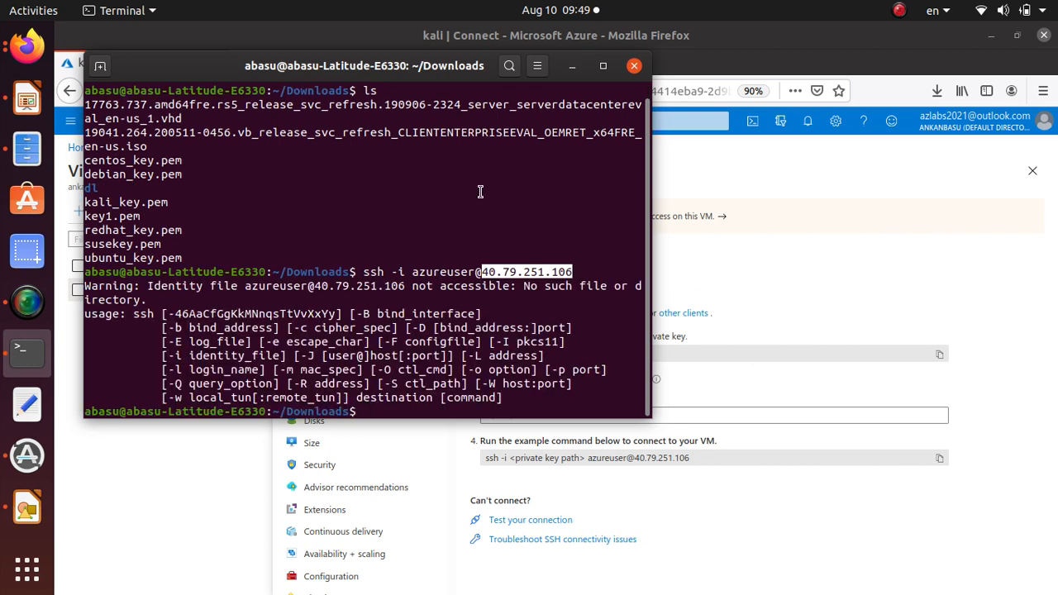
pyautogui.moveTo(354, 310)
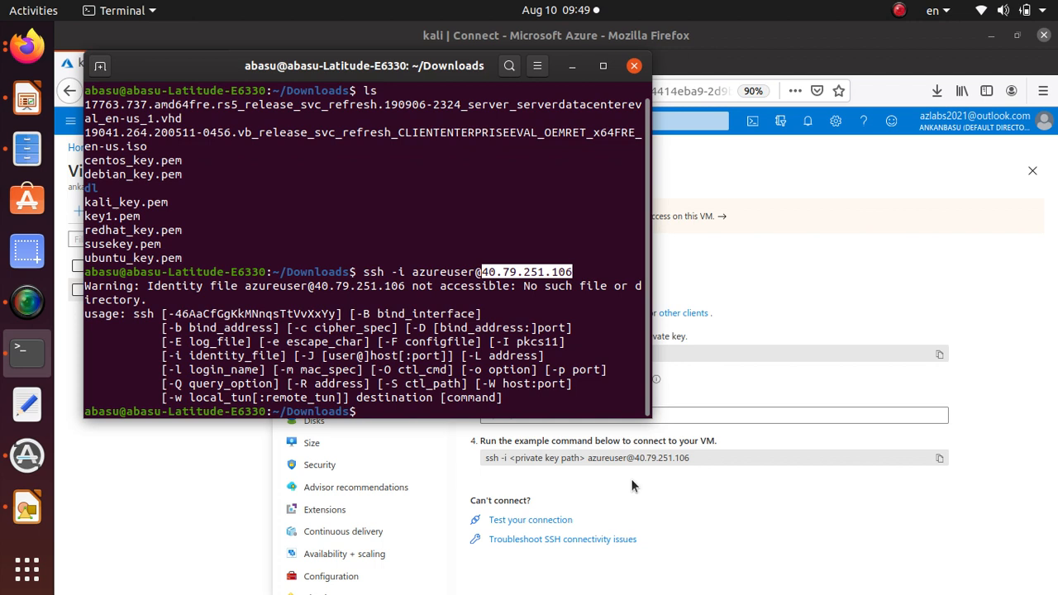
pyautogui.moveTo(523, 391)
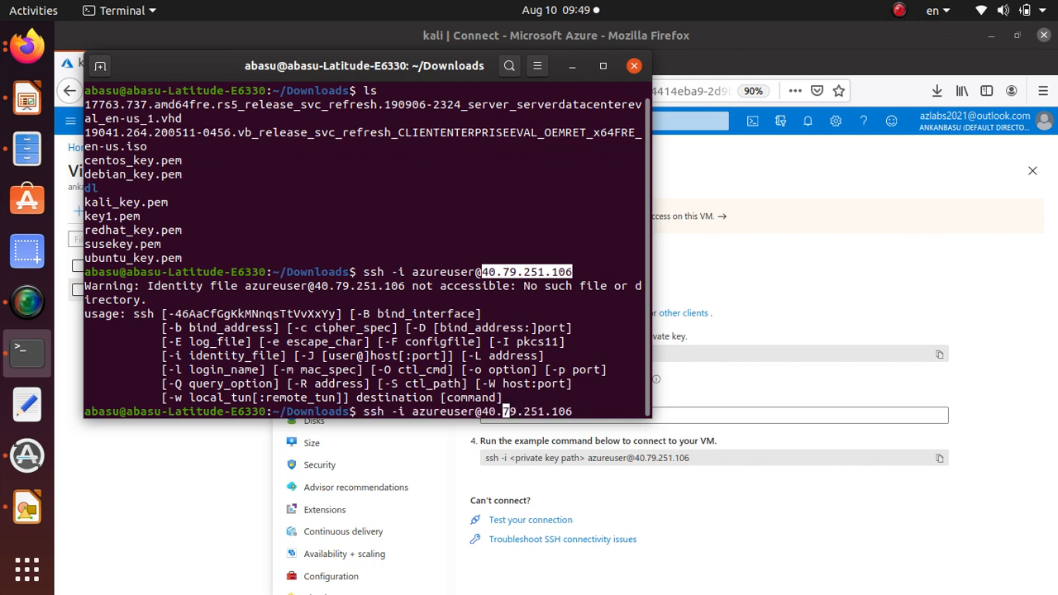
pyautogui.write('la')
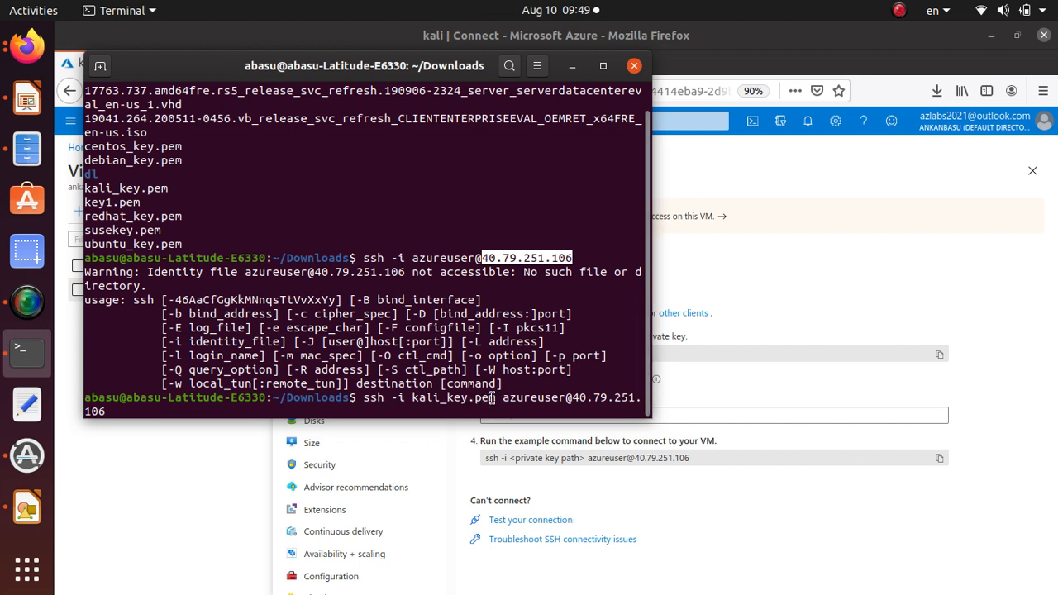
pyautogui.doubleClick(454, 398)
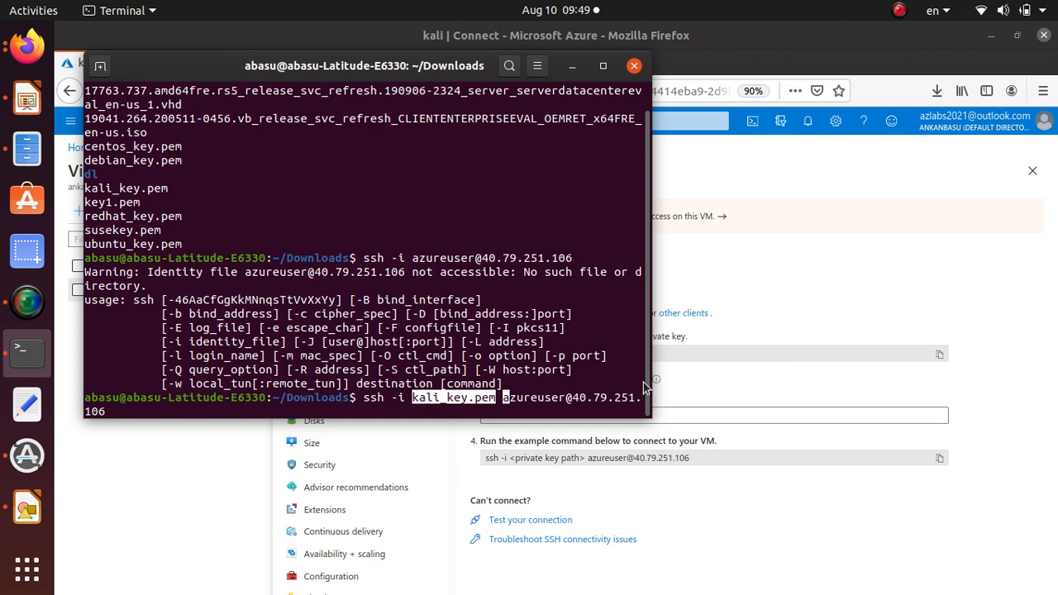
pyautogui.press('Return')
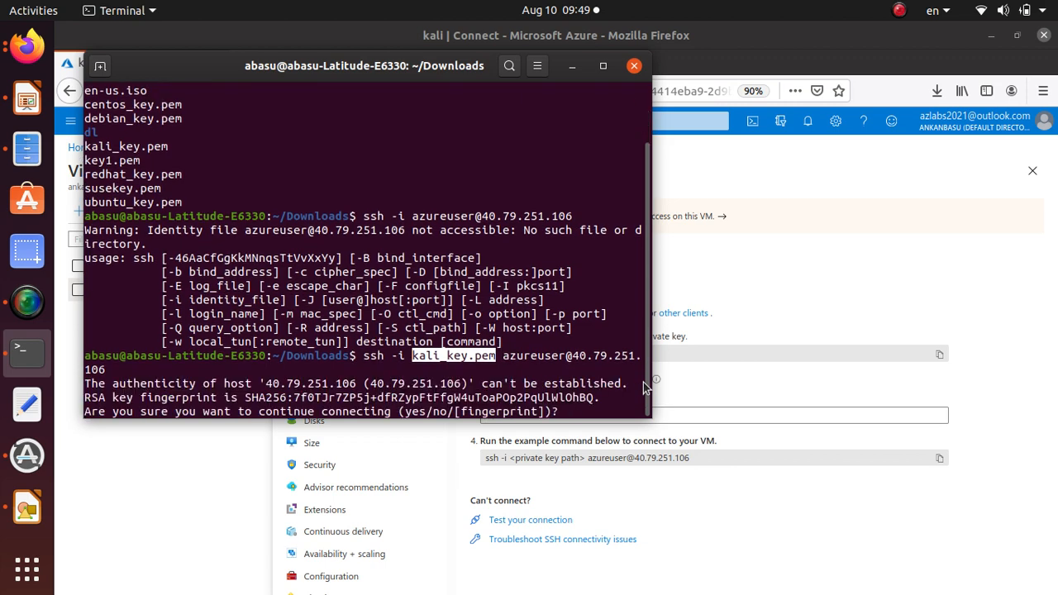
# - Trust the VM's host fingerprint with 'yes' and enter the sudo password
pyautogui.write('yes')
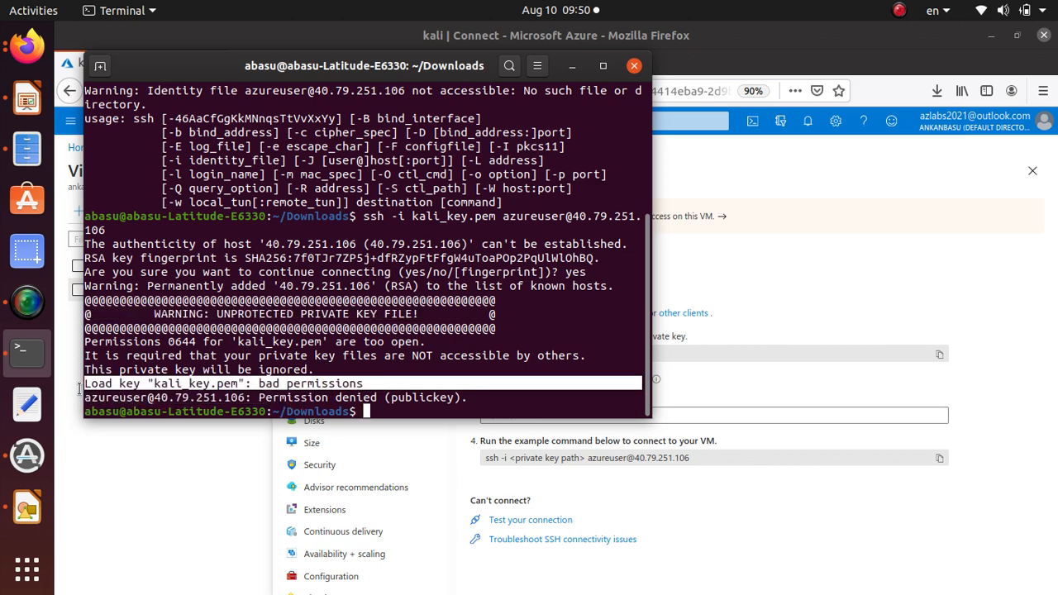
pyautogui.moveTo(818, 273)
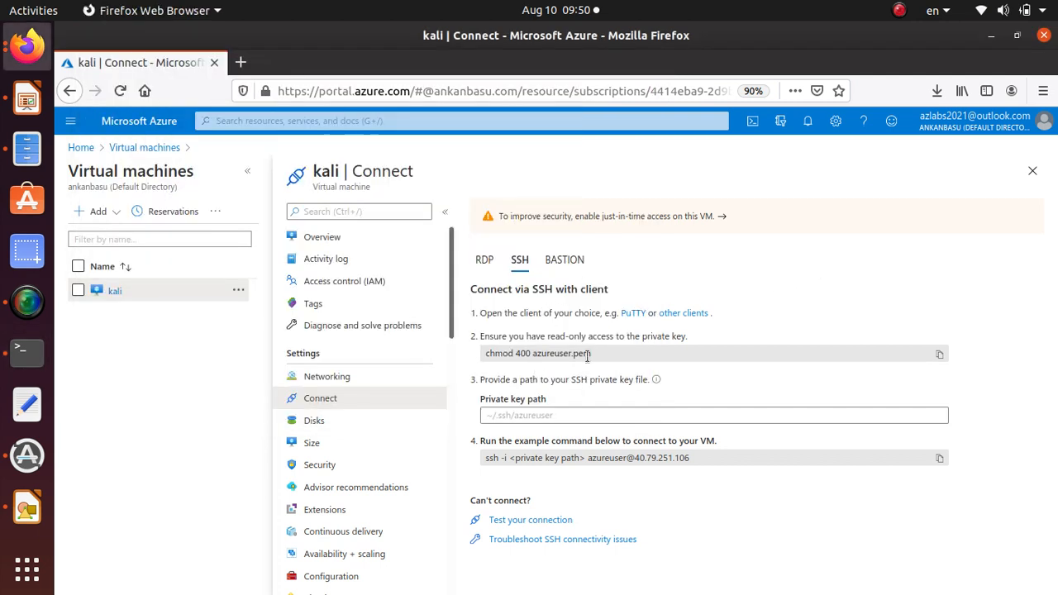
pyautogui.moveTo(965, 358)
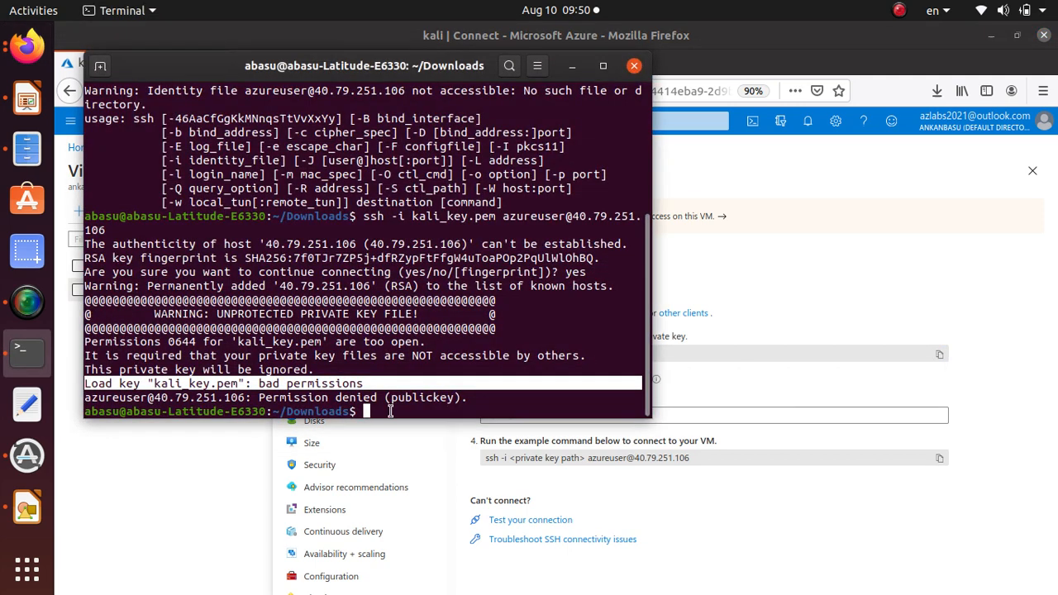
pyautogui.write('sudo chmod 400 azureuser.pem')
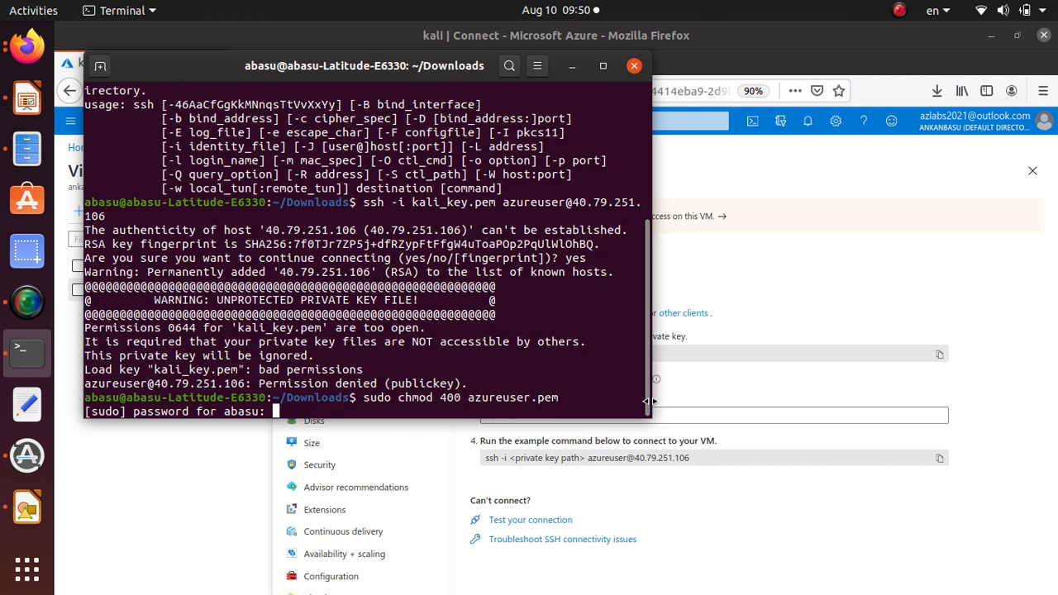
pyautogui.press('Return')
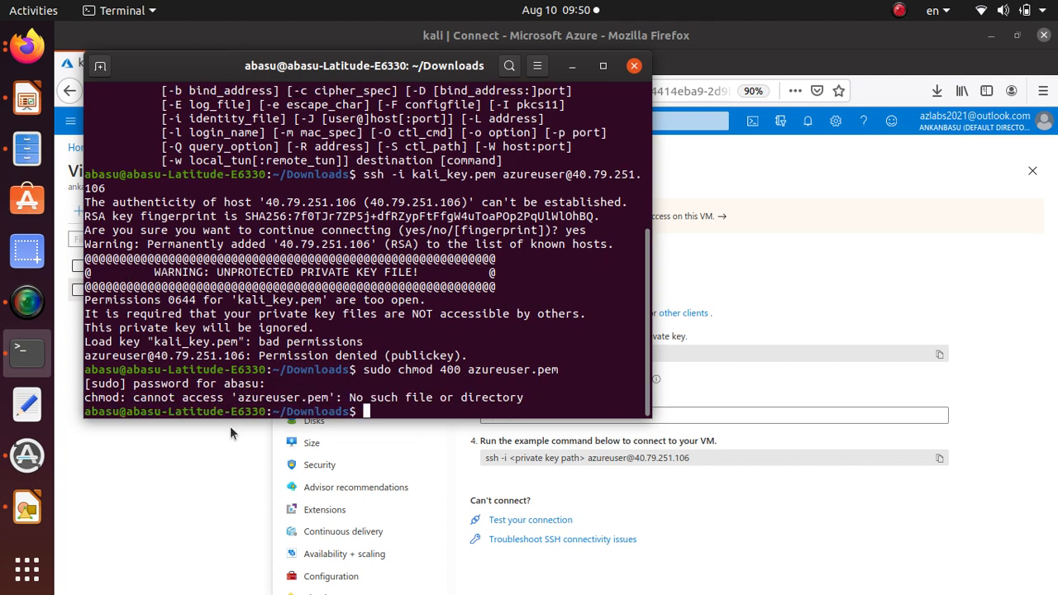
pyautogui.moveTo(428, 411)
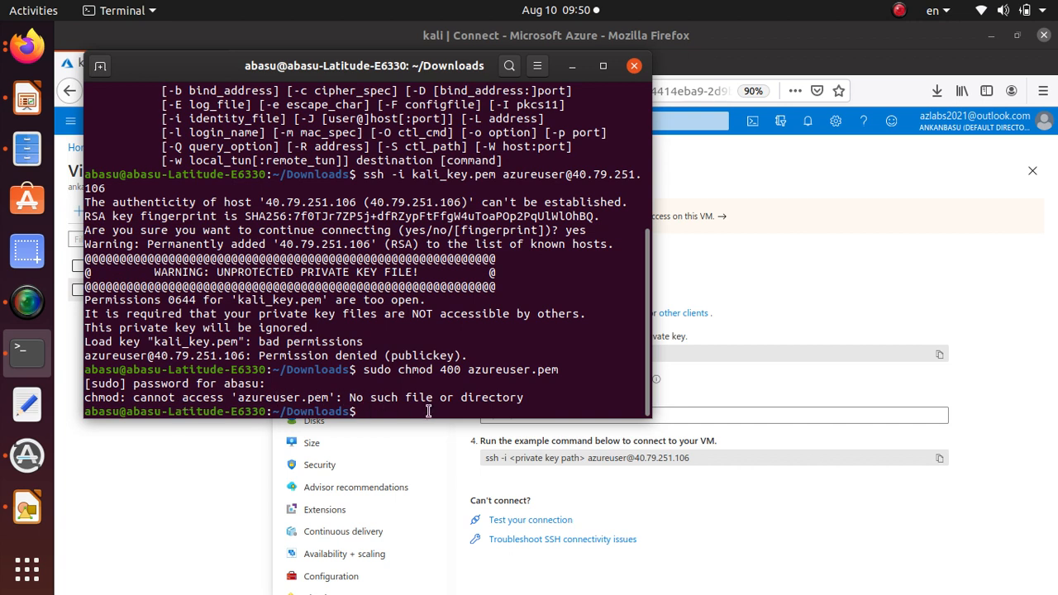
# - Run sudo chmod 400 on kali_key.pem, then re-run the ssh login
pyautogui.write('sudo chmod 400 azureuser.pe')
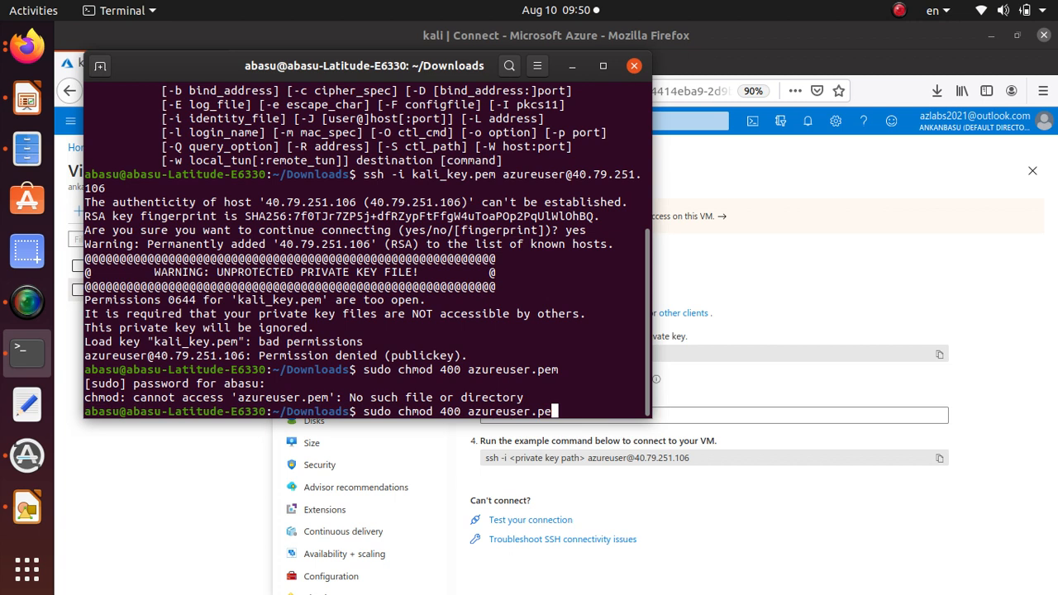
pyautogui.press('BackSpace')
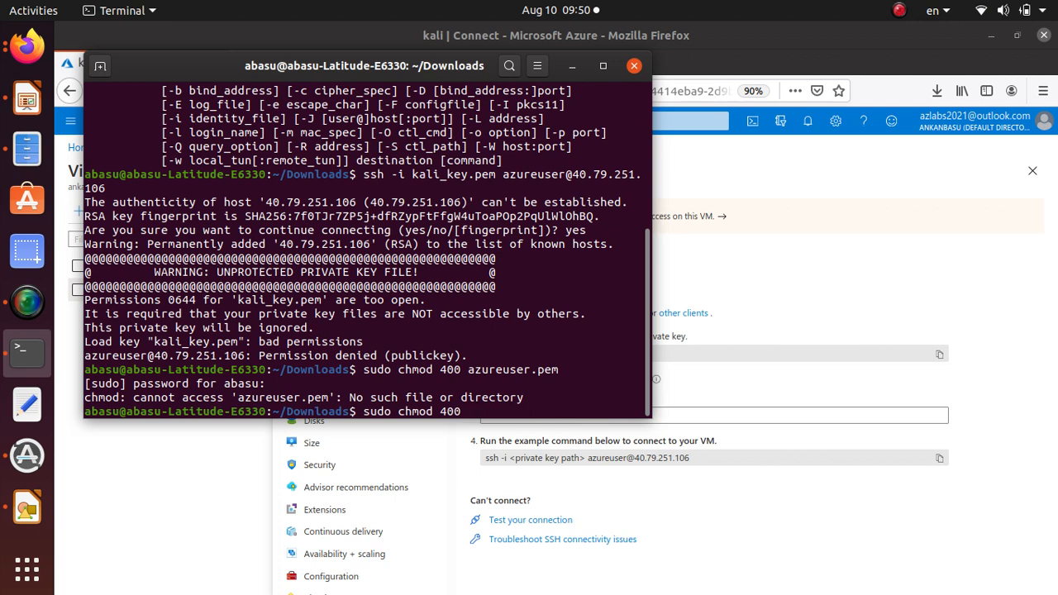
pyautogui.write('kali_key.pem')
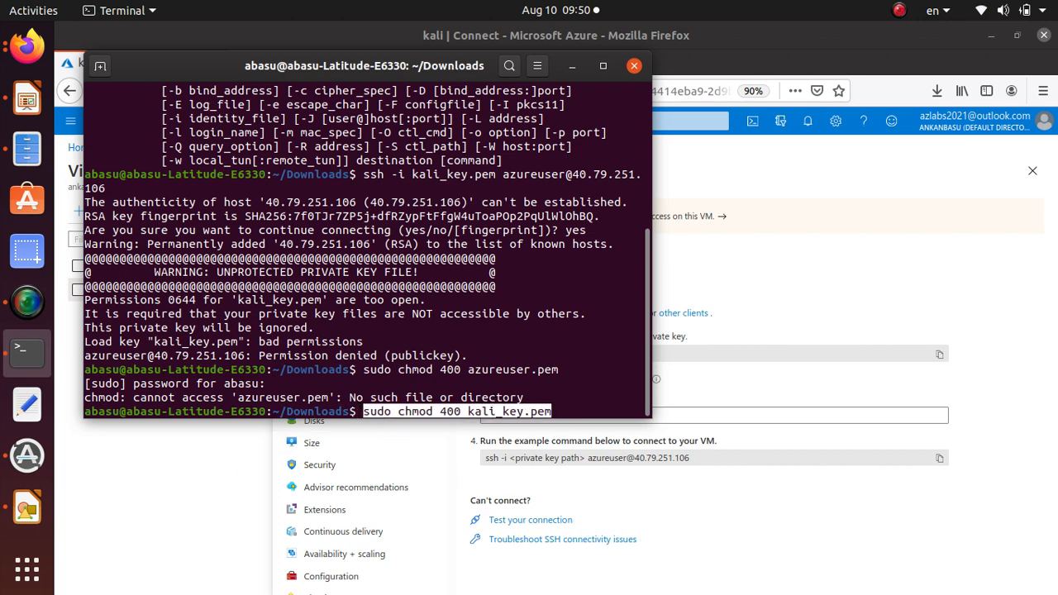
pyautogui.press('Return')
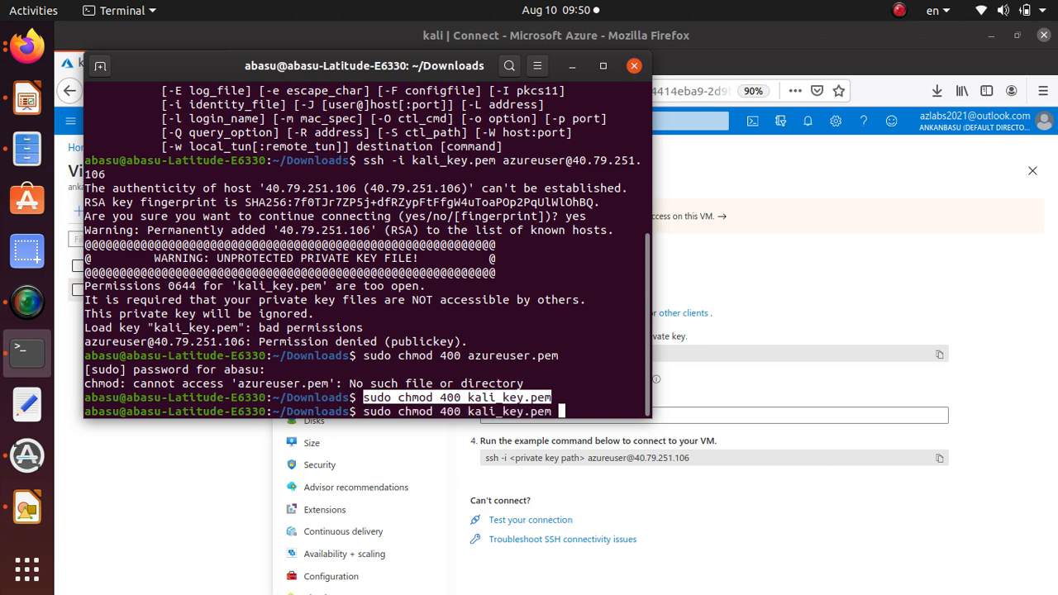
pyautogui.press('Return')
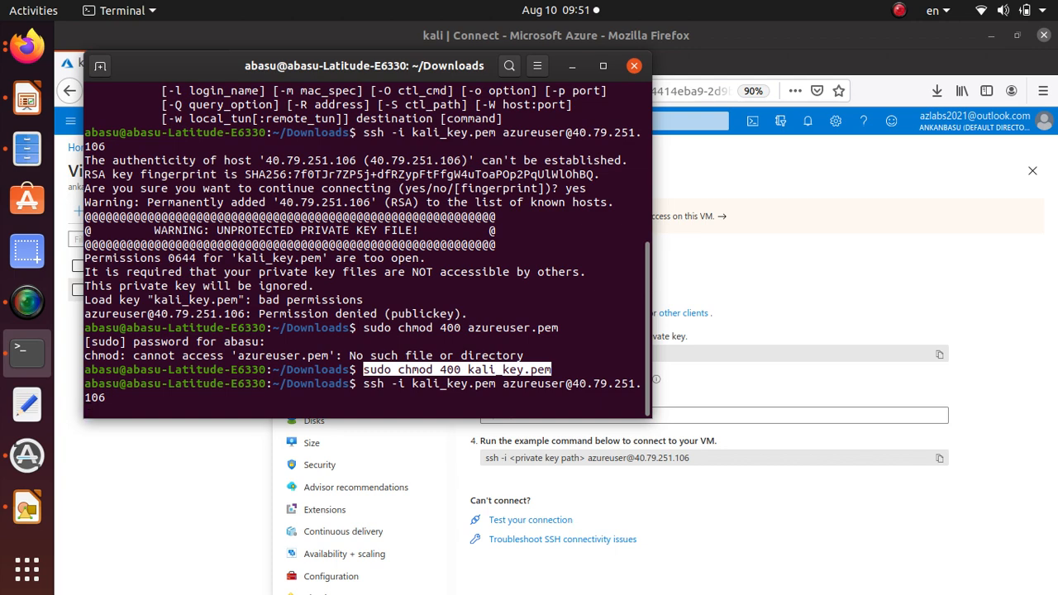
pyautogui.press('Return')
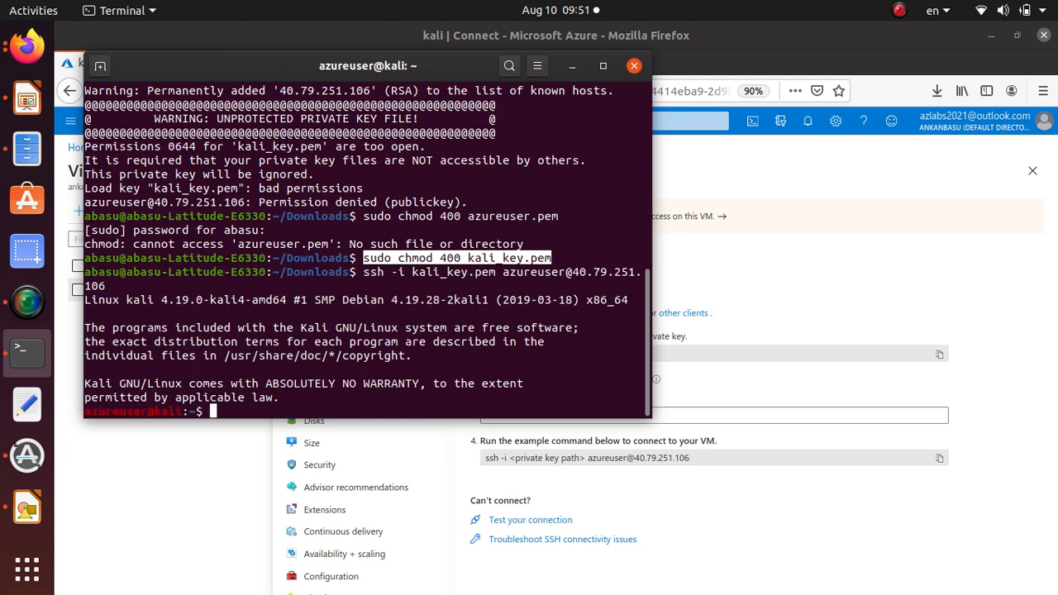
pyautogui.moveTo(183, 415)
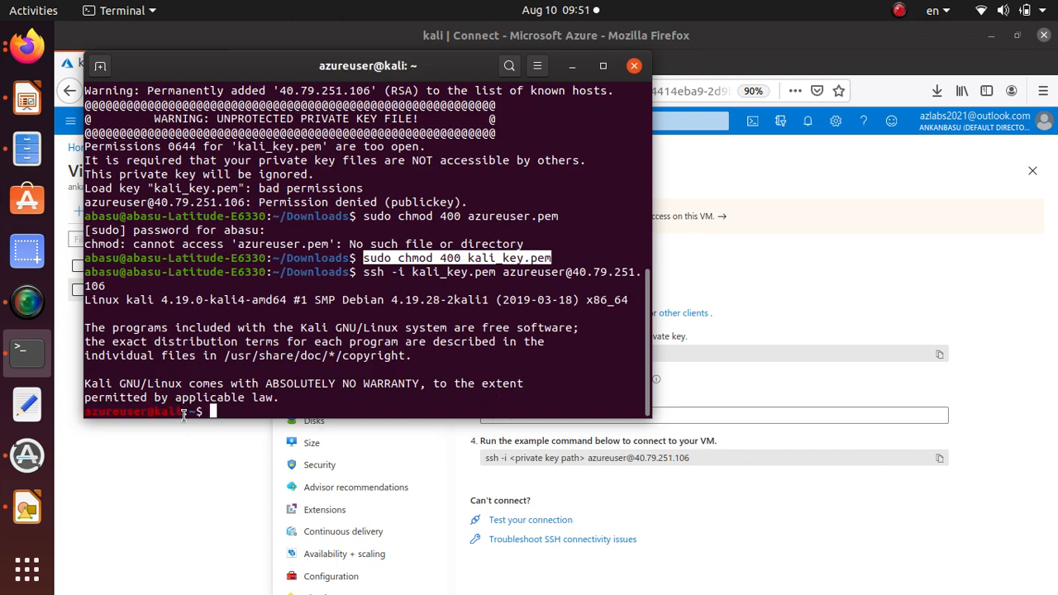
pyautogui.moveTo(26, 405)
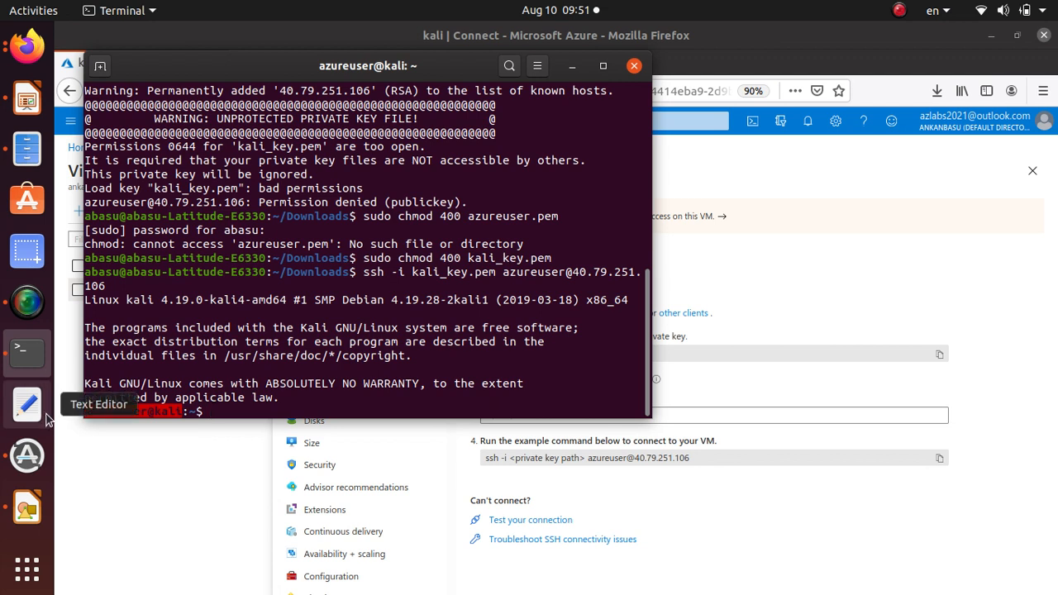
# - On the Kali VM, run ls on home, /home, /var and /, then quit top
pyautogui.write('ls')
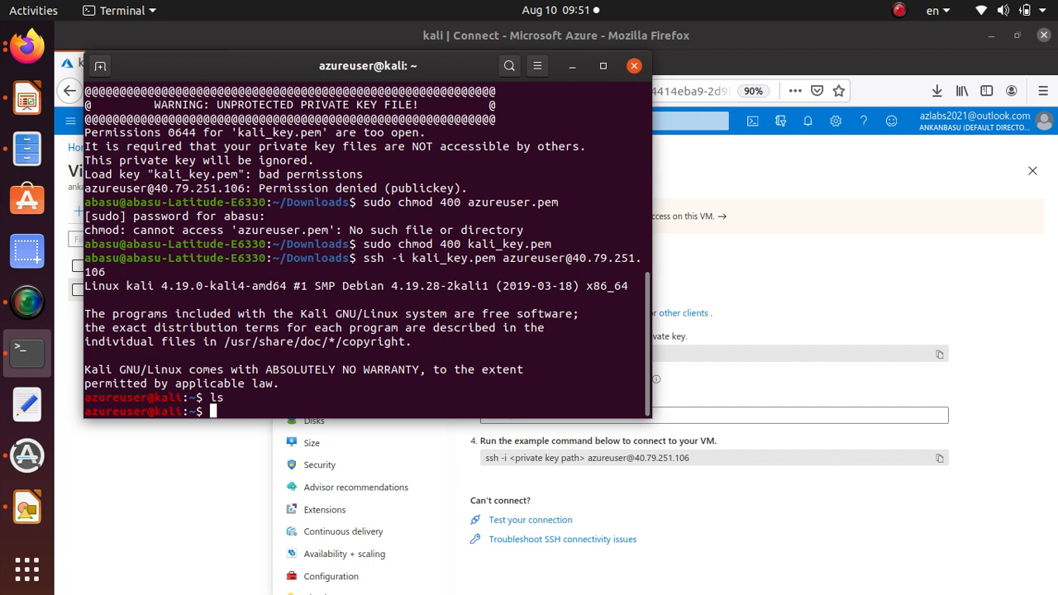
pyautogui.write('ls /home/')
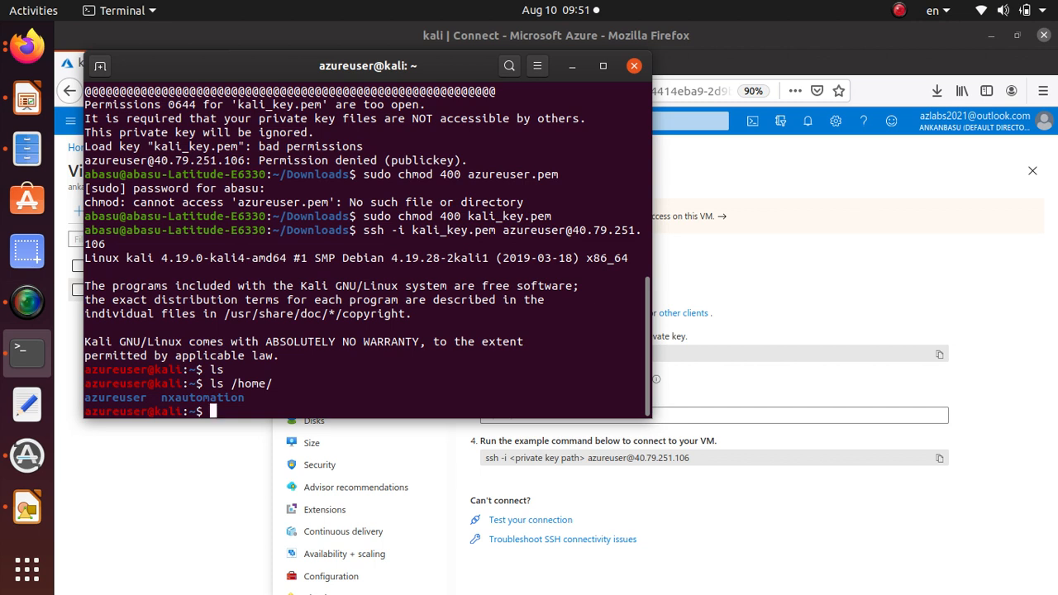
pyautogui.write('ls /var')
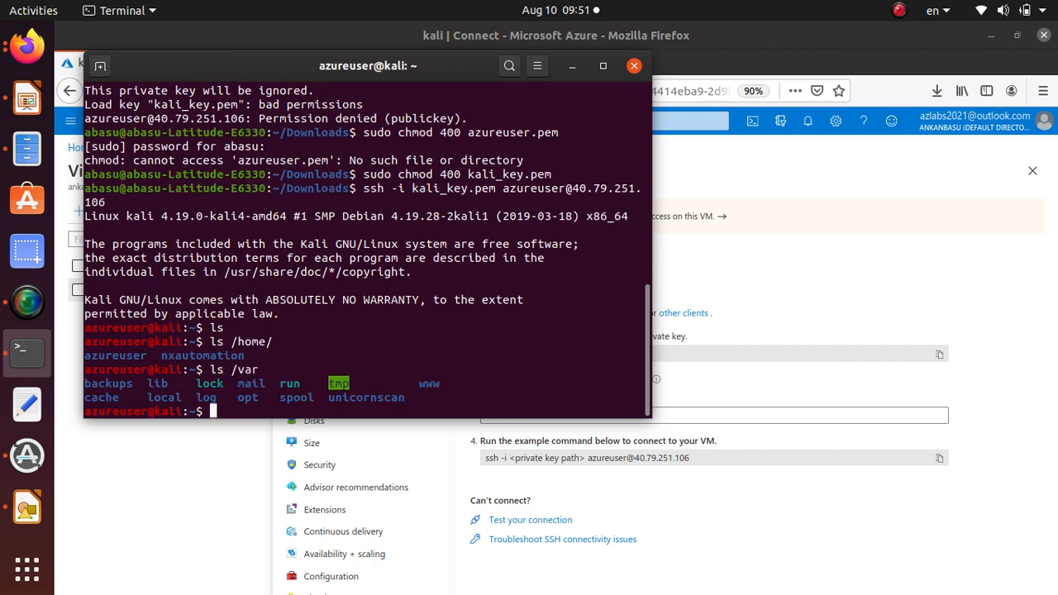
pyautogui.write('ls /')
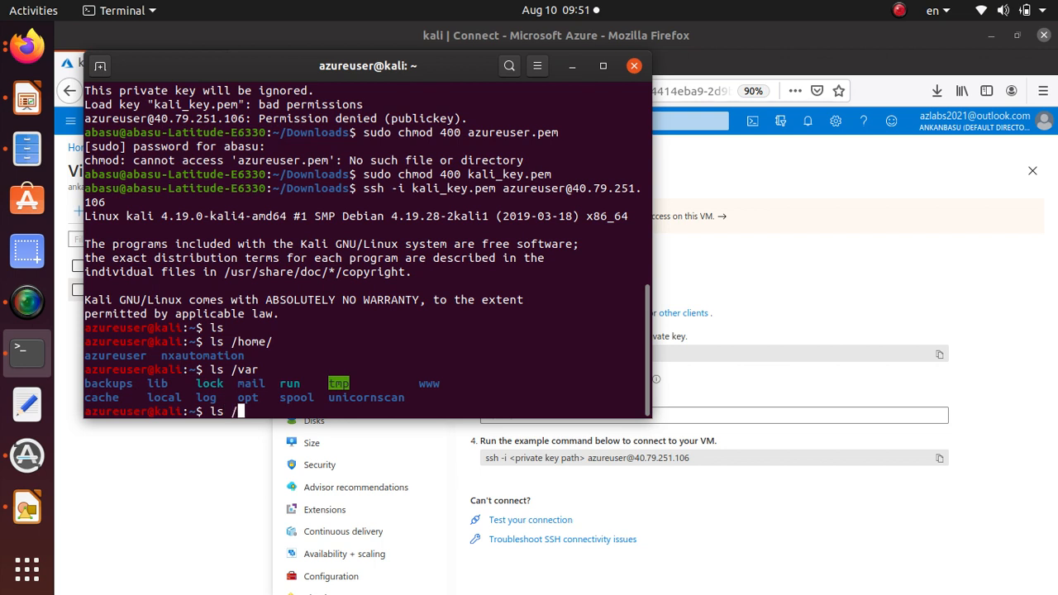
pyautogui.press('Return')
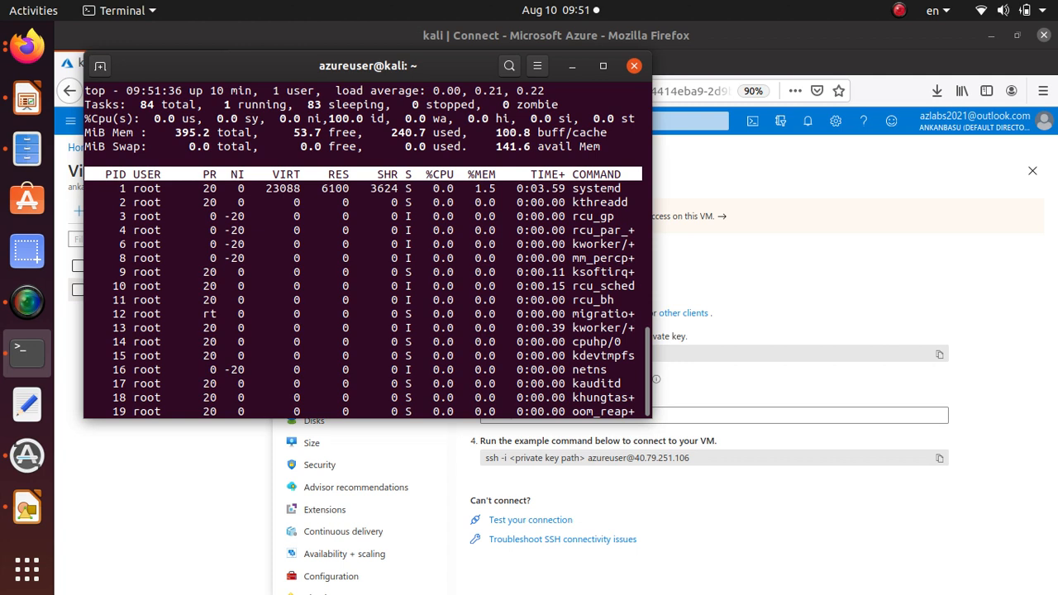
pyautogui.press('q')
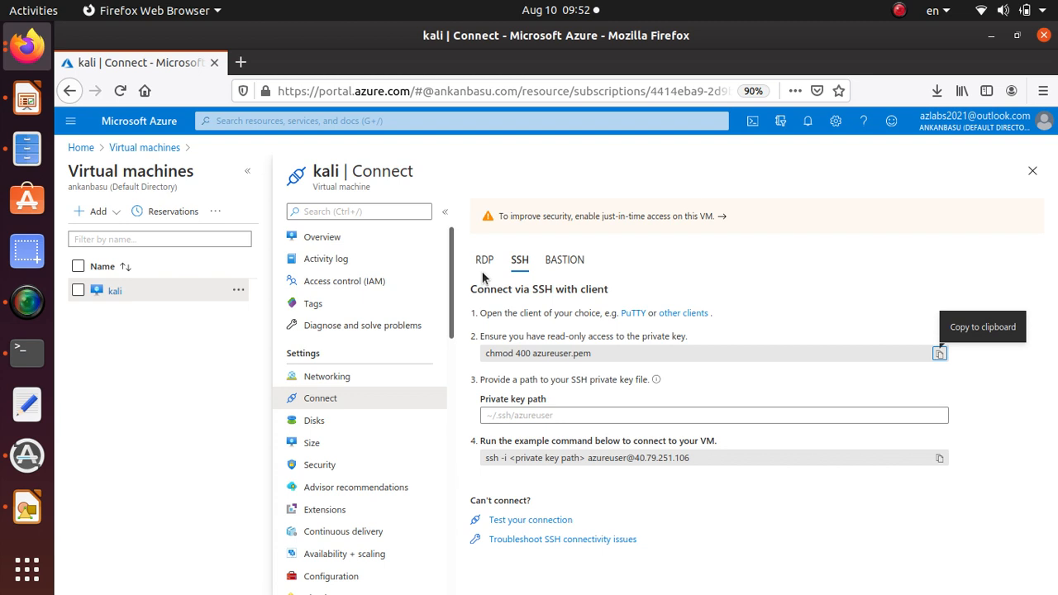
pyautogui.moveTo(58, 359)
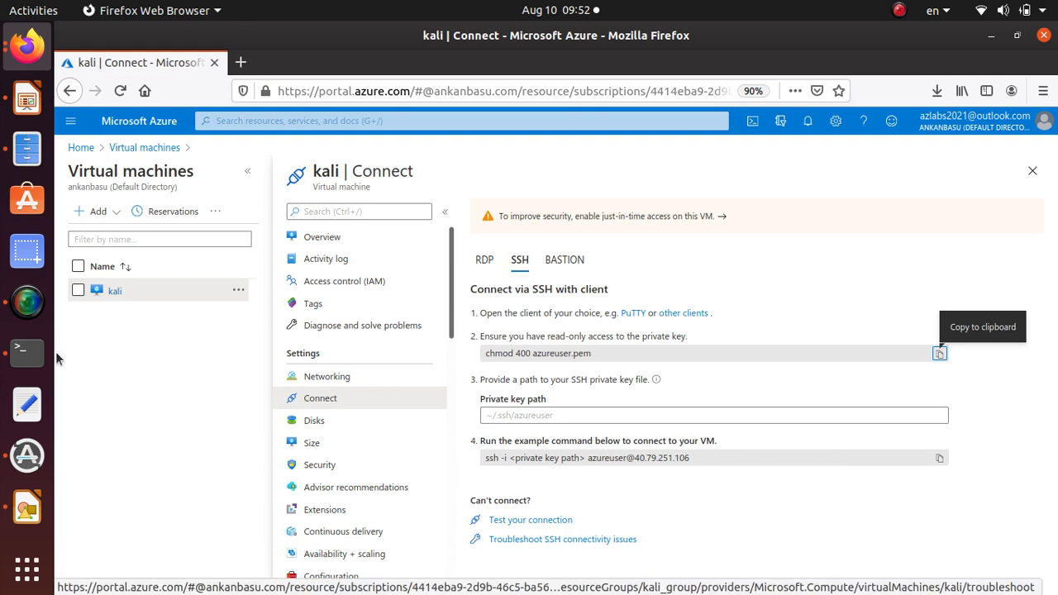